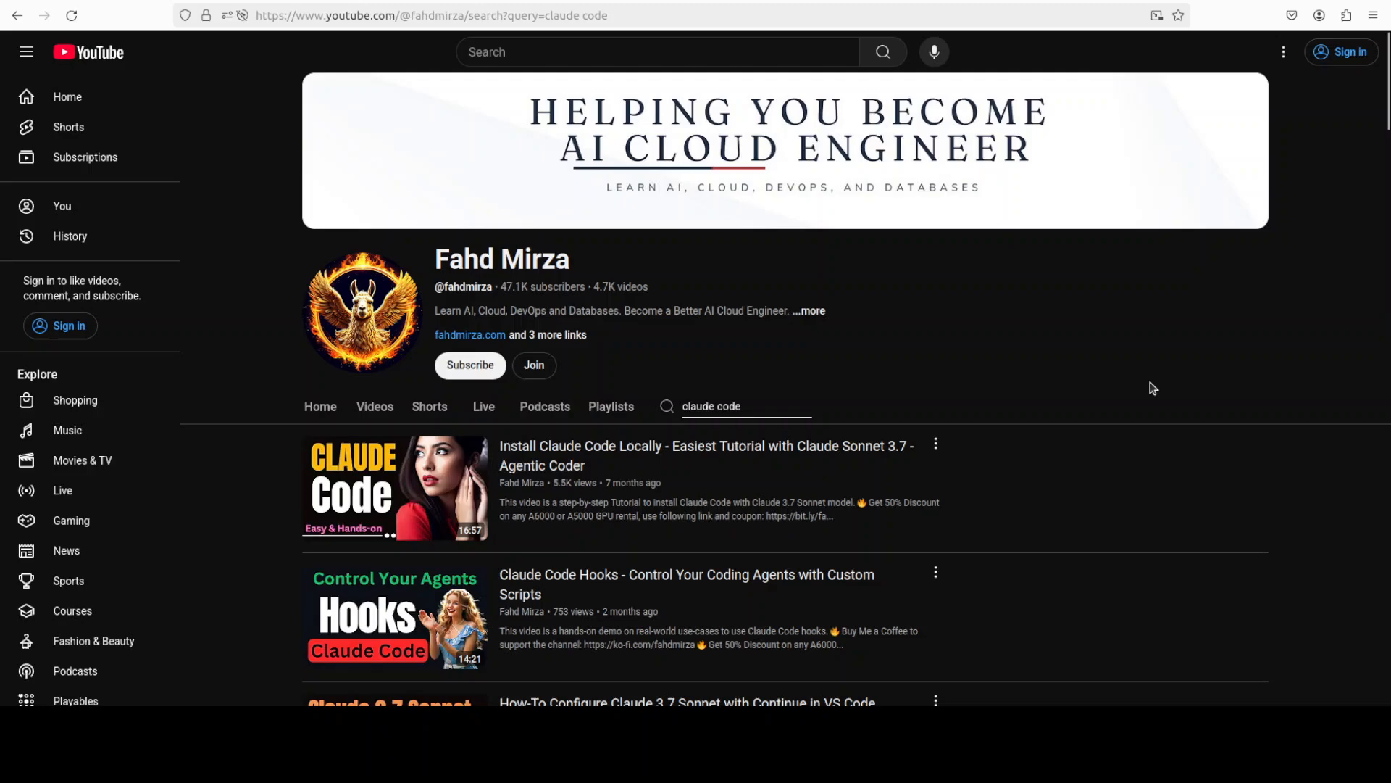
mouse_move(1145, 396)
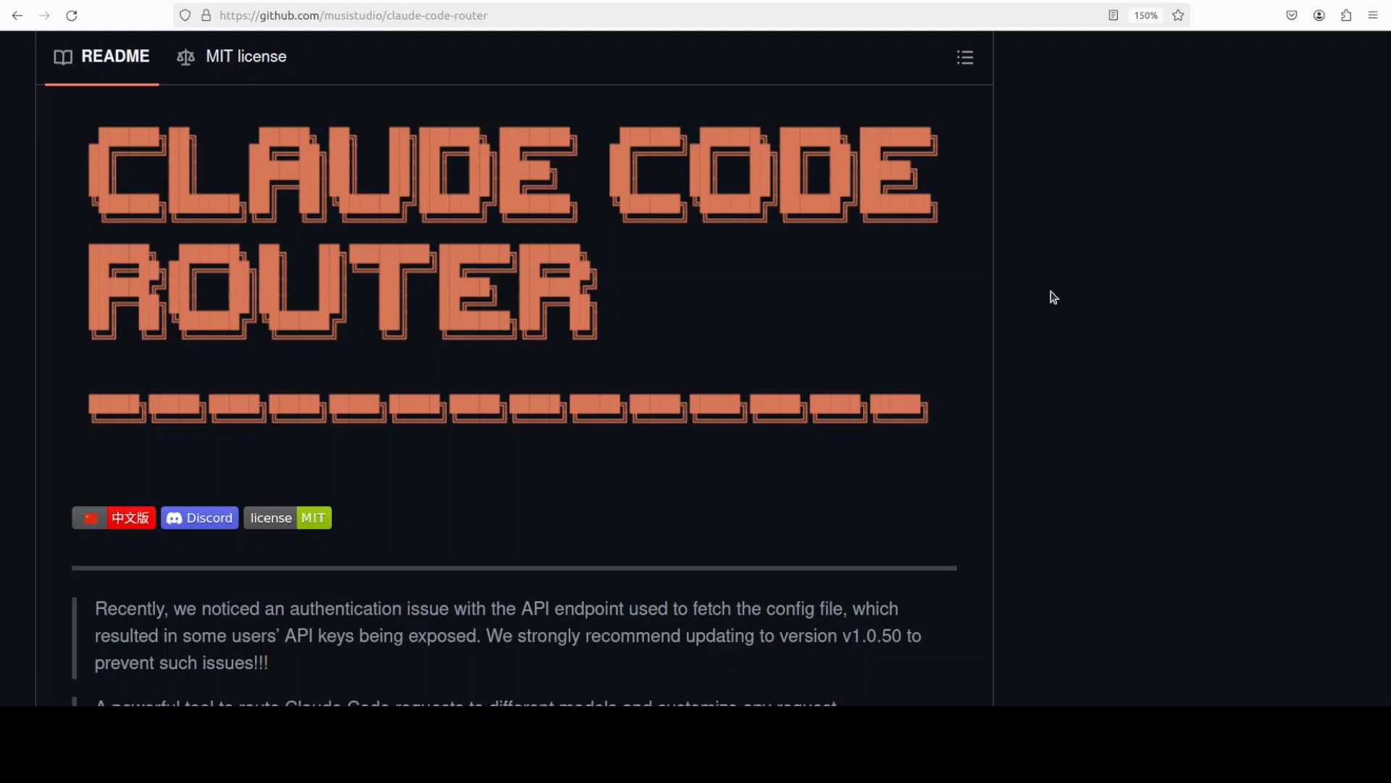
mouse_move(1033, 290)
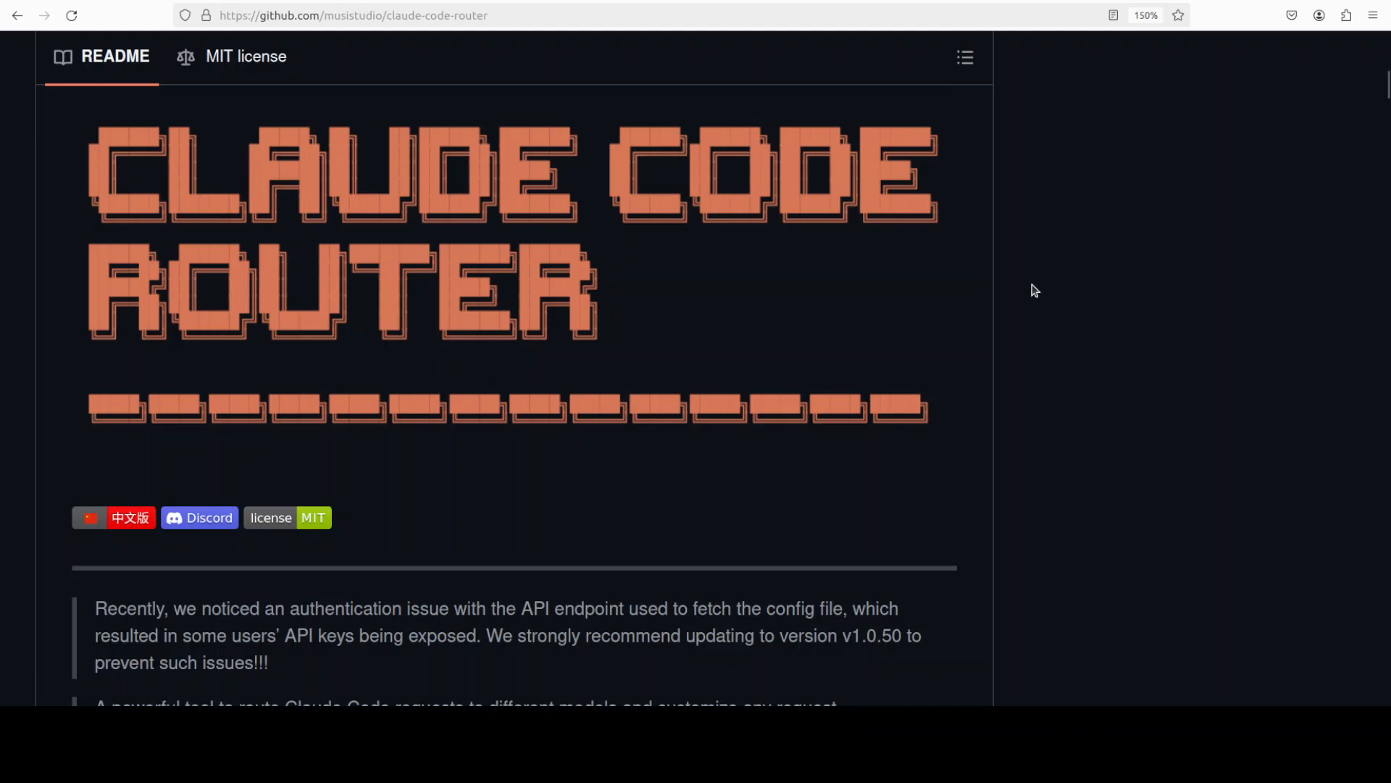
mouse_move(1064, 394)
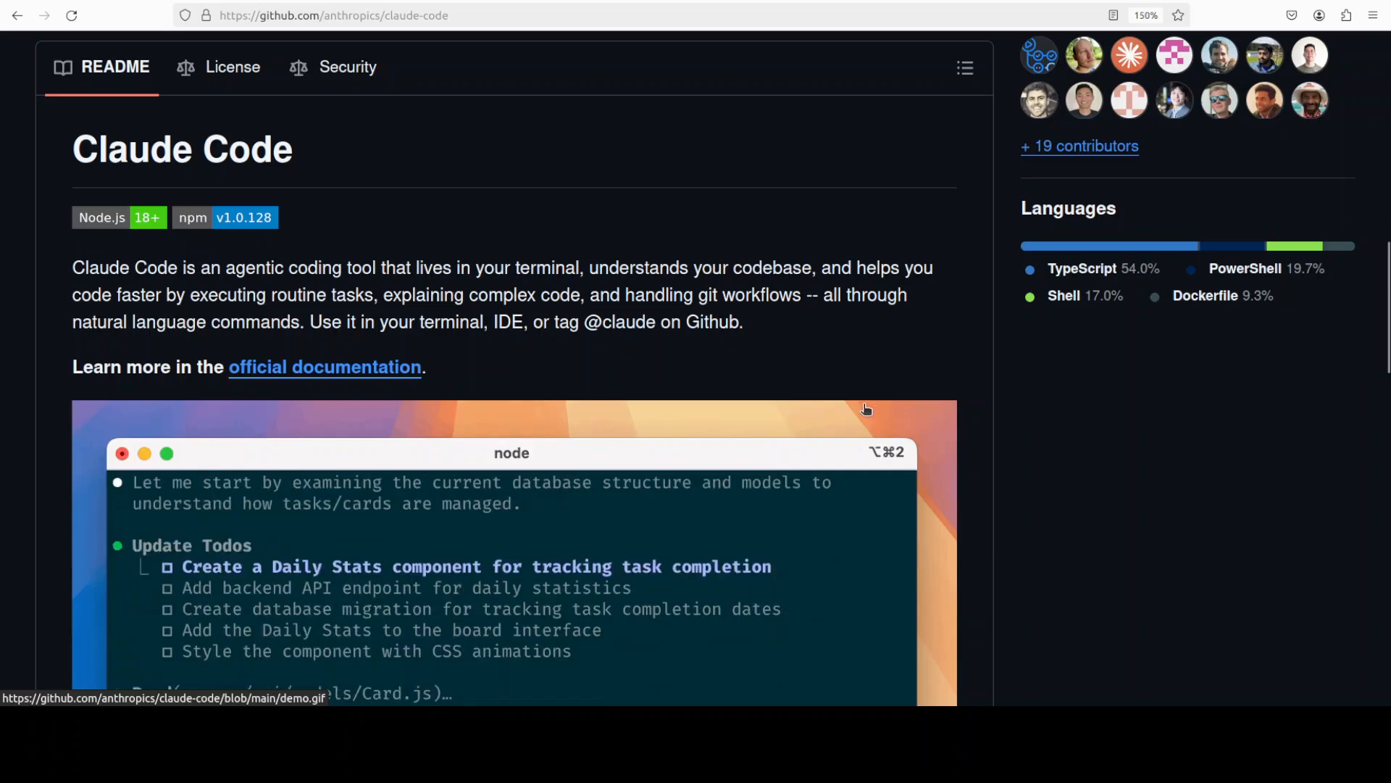
mouse_move(713, 10)
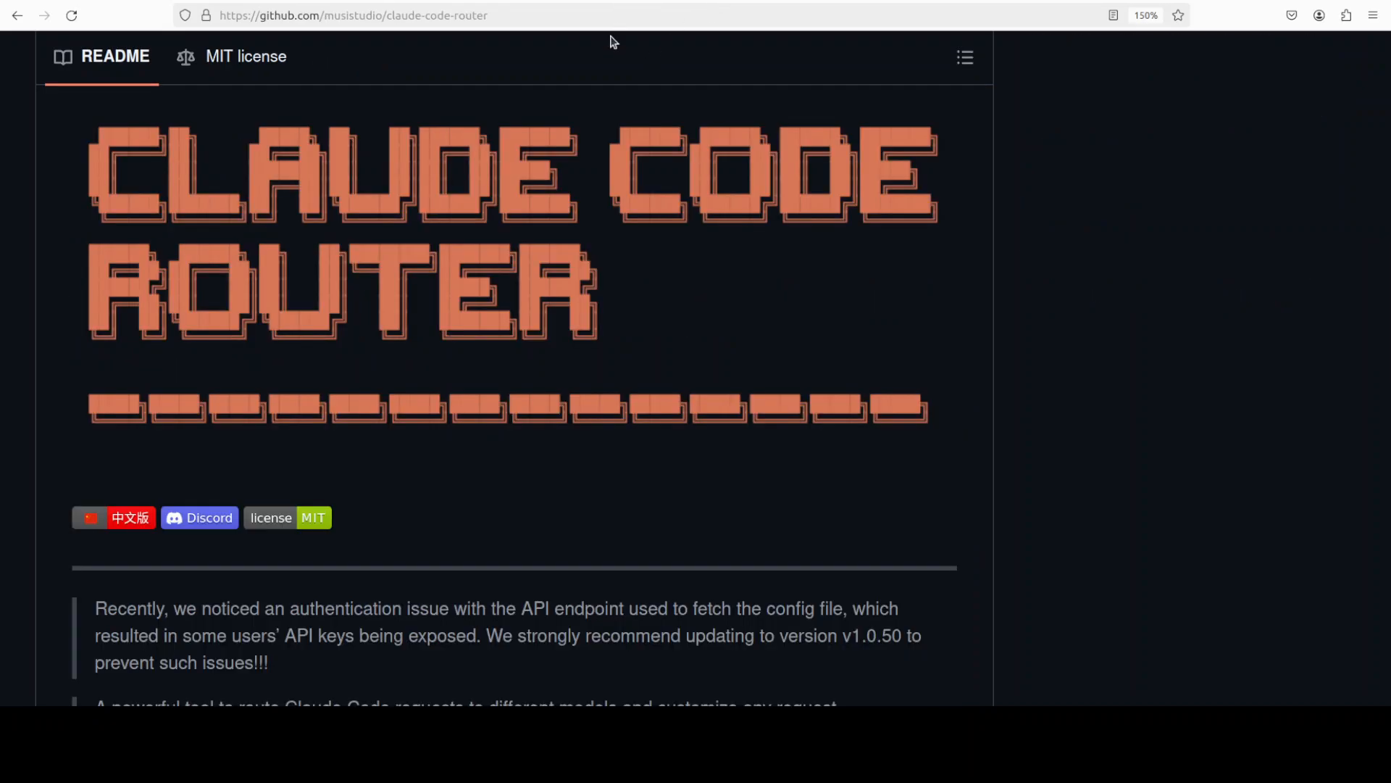
mouse_move(1099, 394)
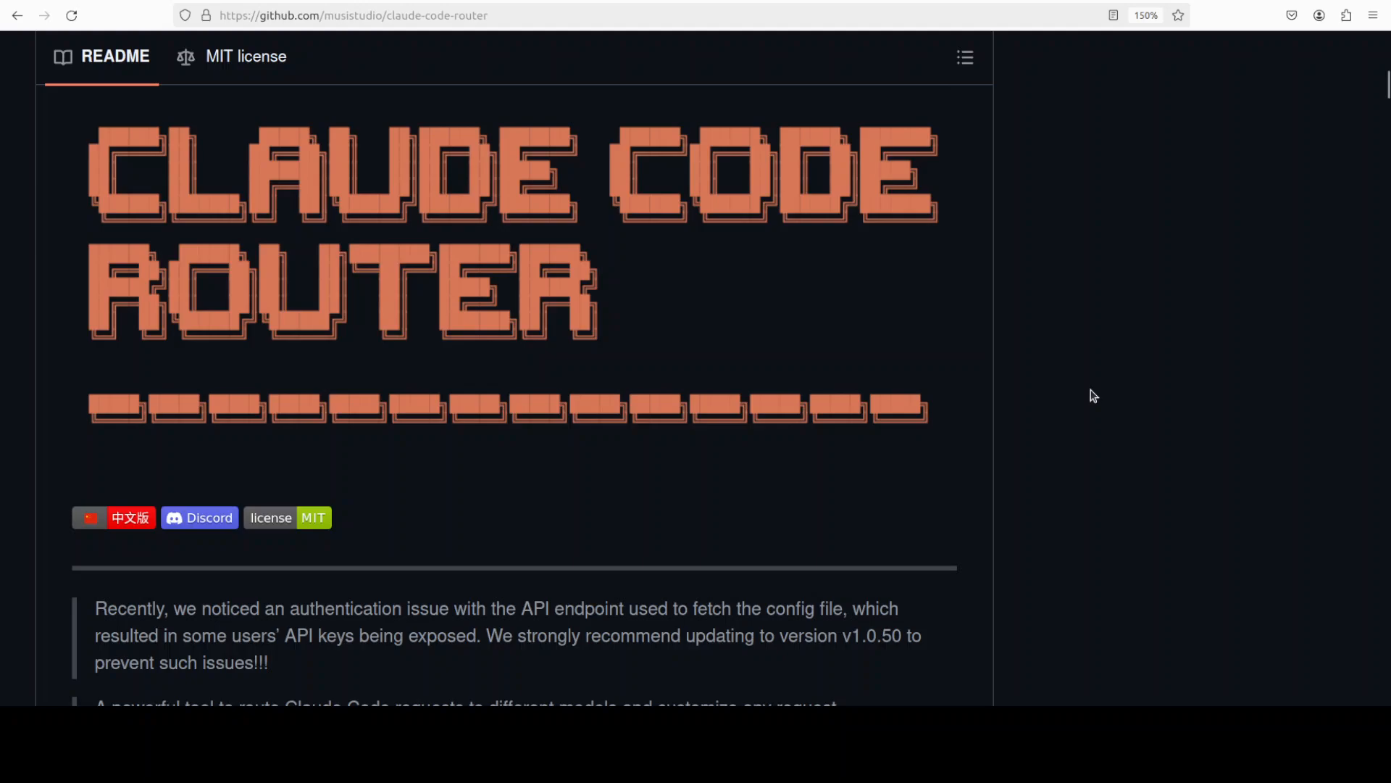
mouse_move(1088, 393)
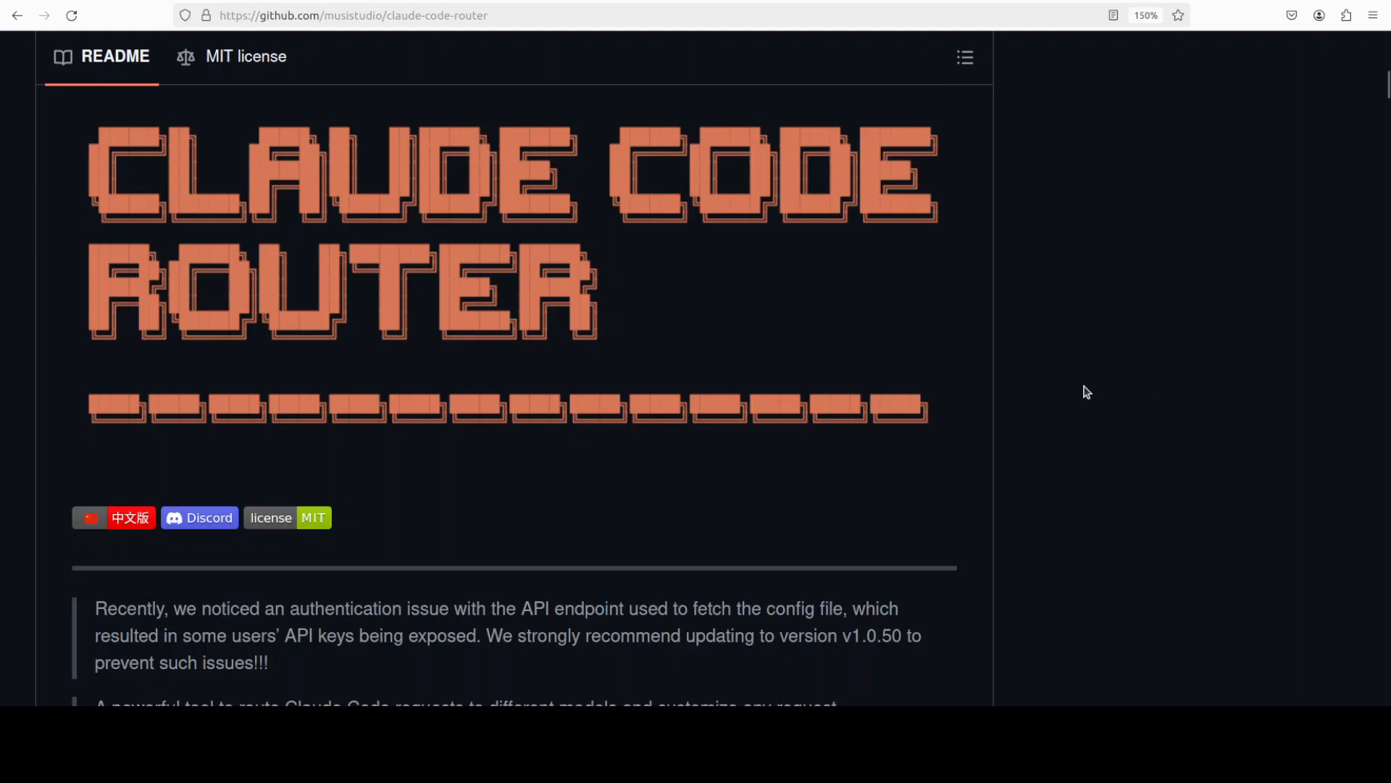
mouse_move(1083, 389)
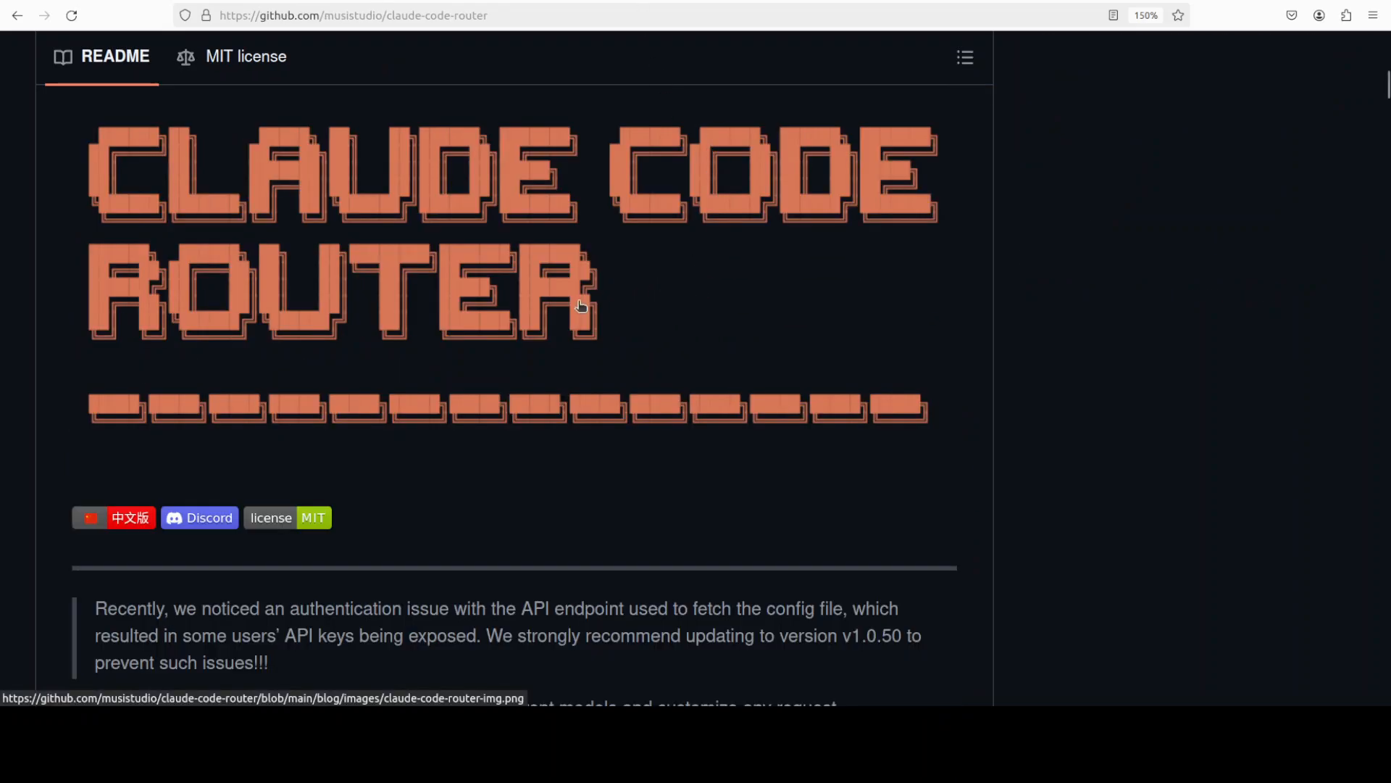
mouse_move(673, 345)
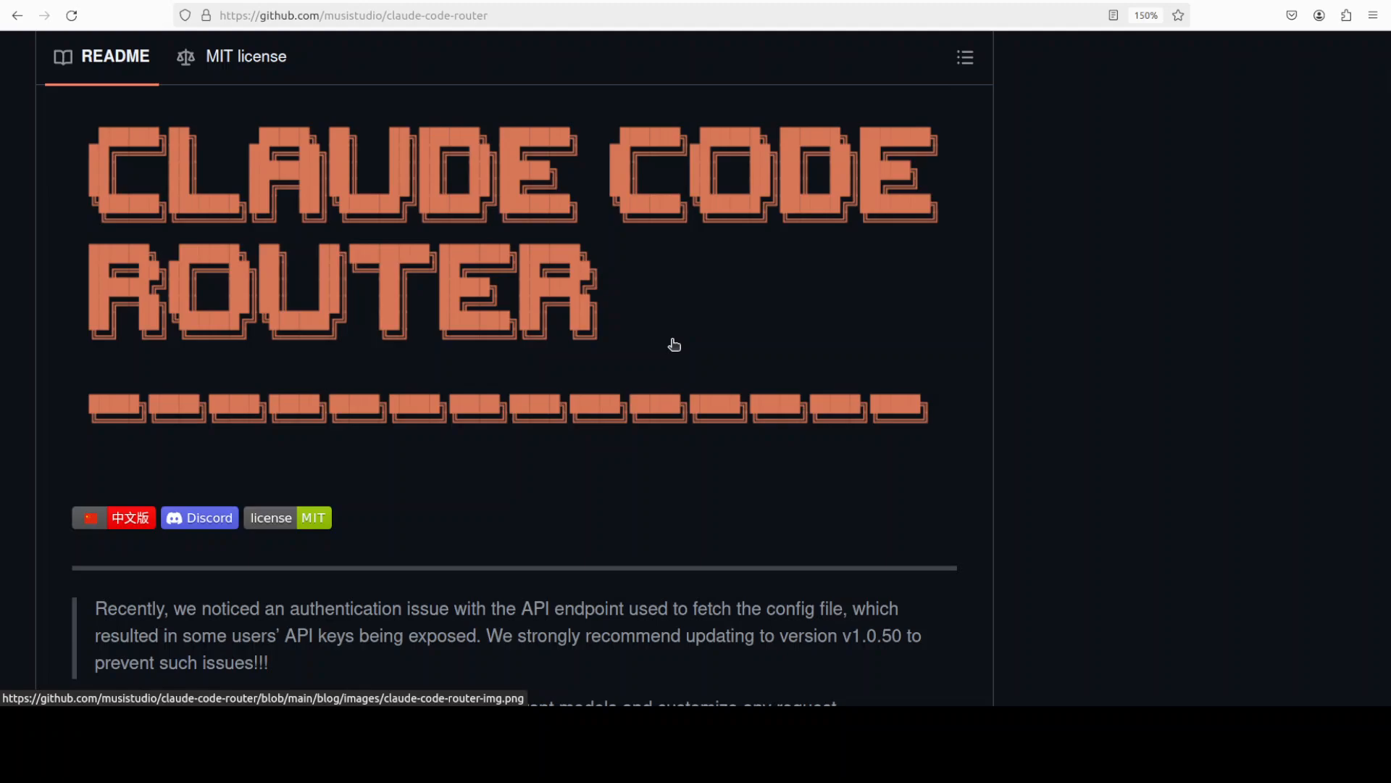
mouse_move(1019, 342)
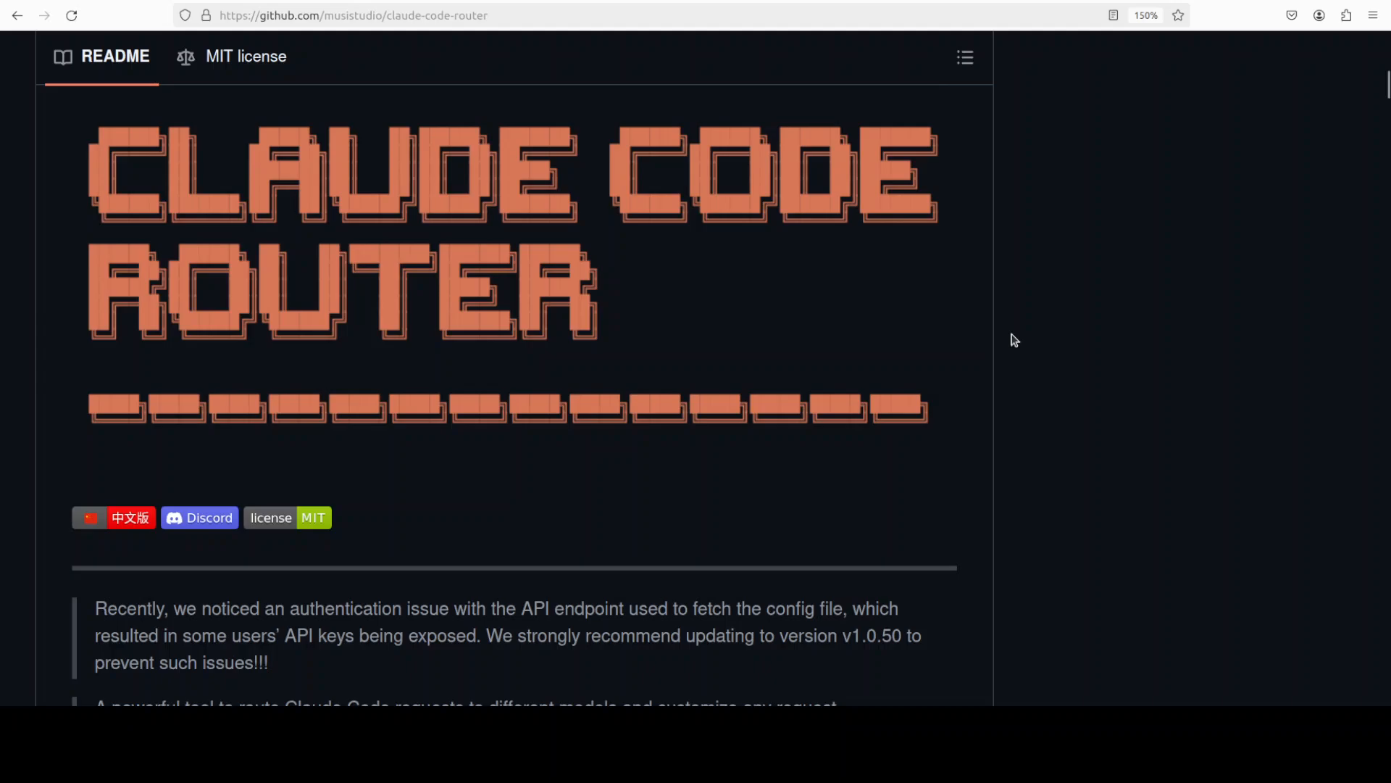
mouse_move(322, 281)
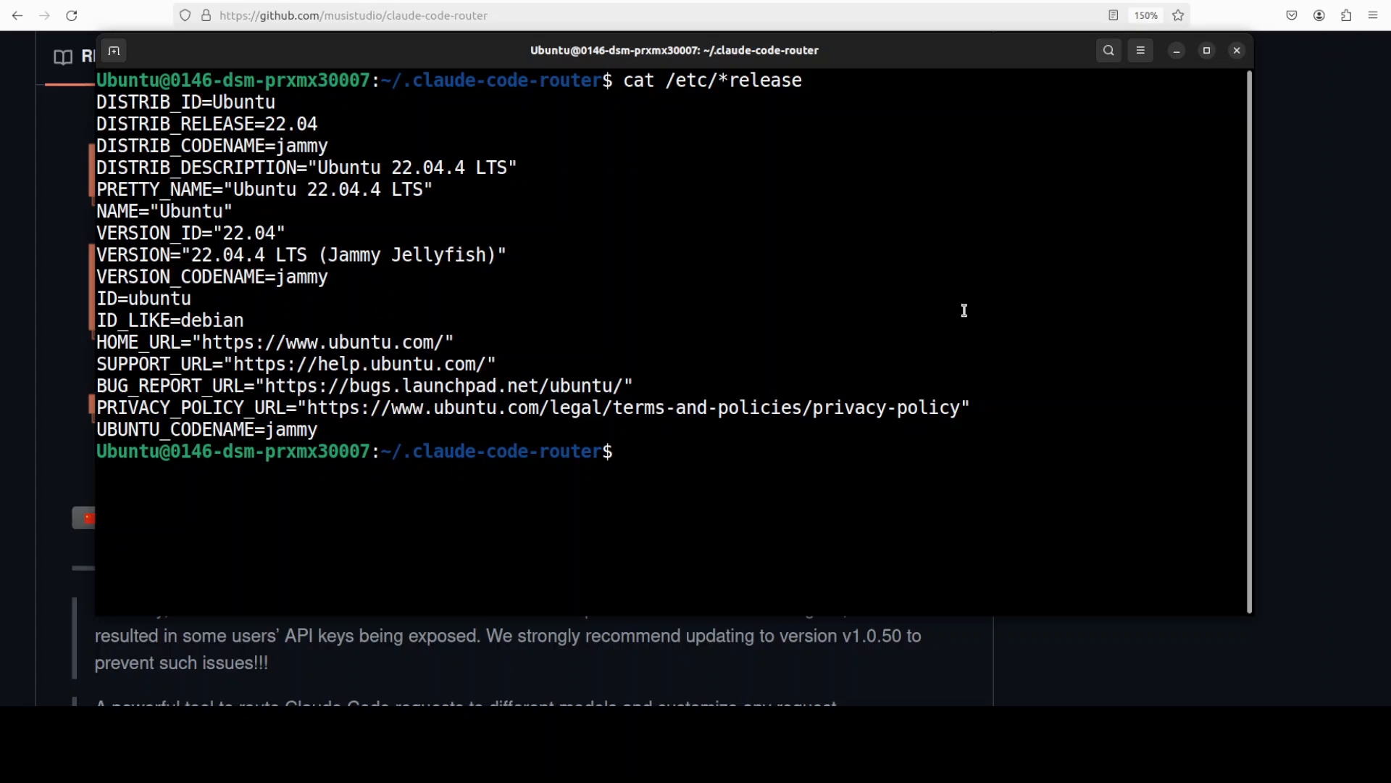
Run nvidia-smi to show the NVIDIA H100 GPU status, then clear the terminal.
type("nvidia-smi")
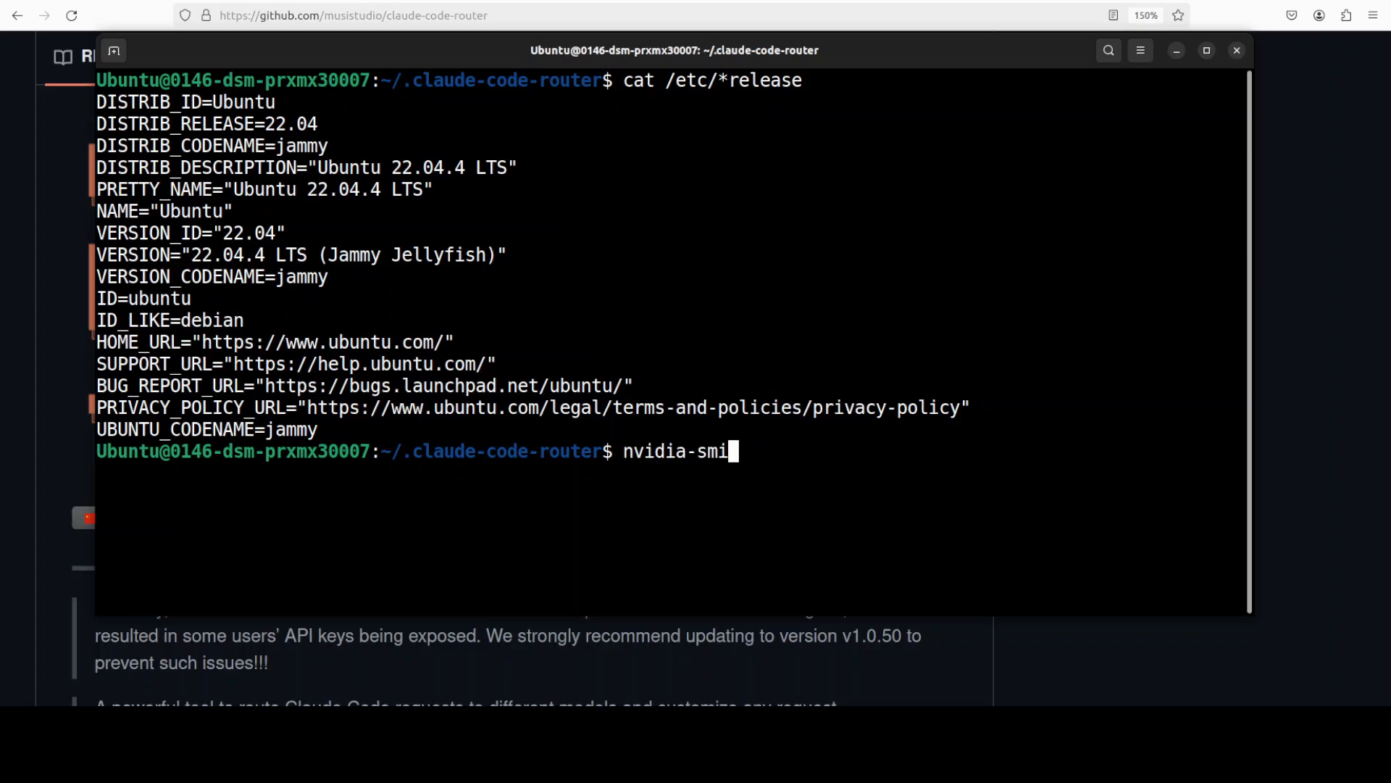
key("Return")
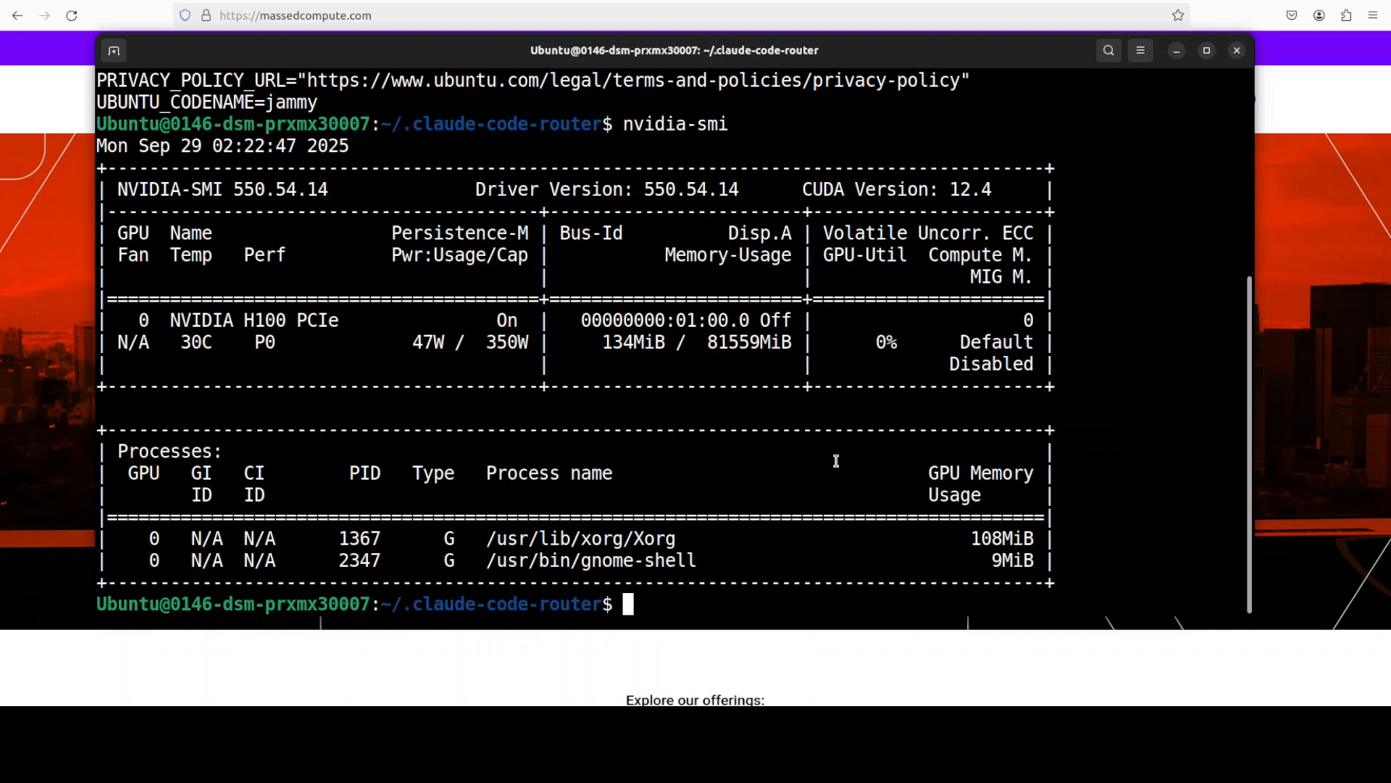
mouse_move(569, 400)
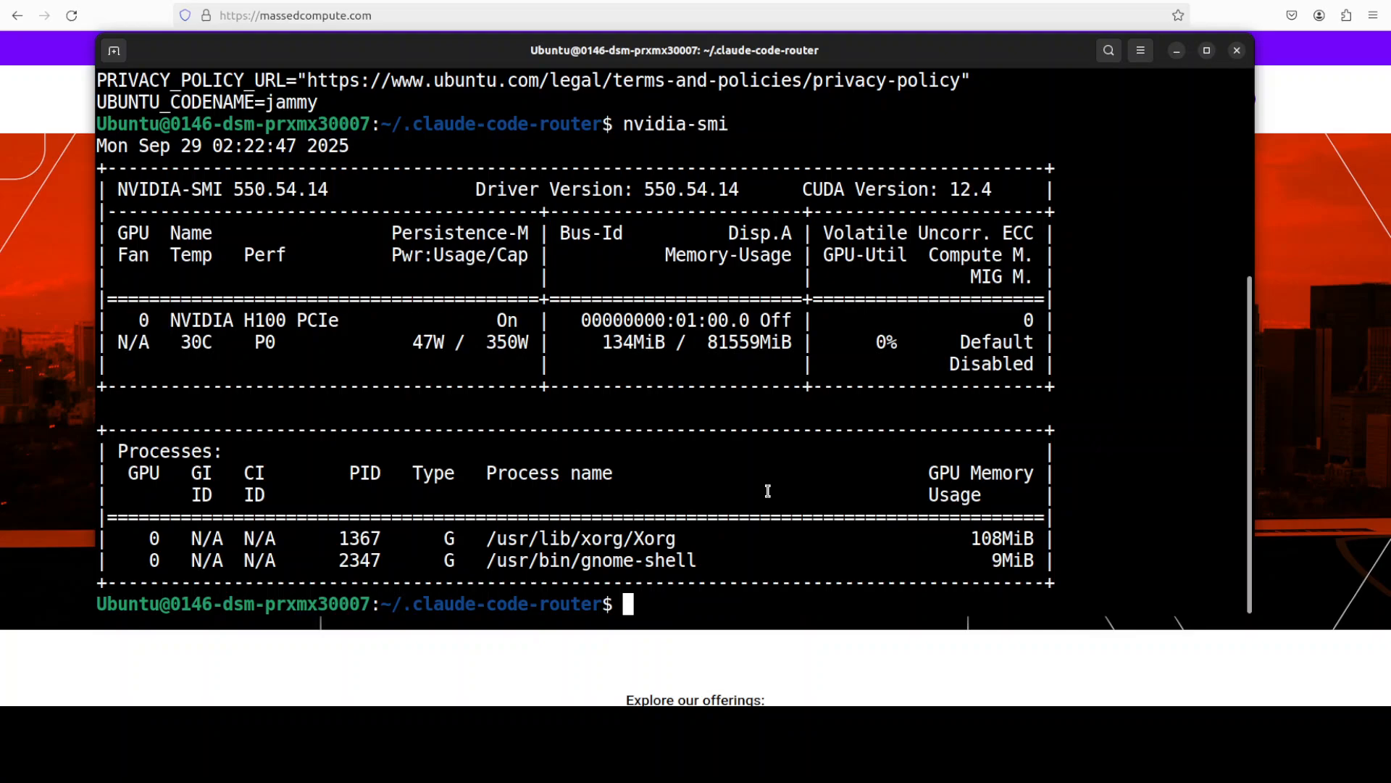
type("cle")
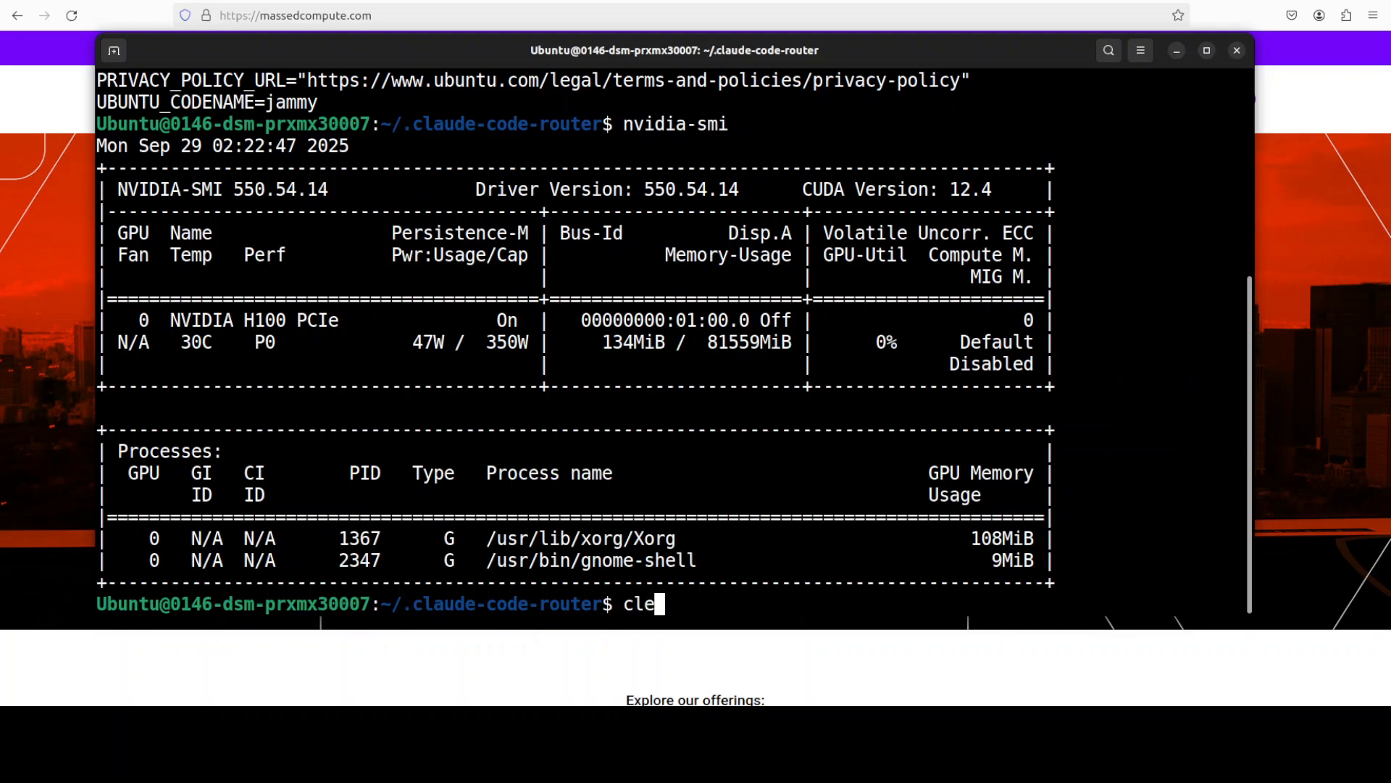
key("Return")
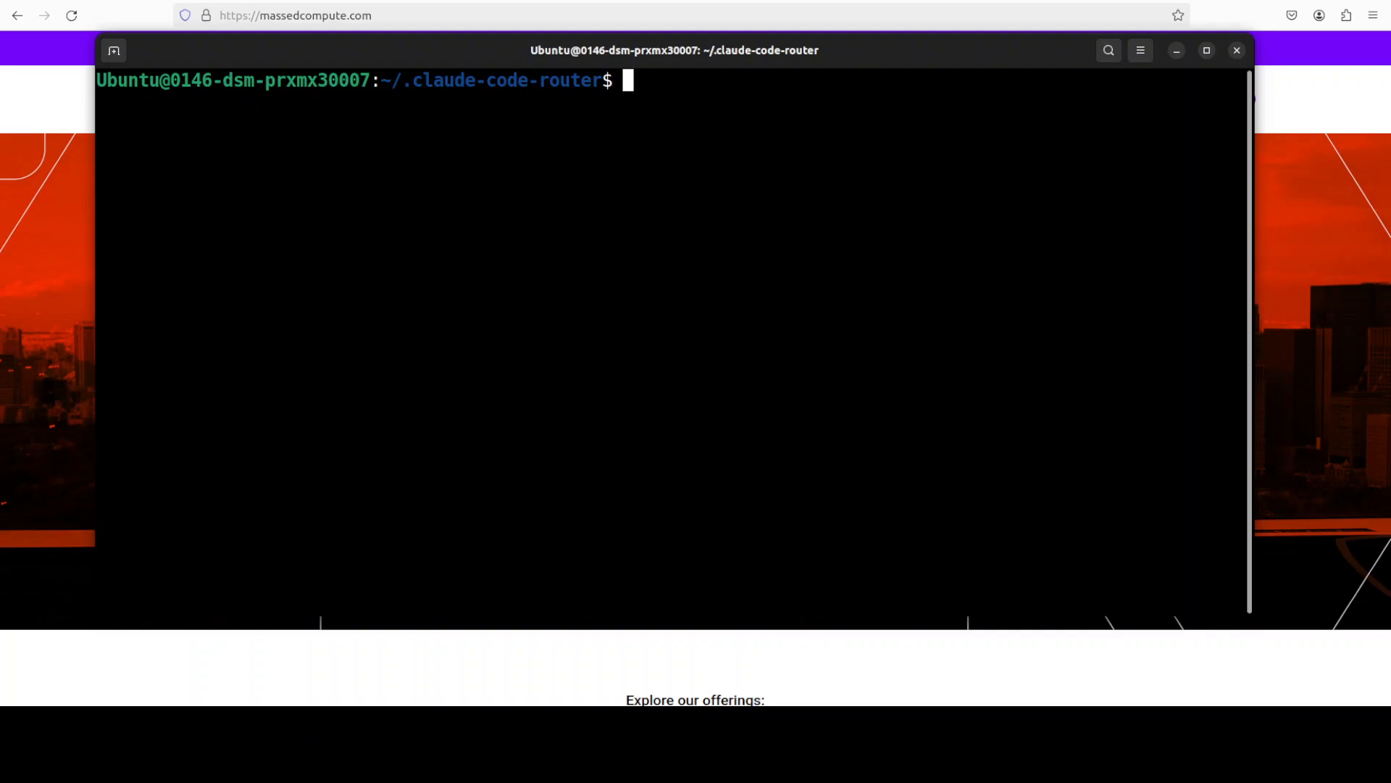
Run ollama list to show qwen2.5-coder:14b as the locally installed model.
type("ollama lis")
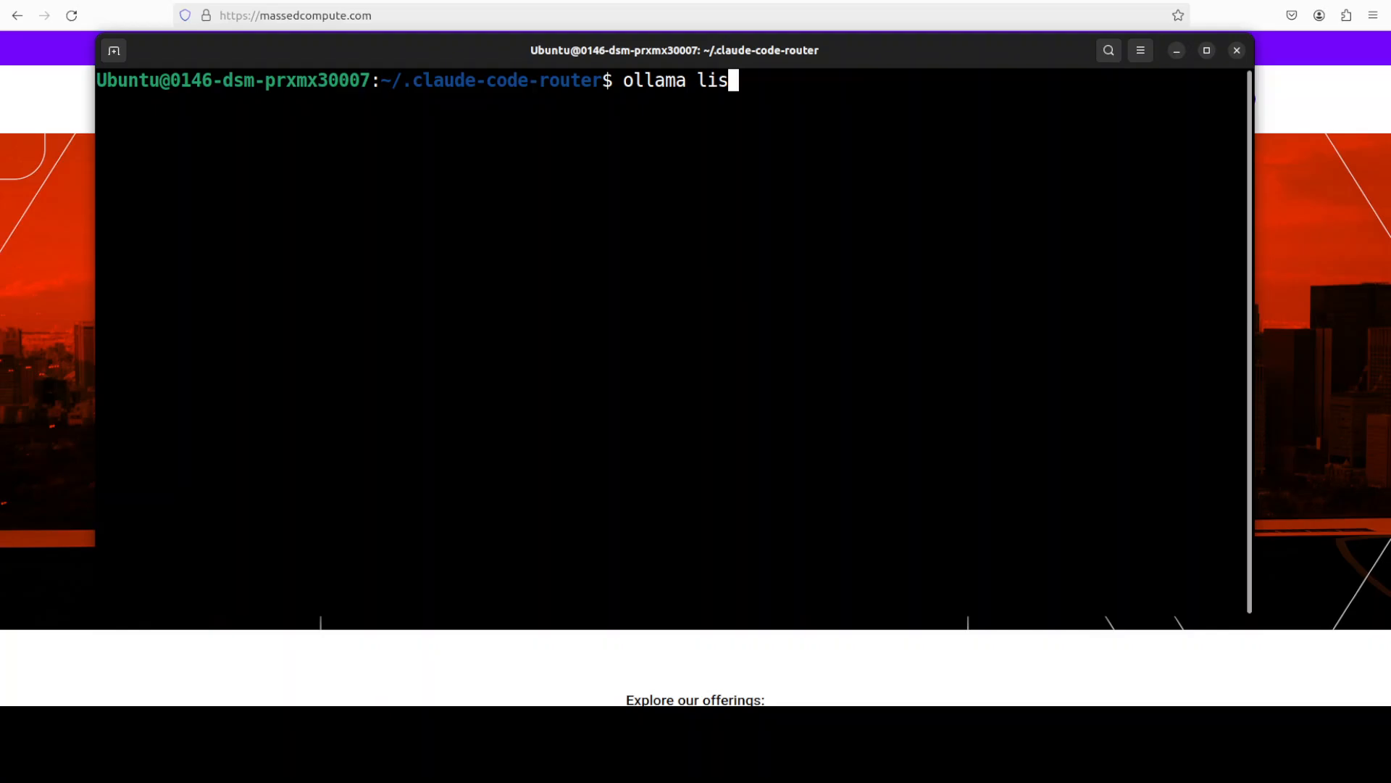
key("Return")
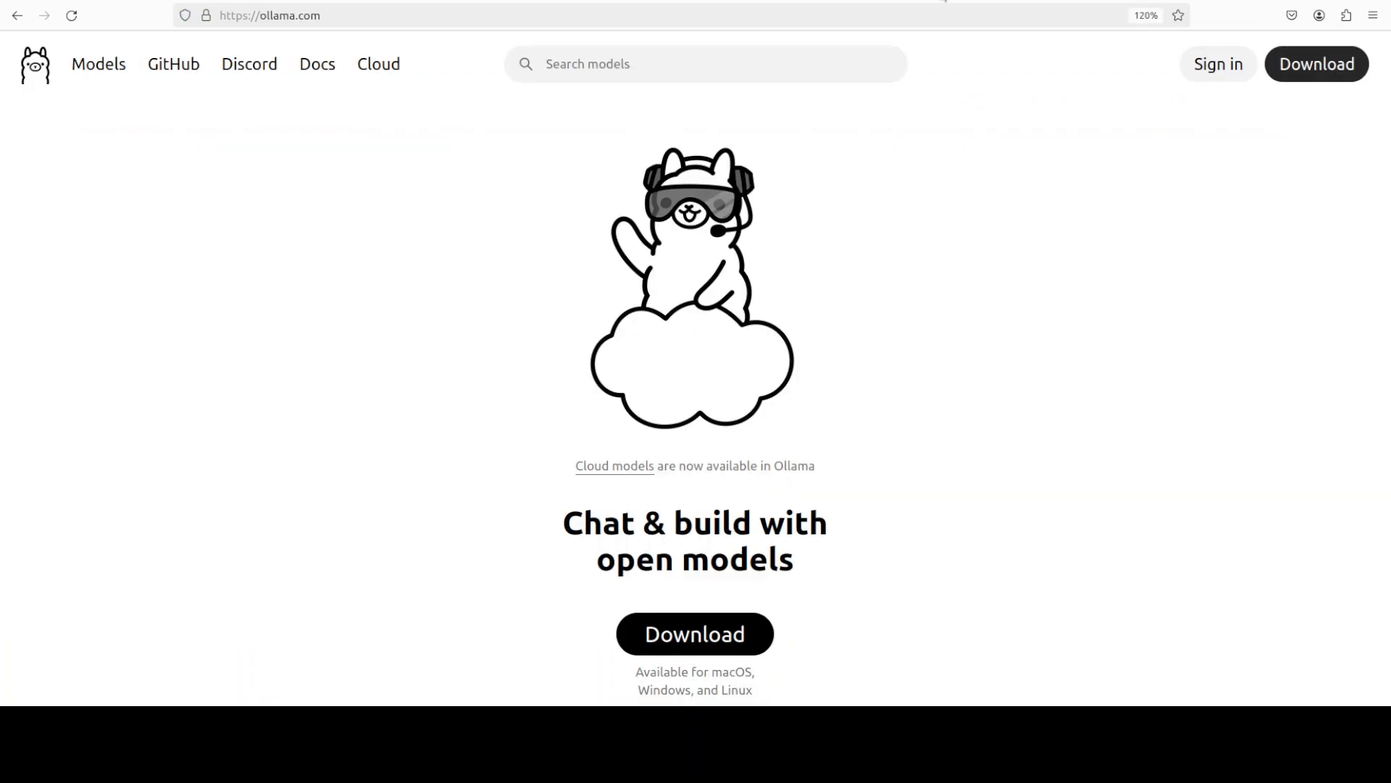
mouse_move(1145, 225)
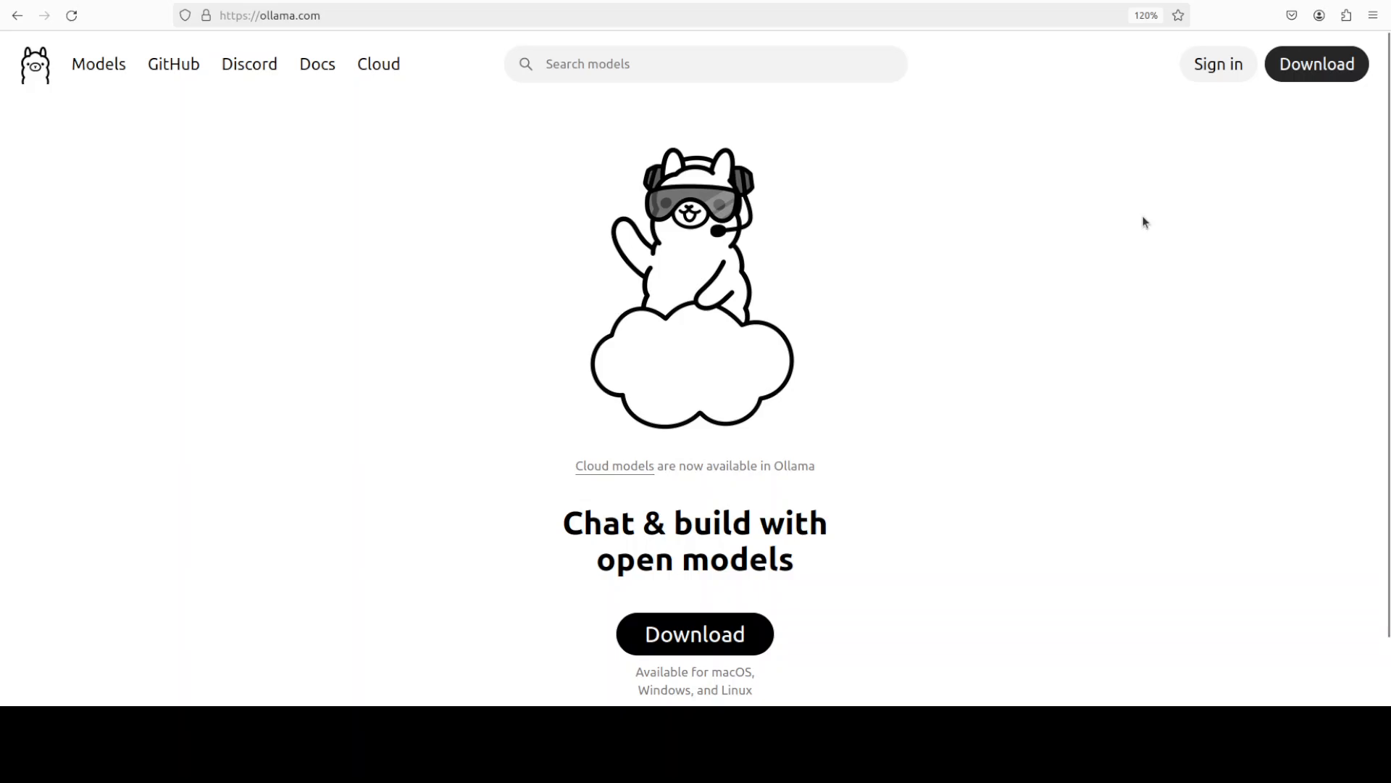
mouse_move(1026, 242)
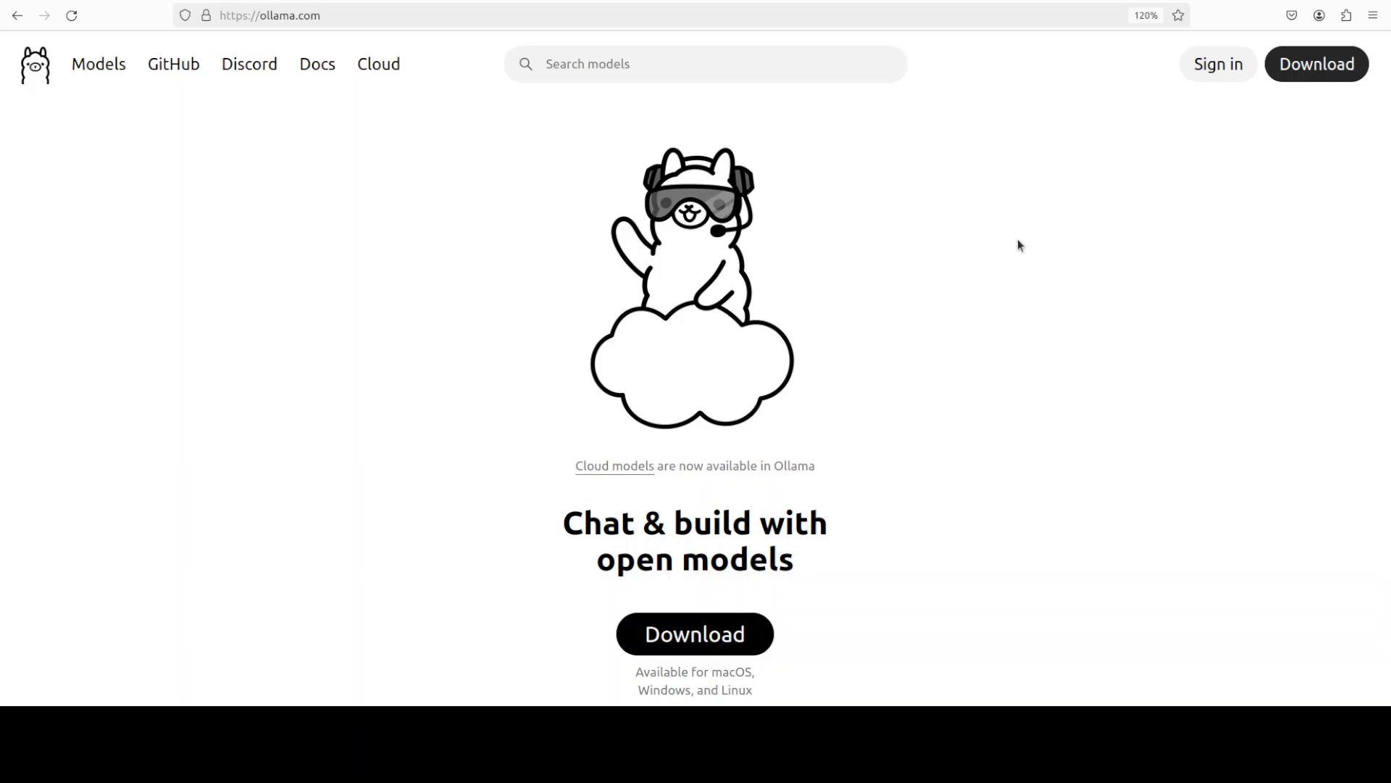
mouse_move(937, 174)
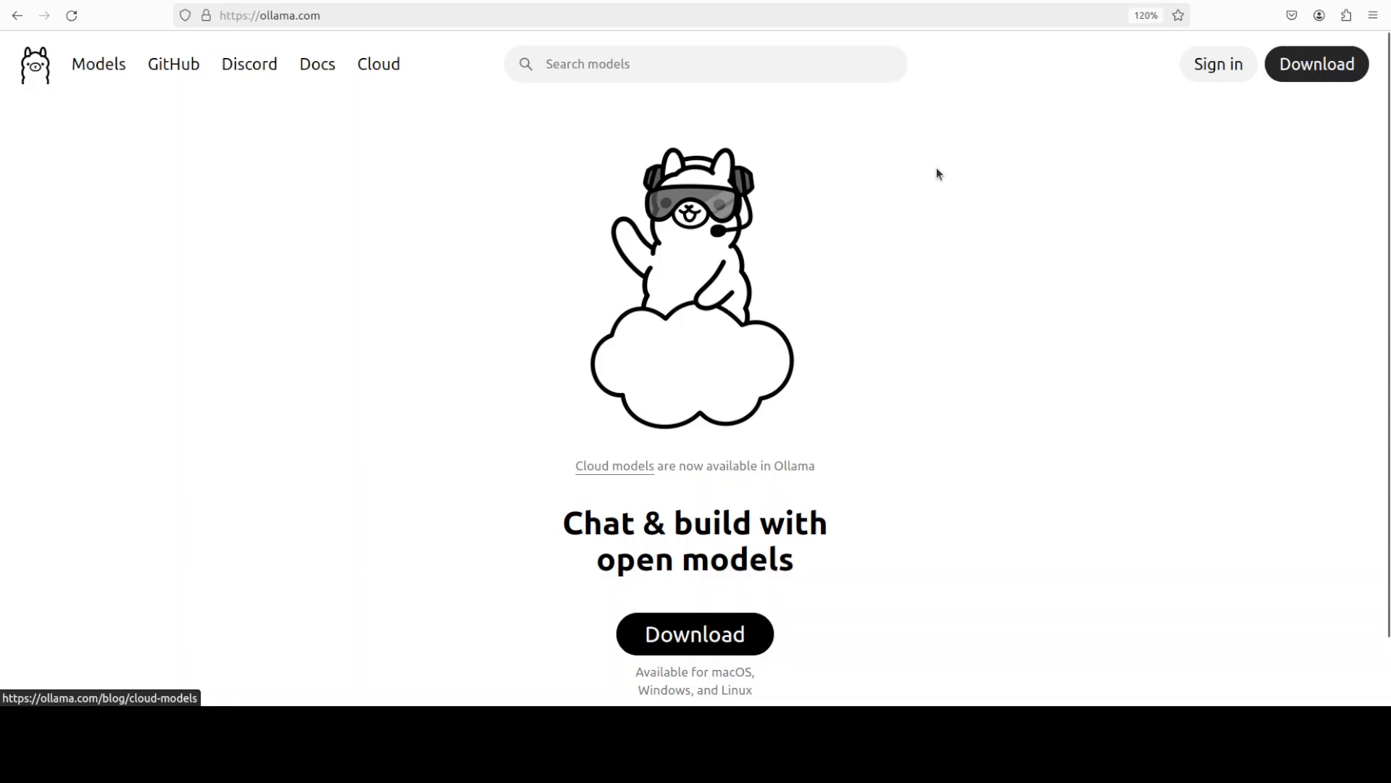
mouse_move(932, 179)
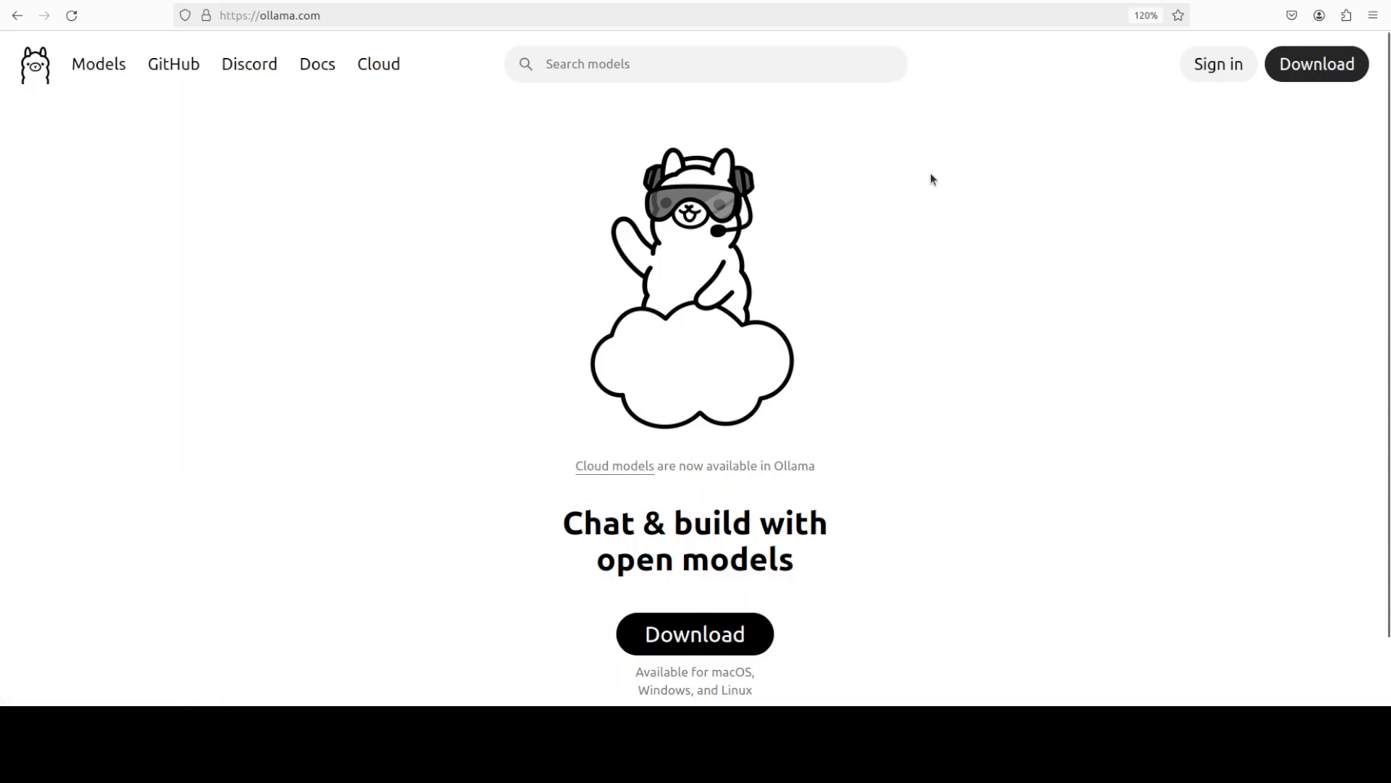
mouse_move(898, 163)
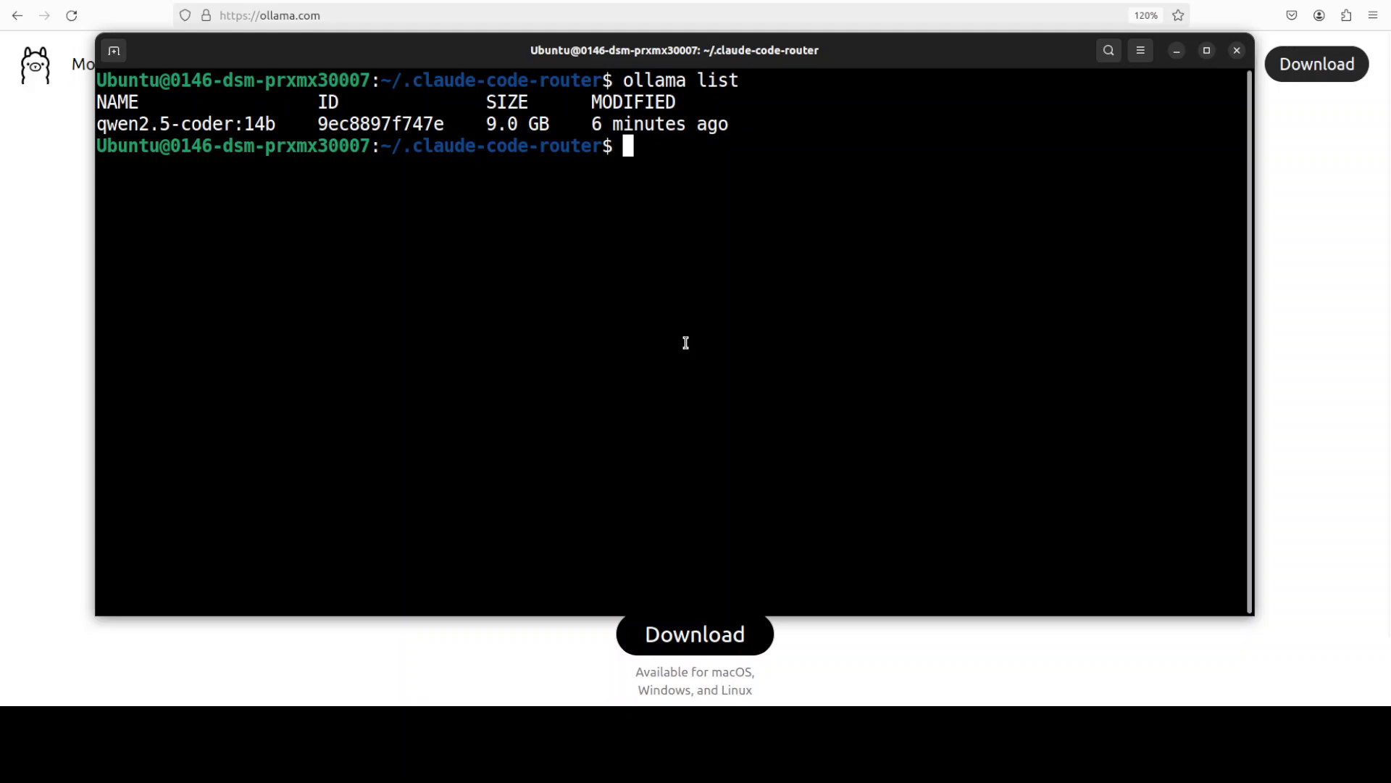
Clear the terminal and run 'node --version && npm --version' to check the versions.
type("cl")
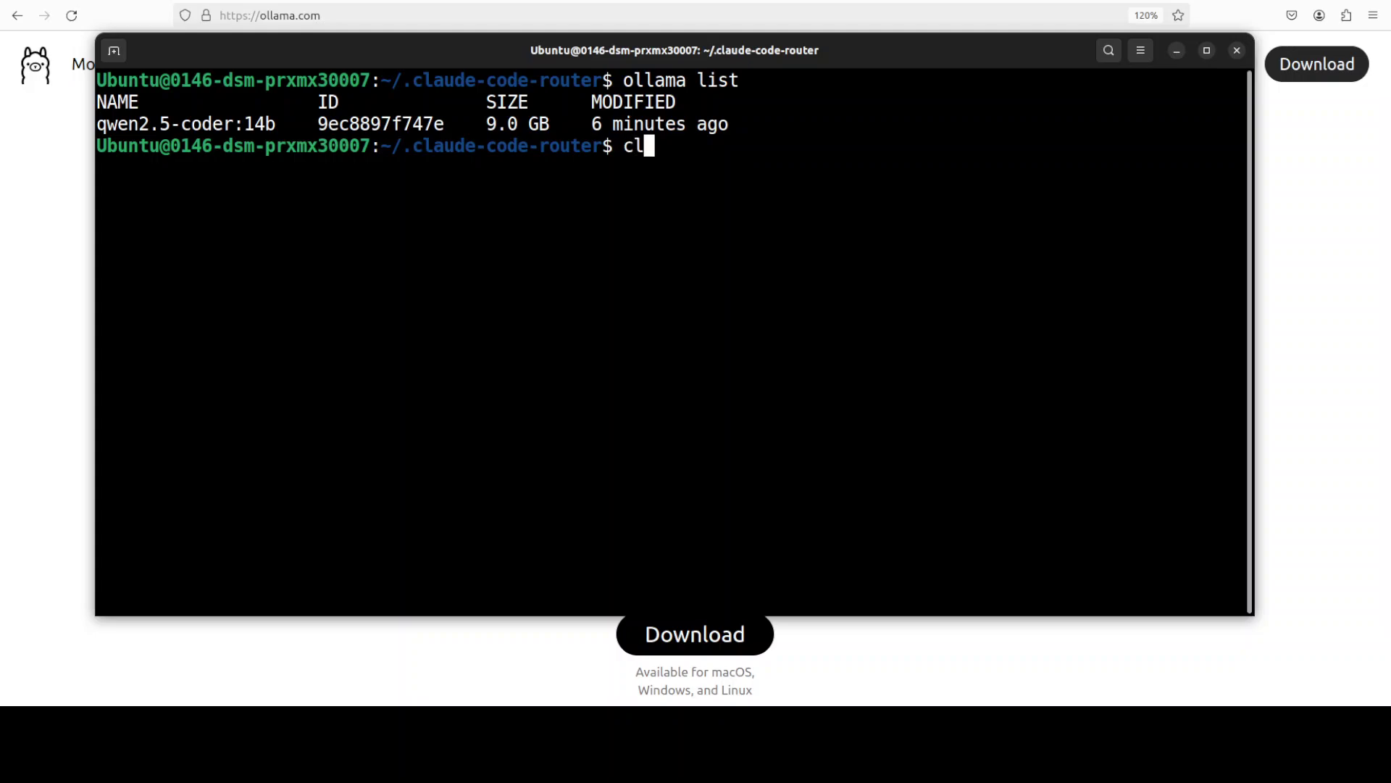
right_click(501, 148)
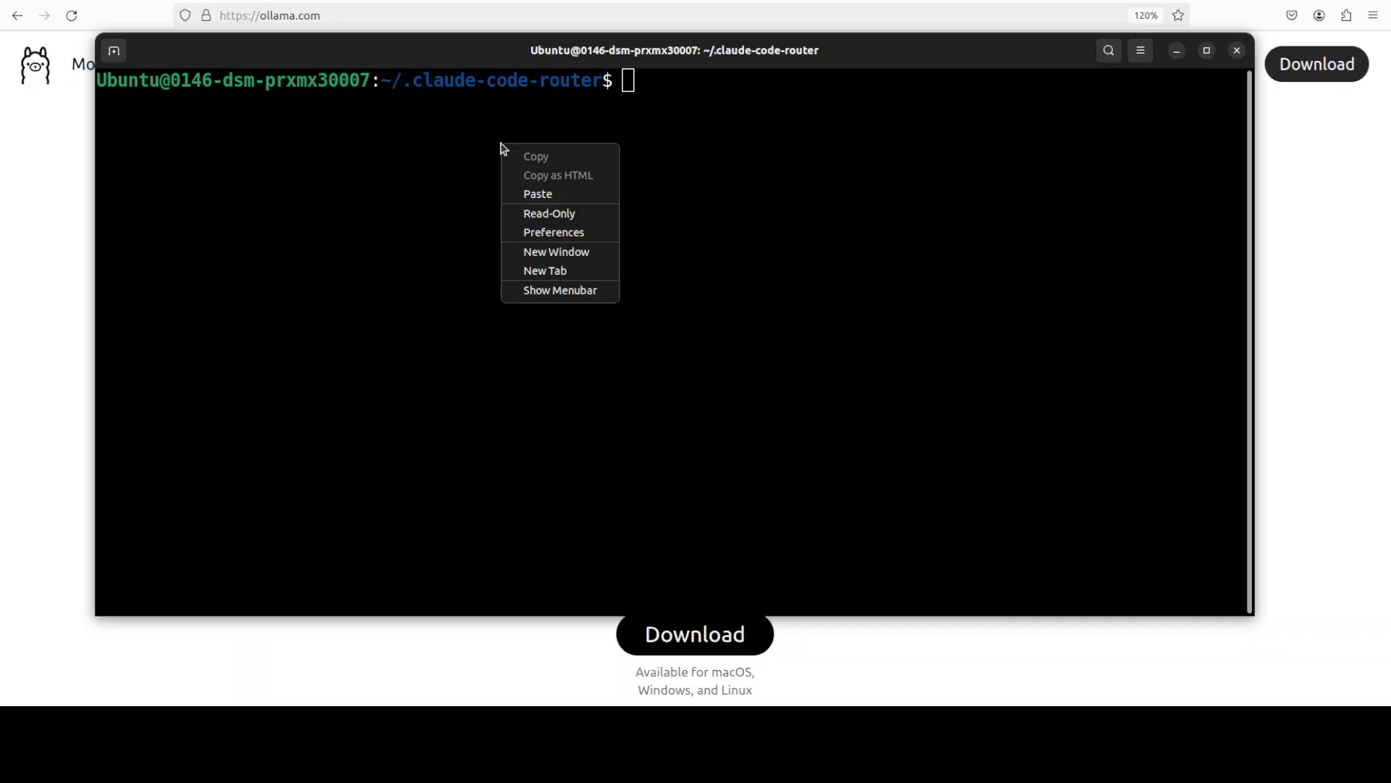
left_click(538, 193)
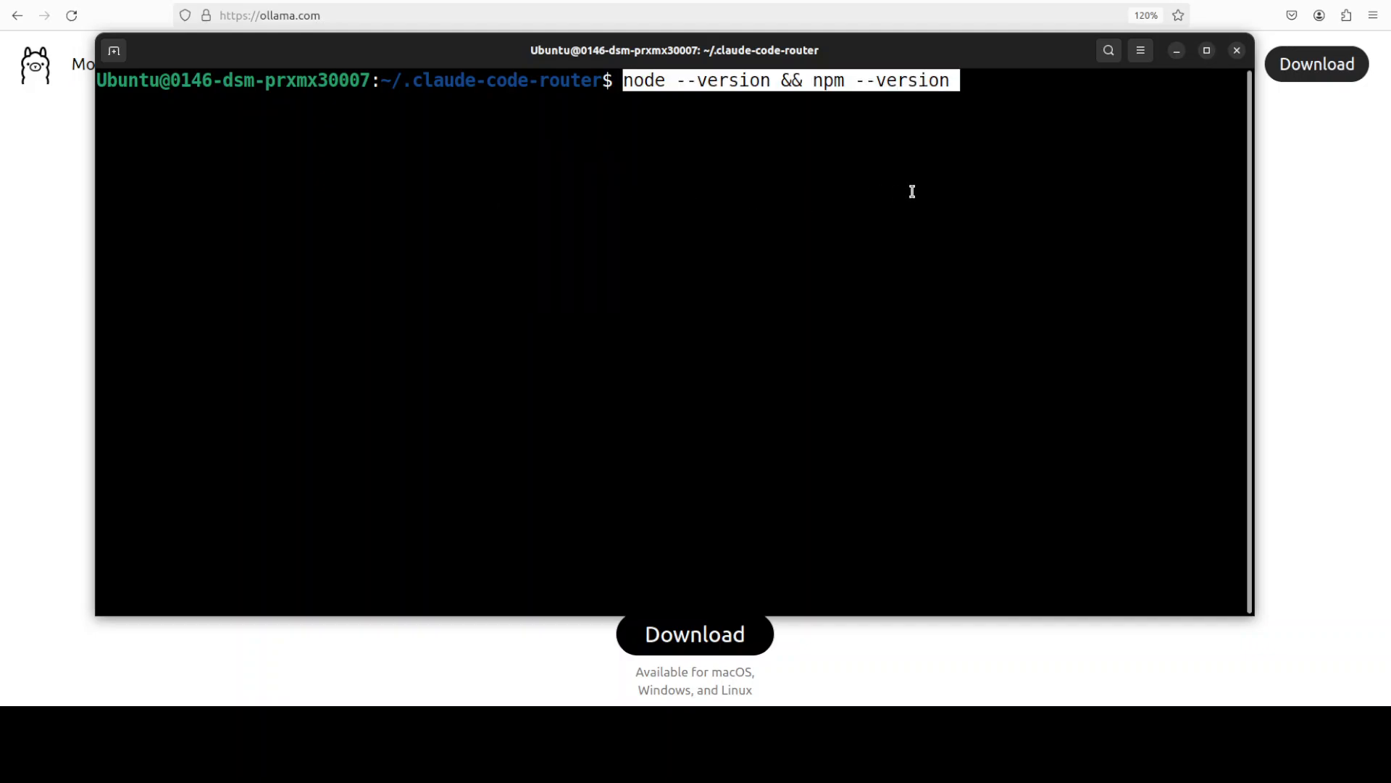
key("Return")
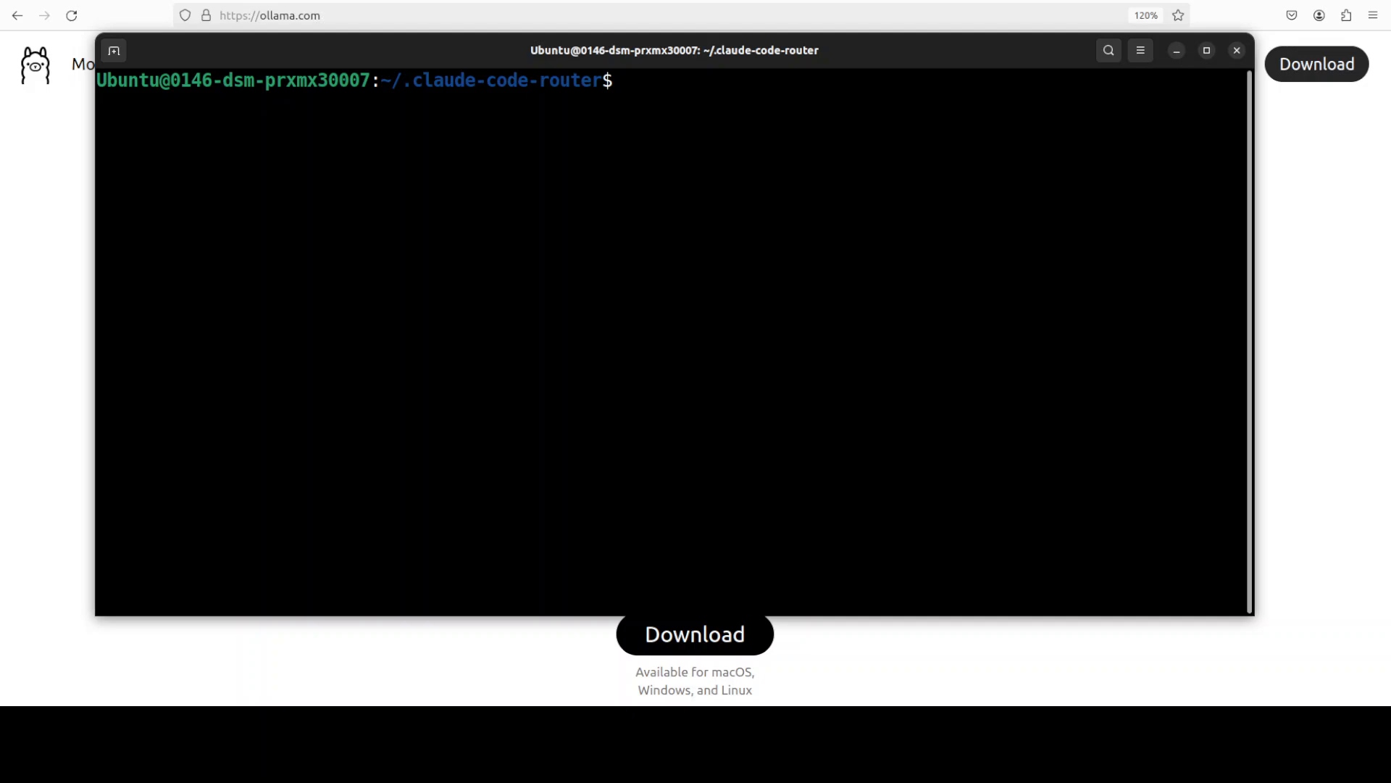
Paste the npm install -g claude-code-router command at the prompt.
right_click(705, 187)
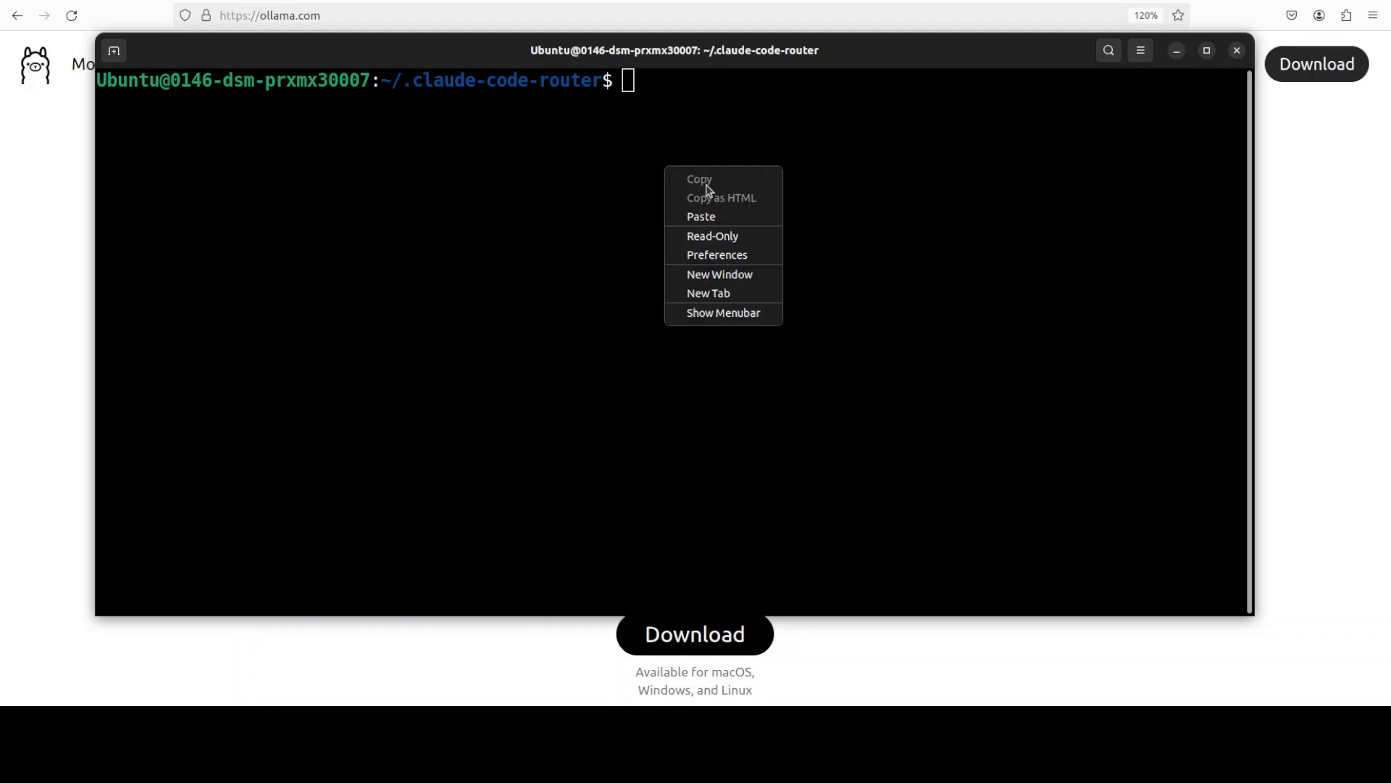
left_click(700, 216)
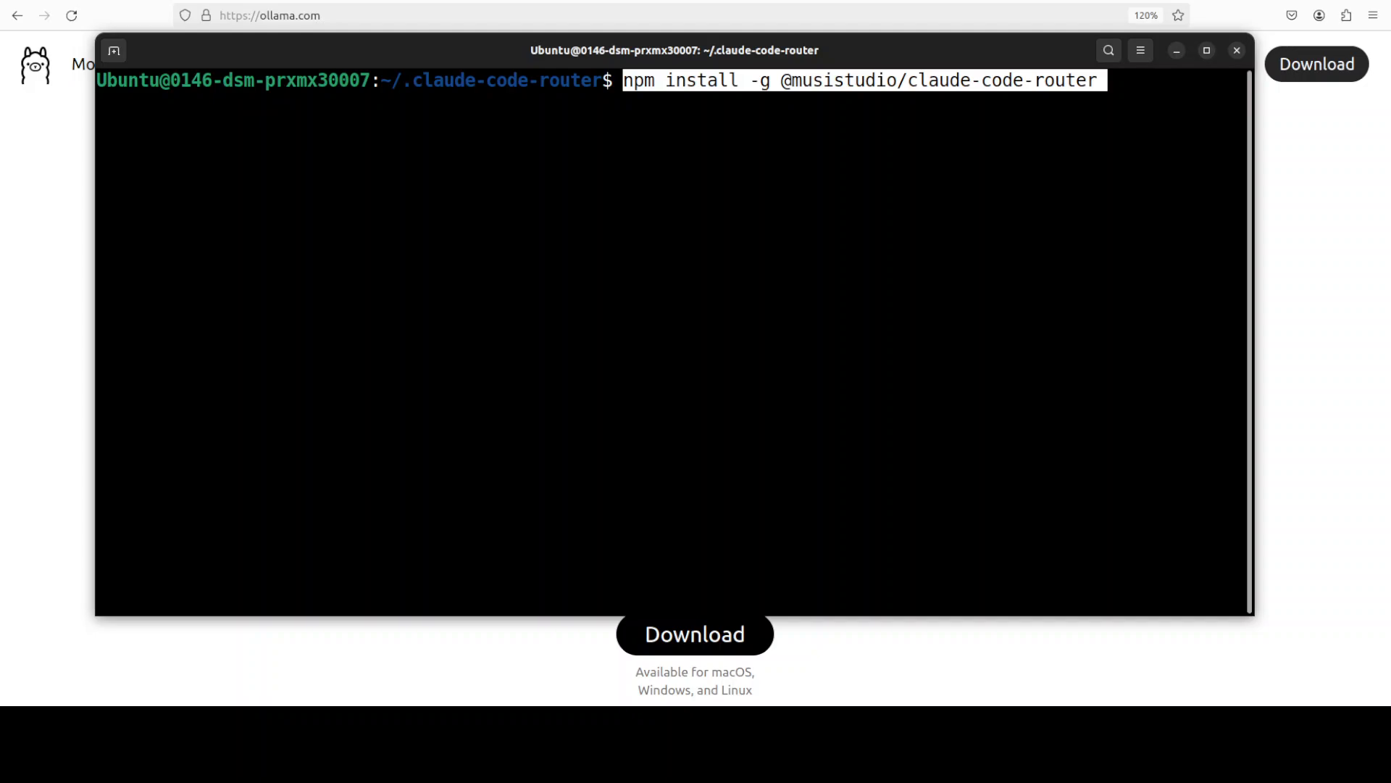
Run the global claude-code-router install, then clear the terminal.
key("Return")
type("ccr -v")
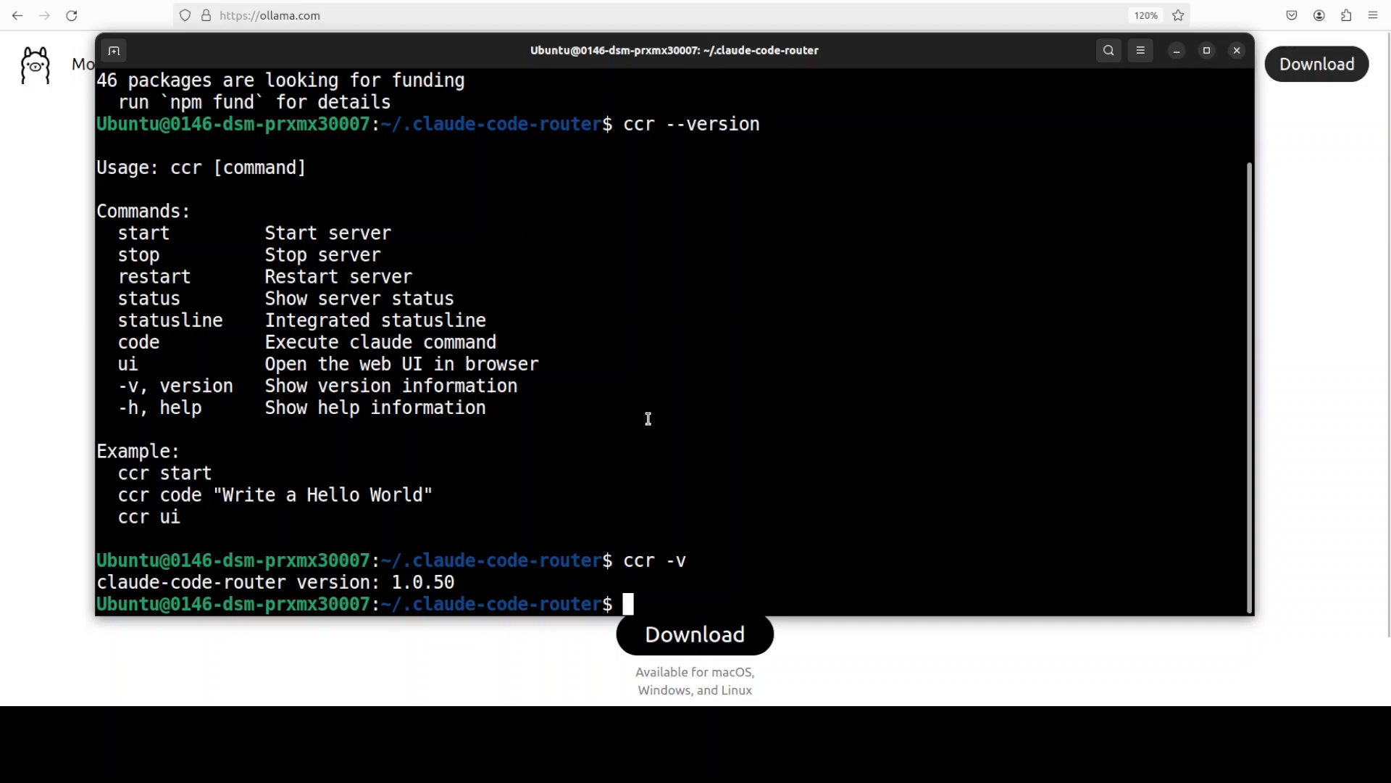
type("clear")
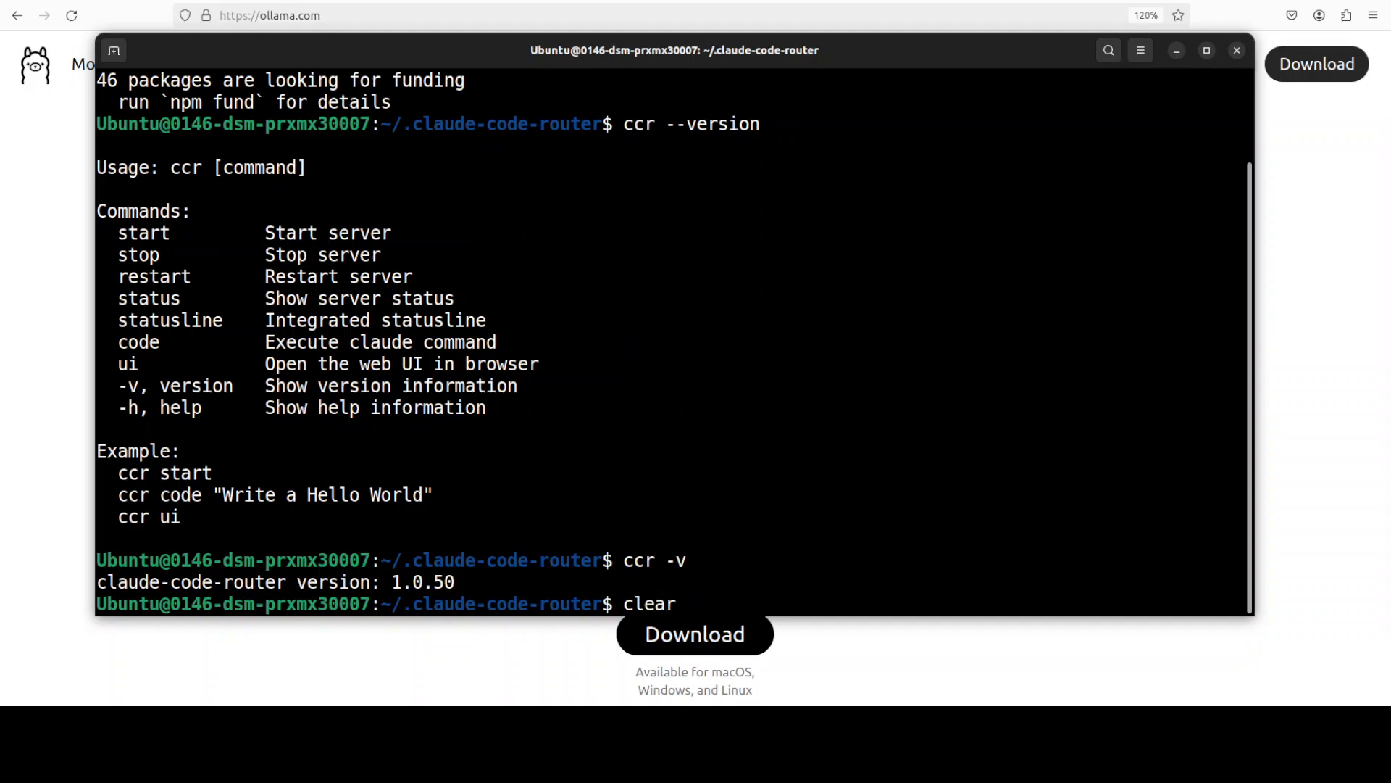
key("Return")
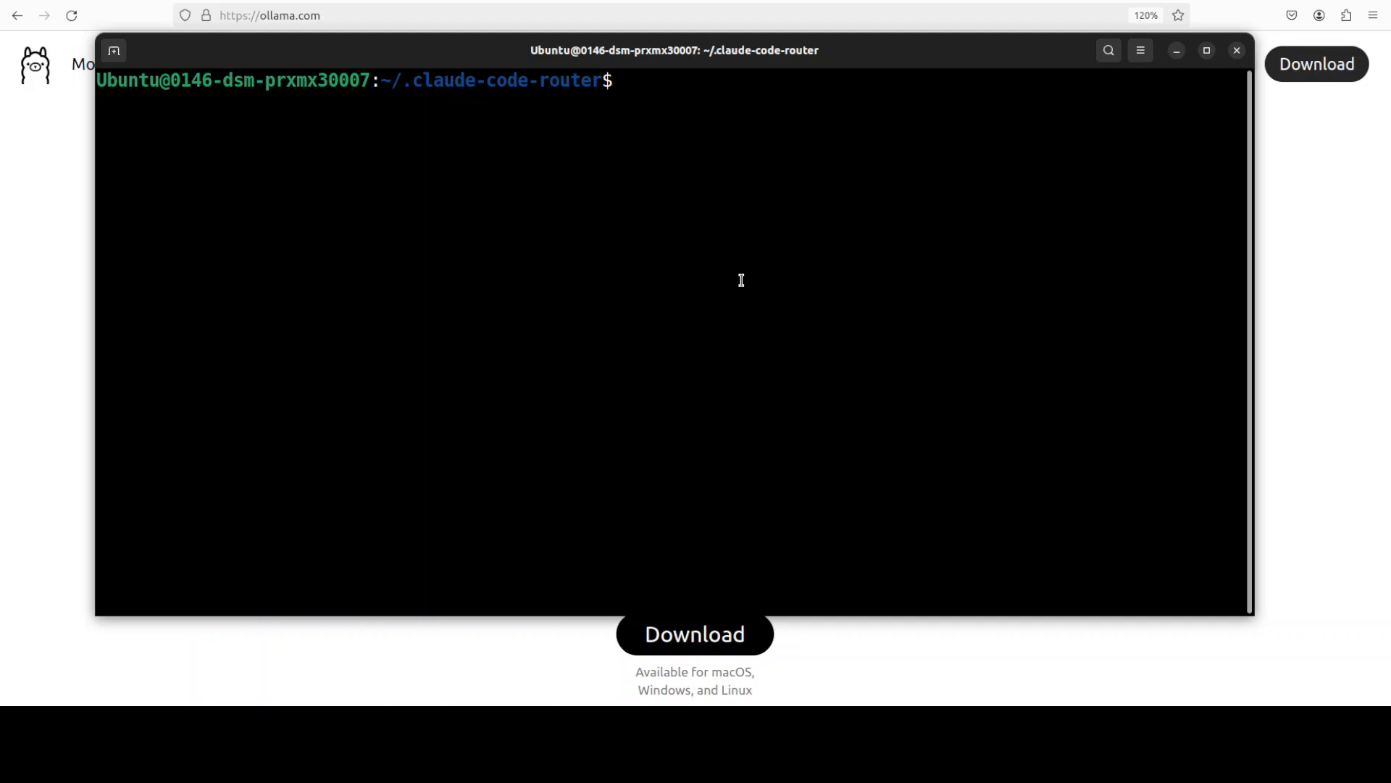
List the ~/.claude-code-router folder to confirm config.json is there, then clear.
type("ls")
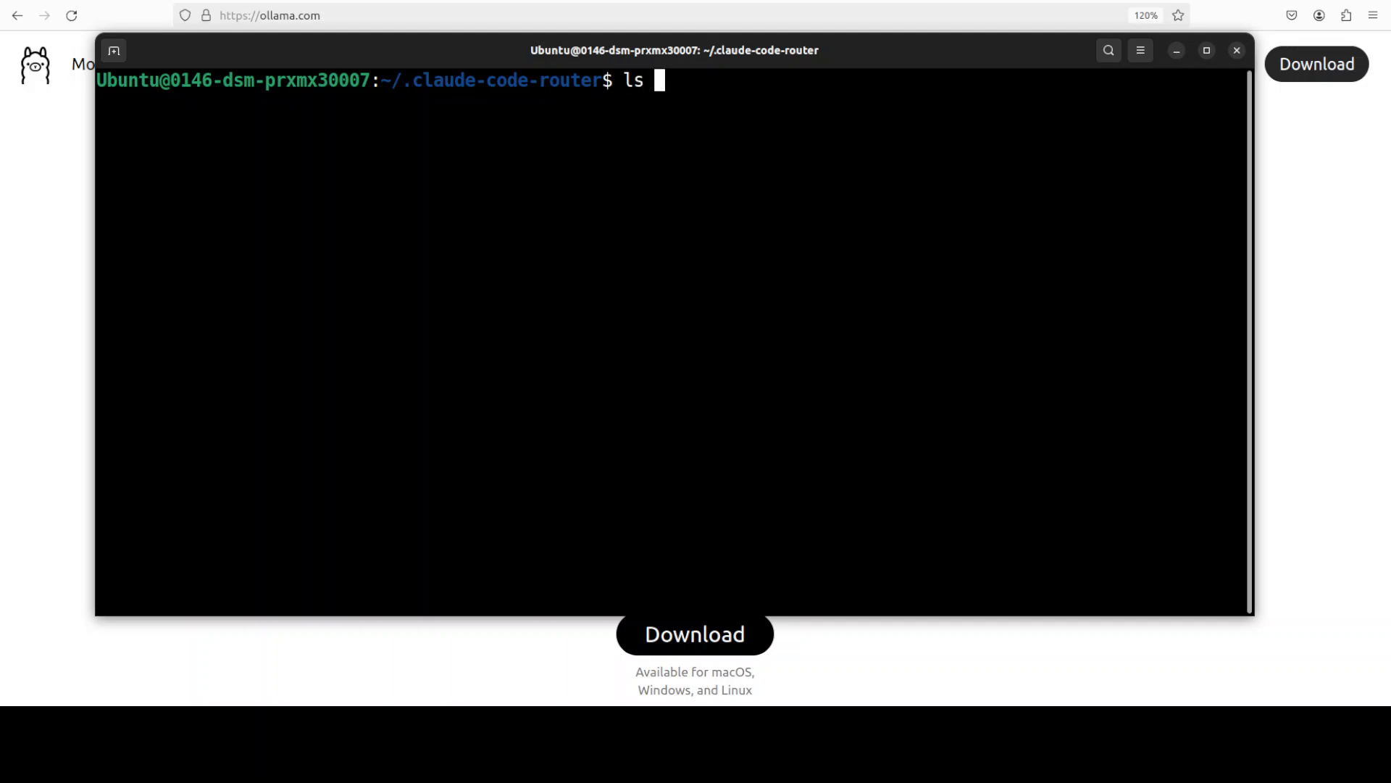
key("Return")
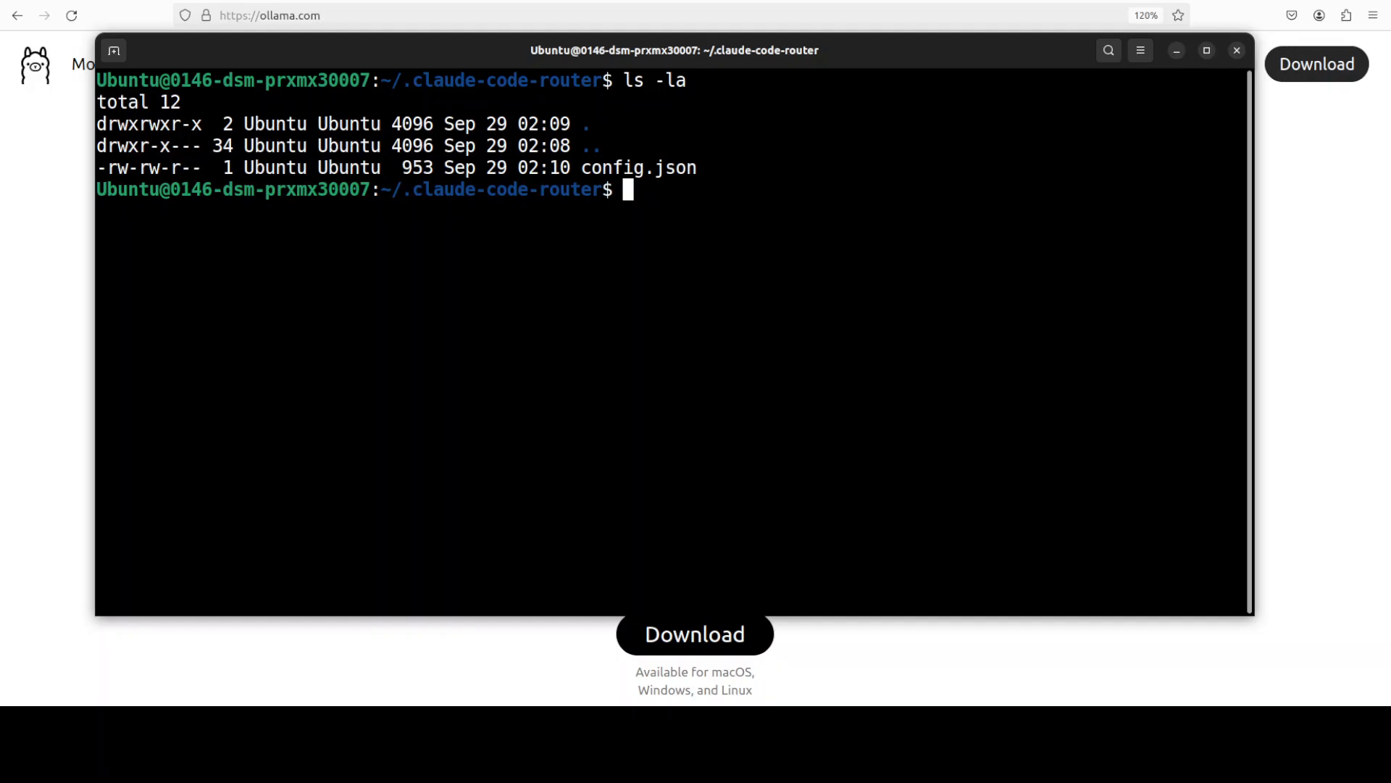
type("clear")
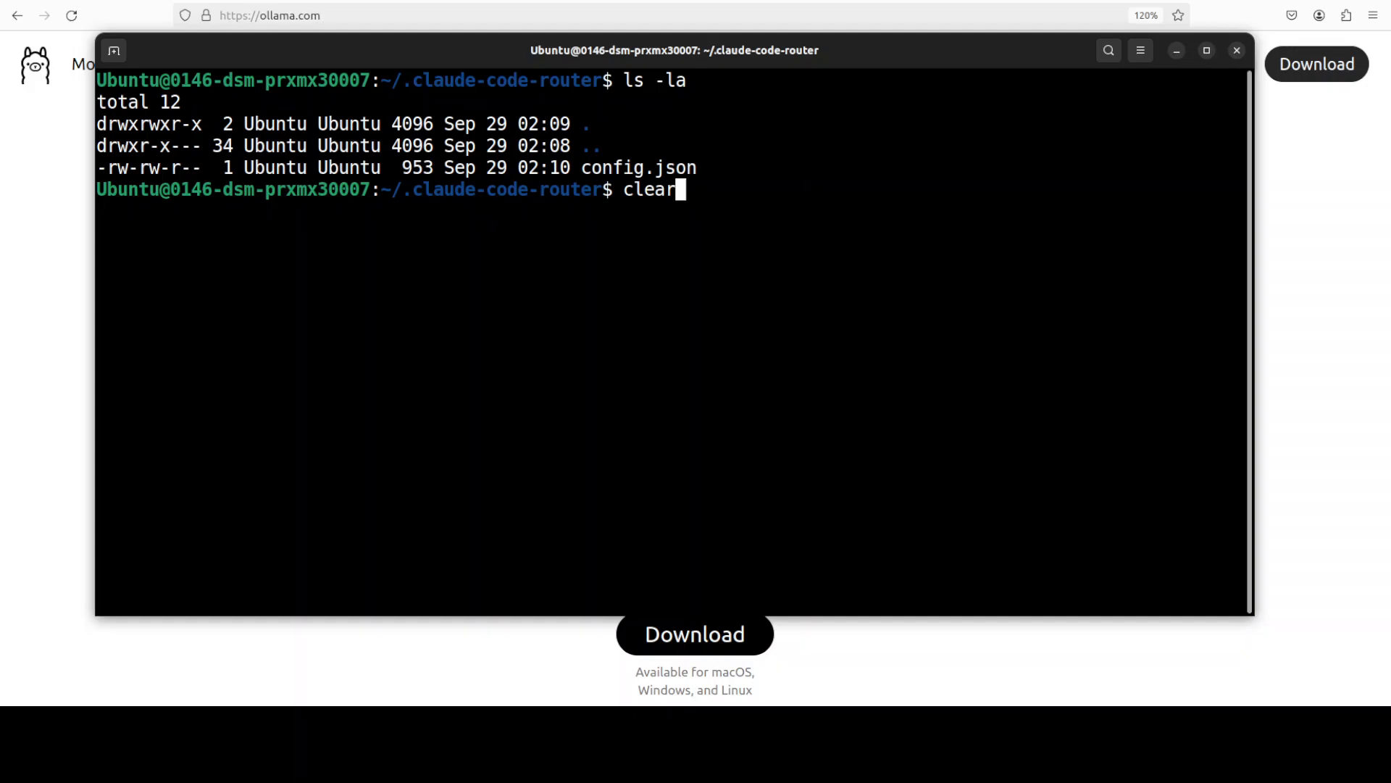
key("Return")
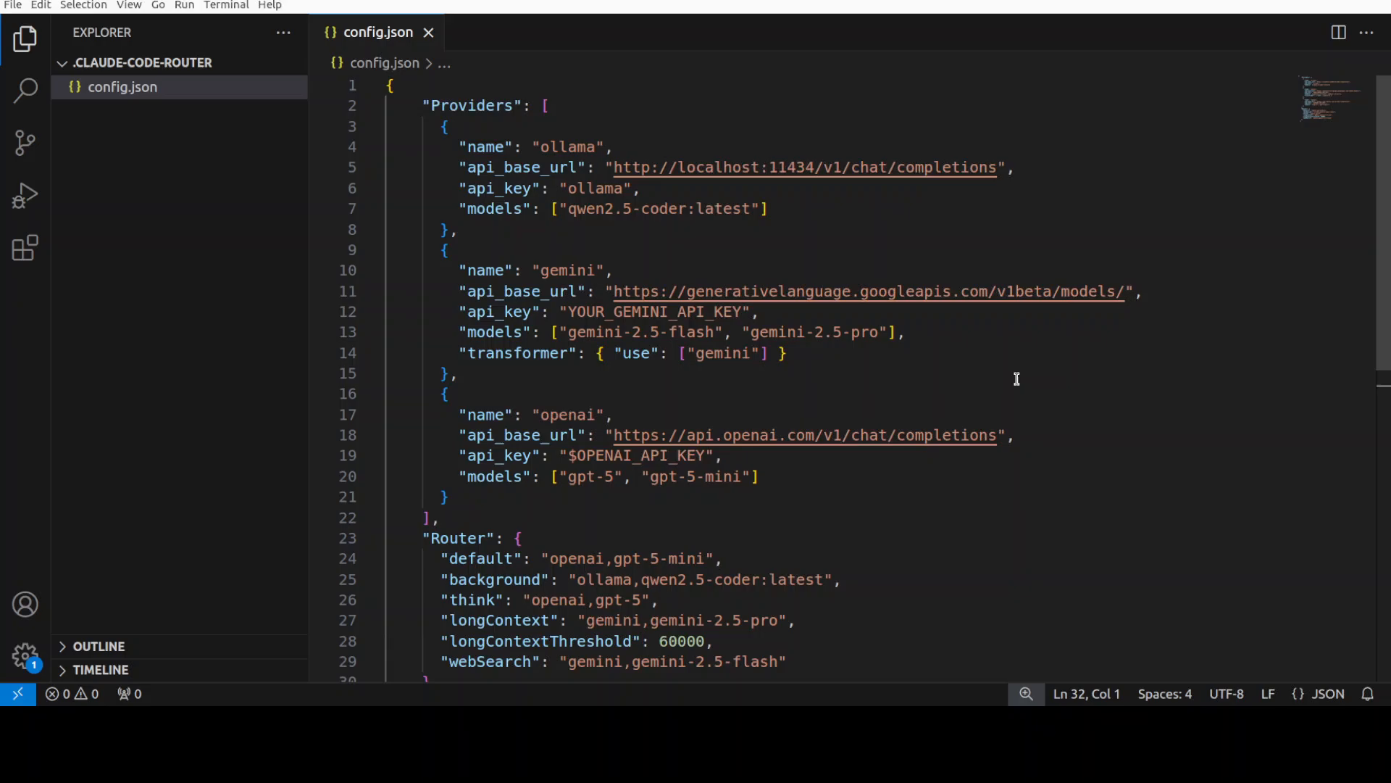
mouse_move(489, 175)
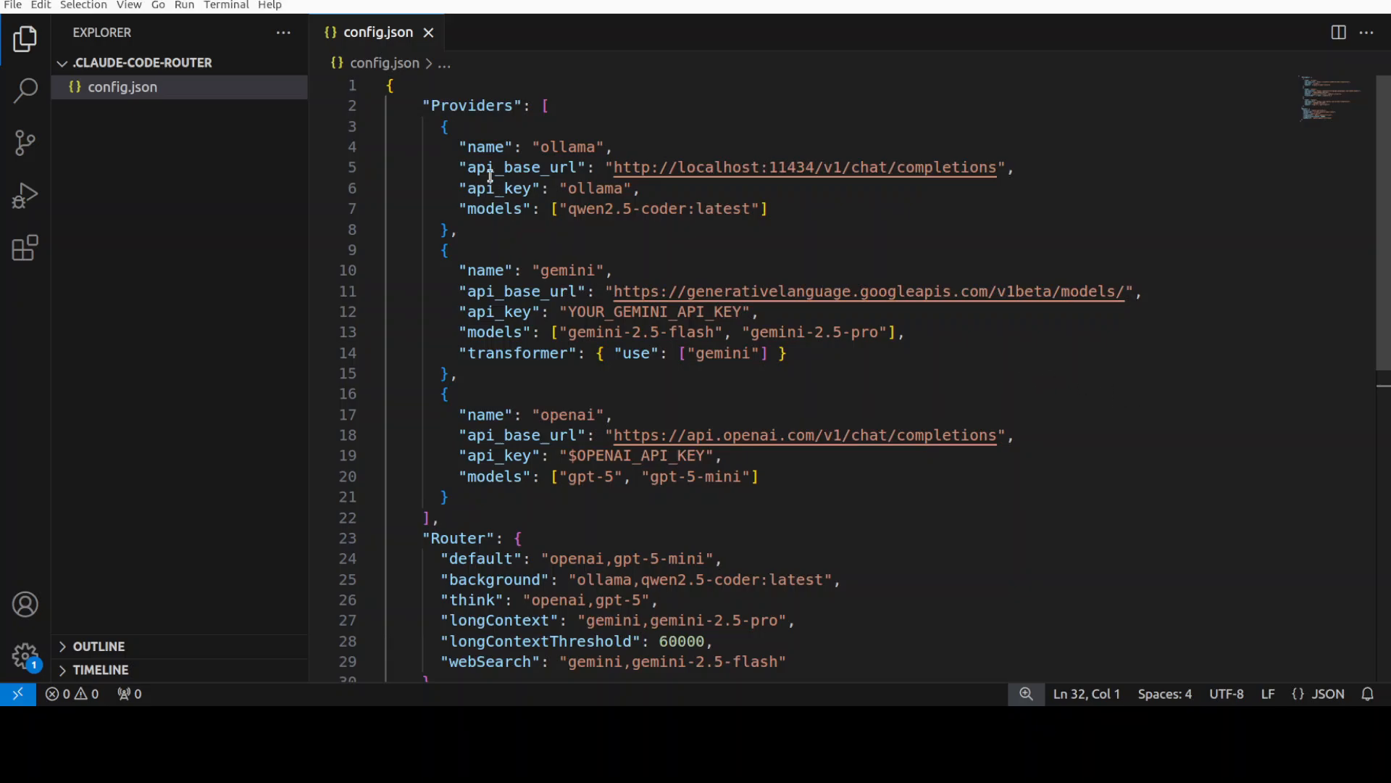
mouse_move(484, 147)
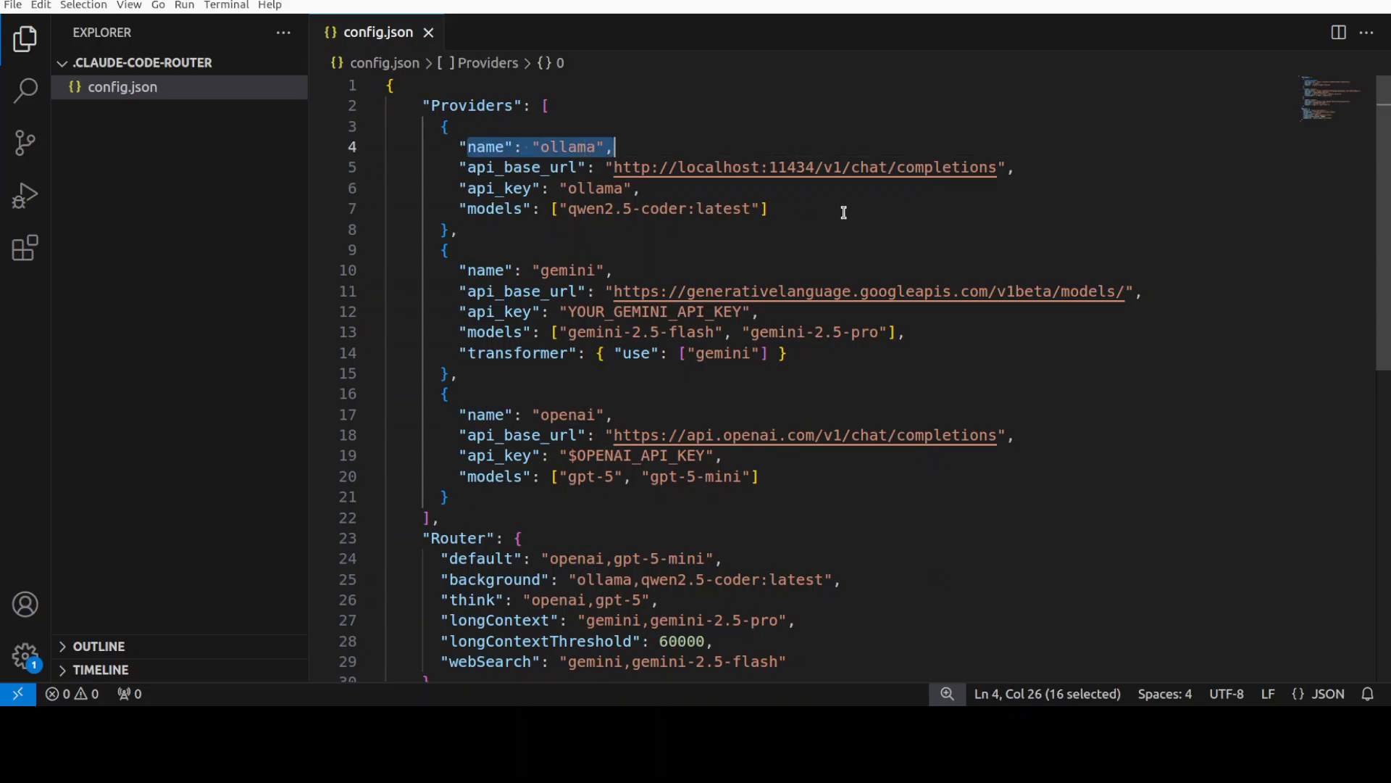
mouse_move(774, 166)
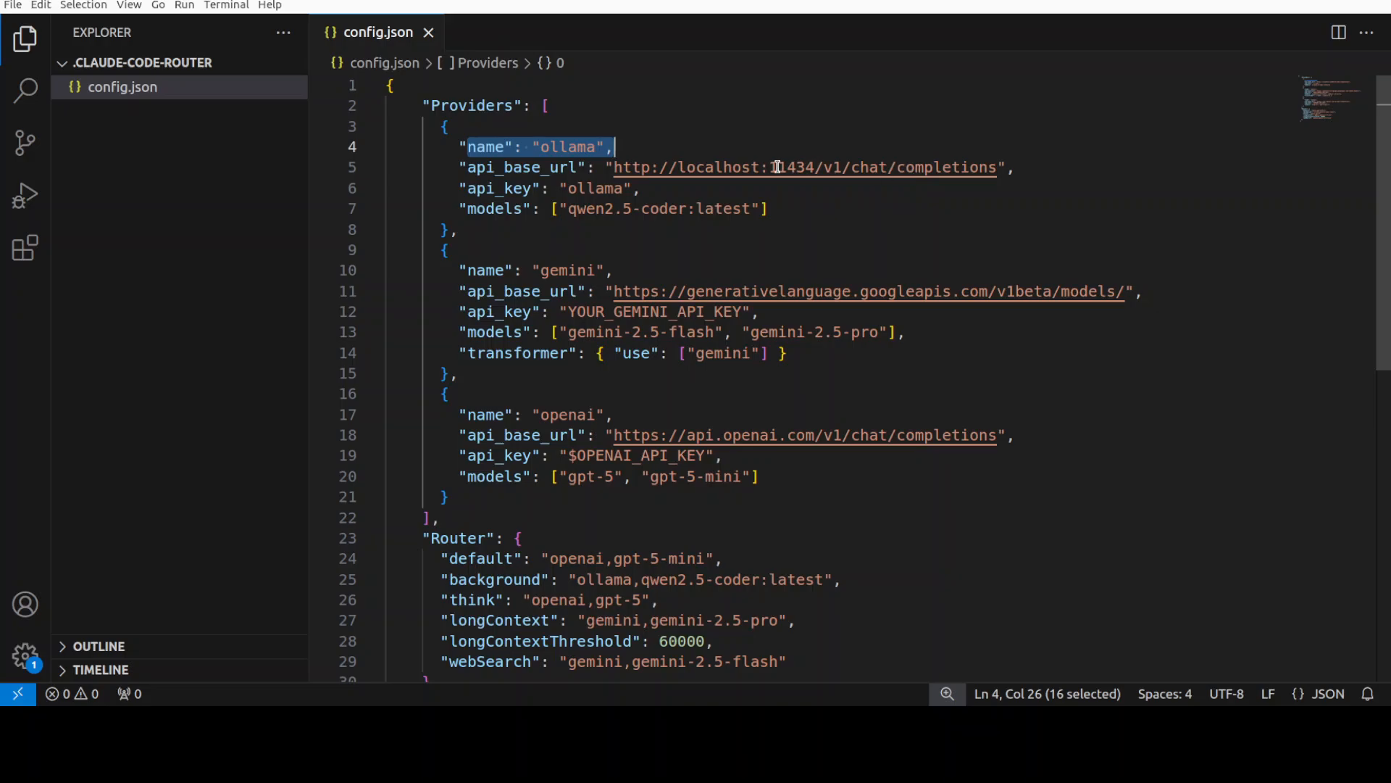
mouse_move(761, 242)
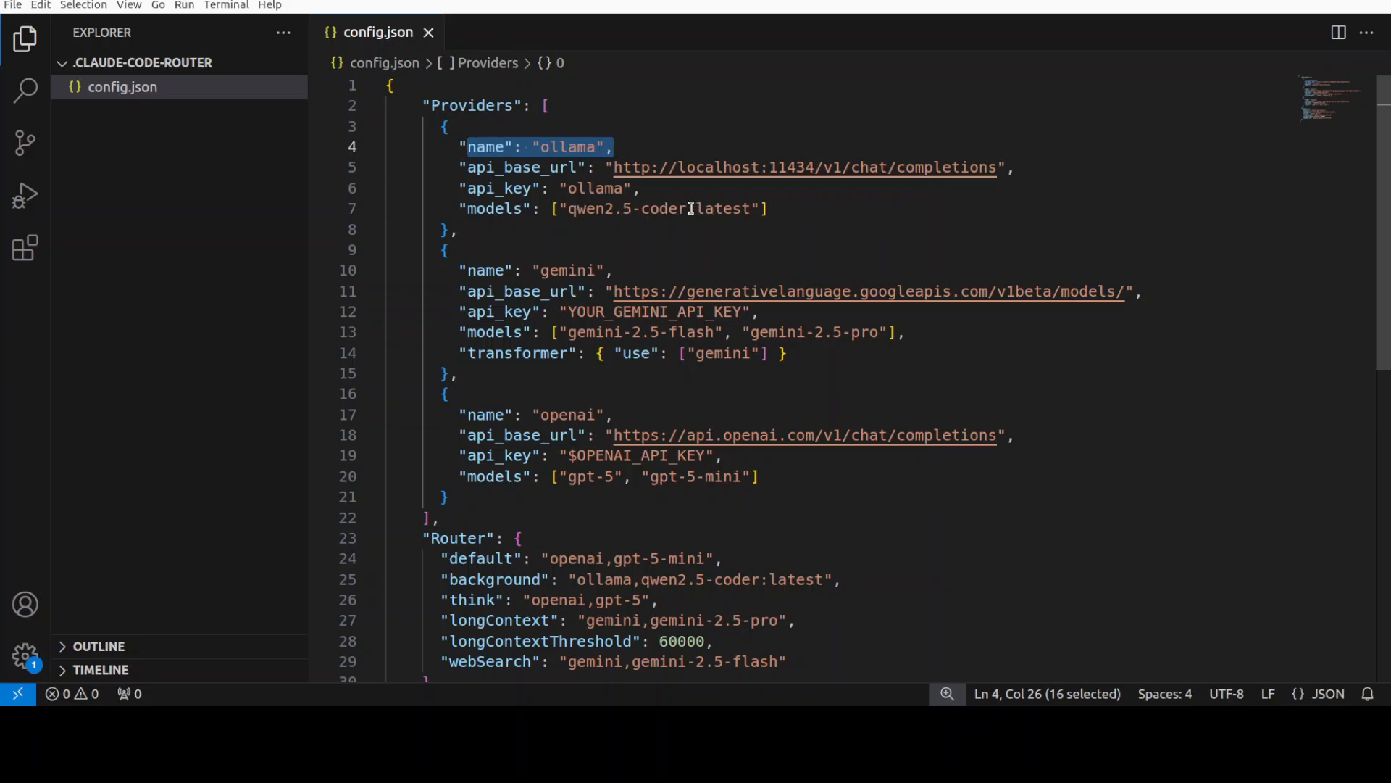
Change the Ollama model tag from 'latest' to '14b' in config.json and save.
double_click(723, 207)
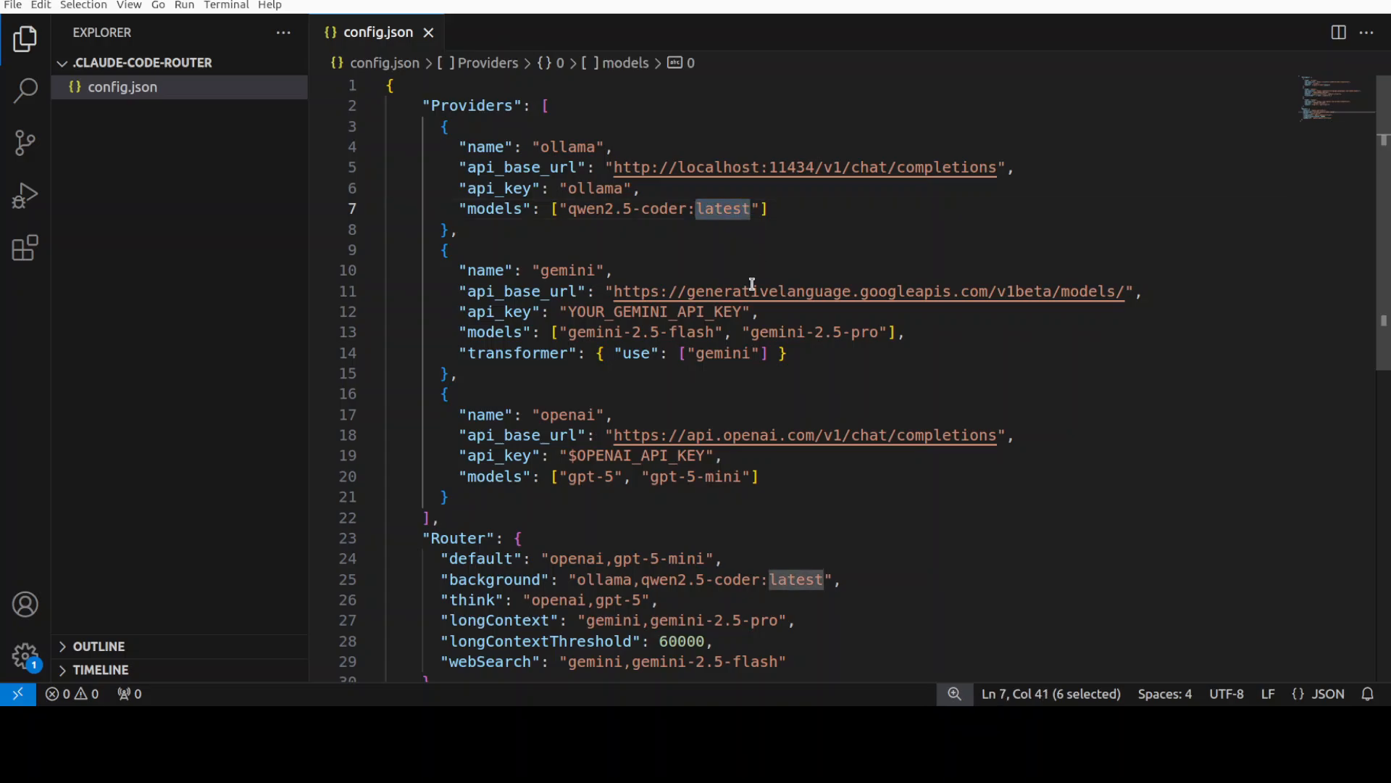
mouse_move(752, 291)
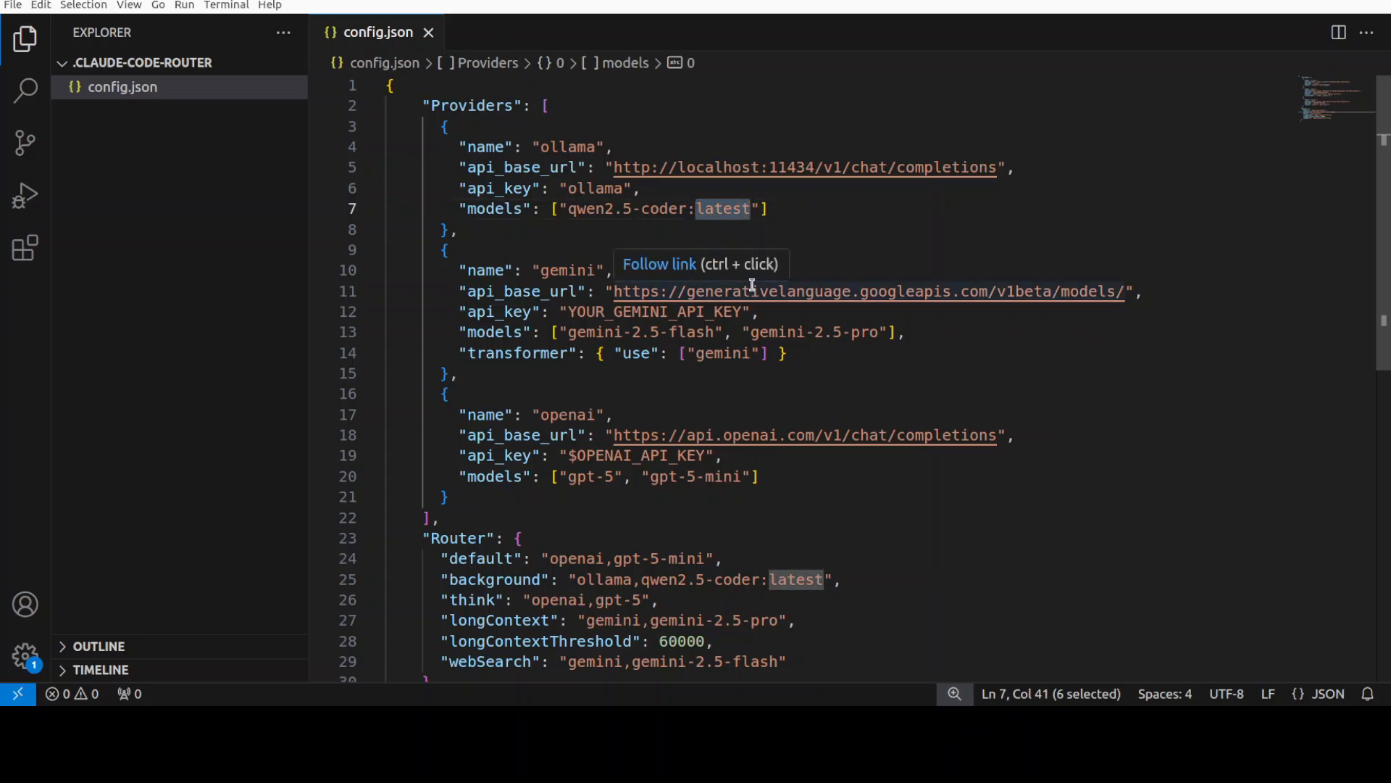
type("14b")
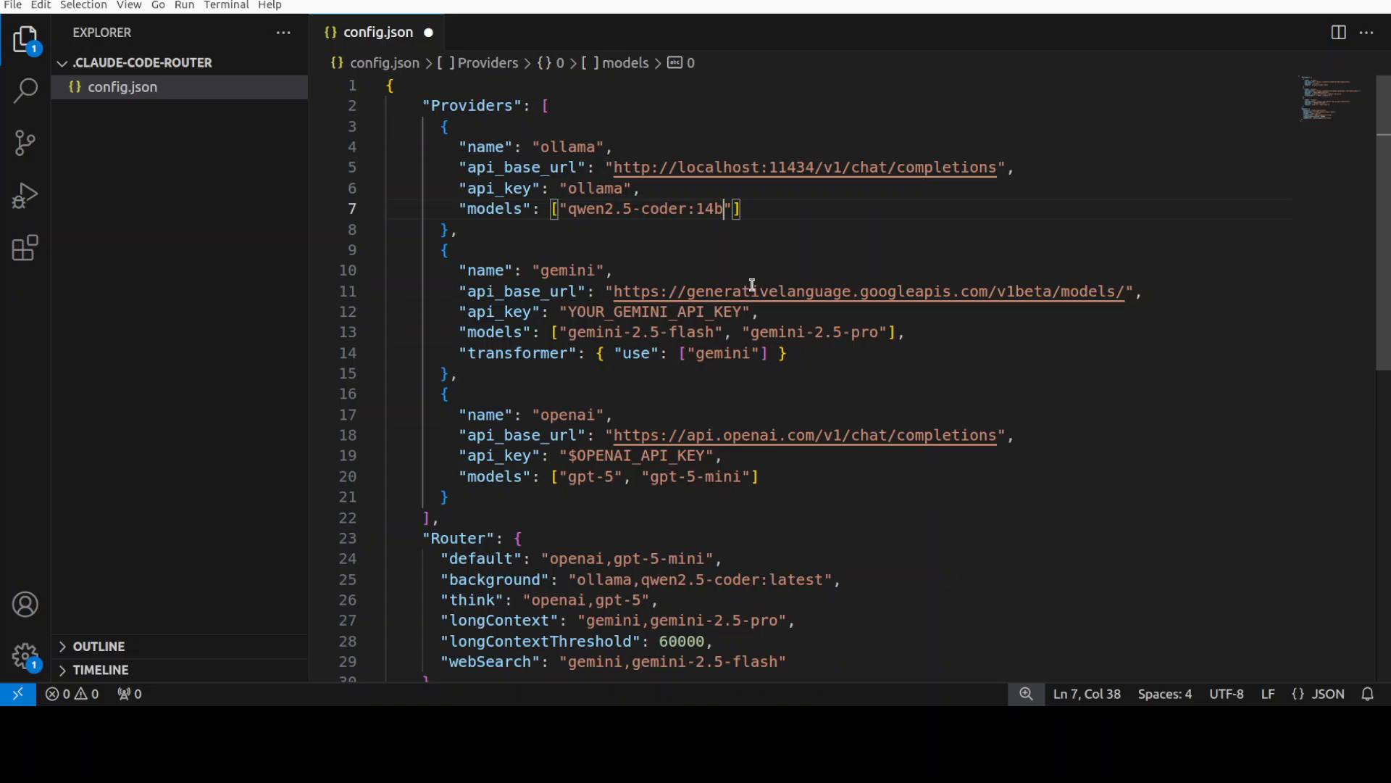
key("ctrl+s")
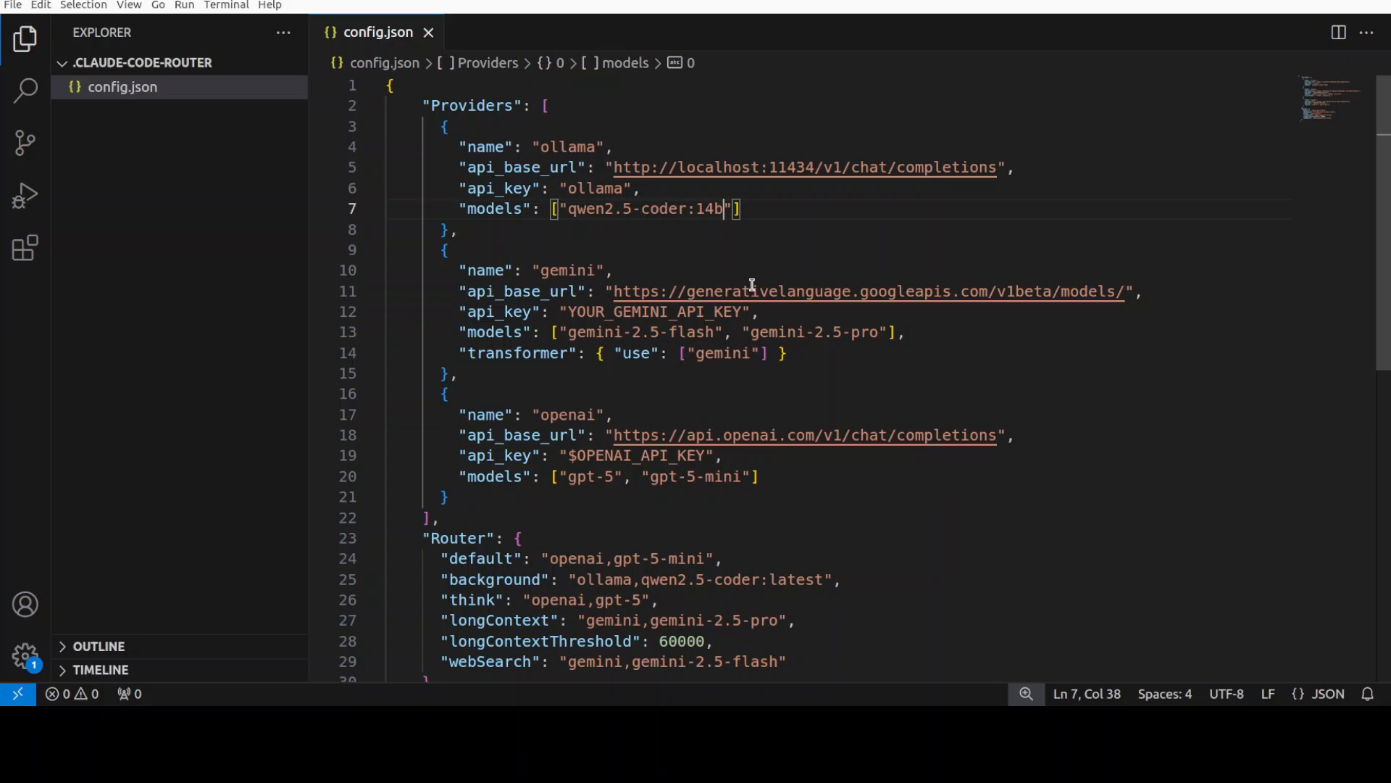
mouse_move(730, 394)
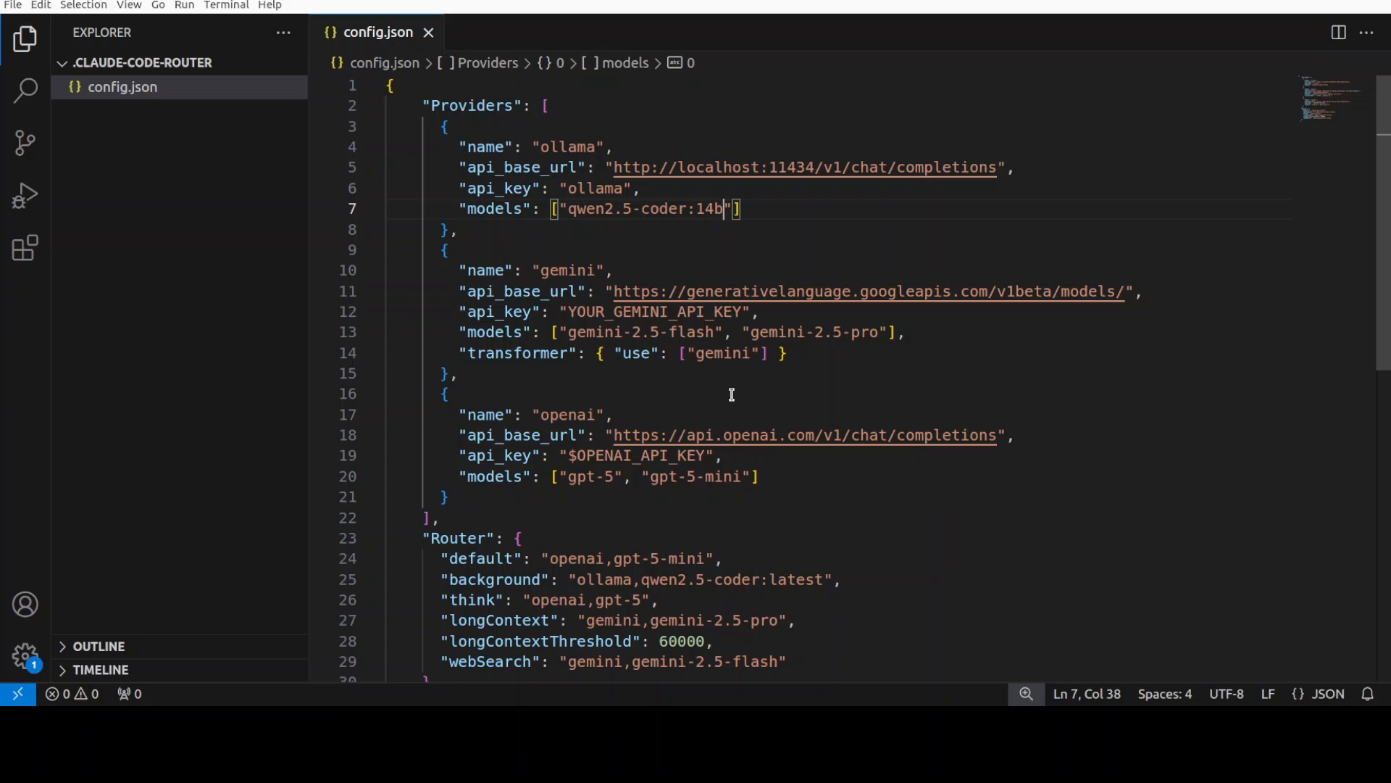
mouse_move(575, 311)
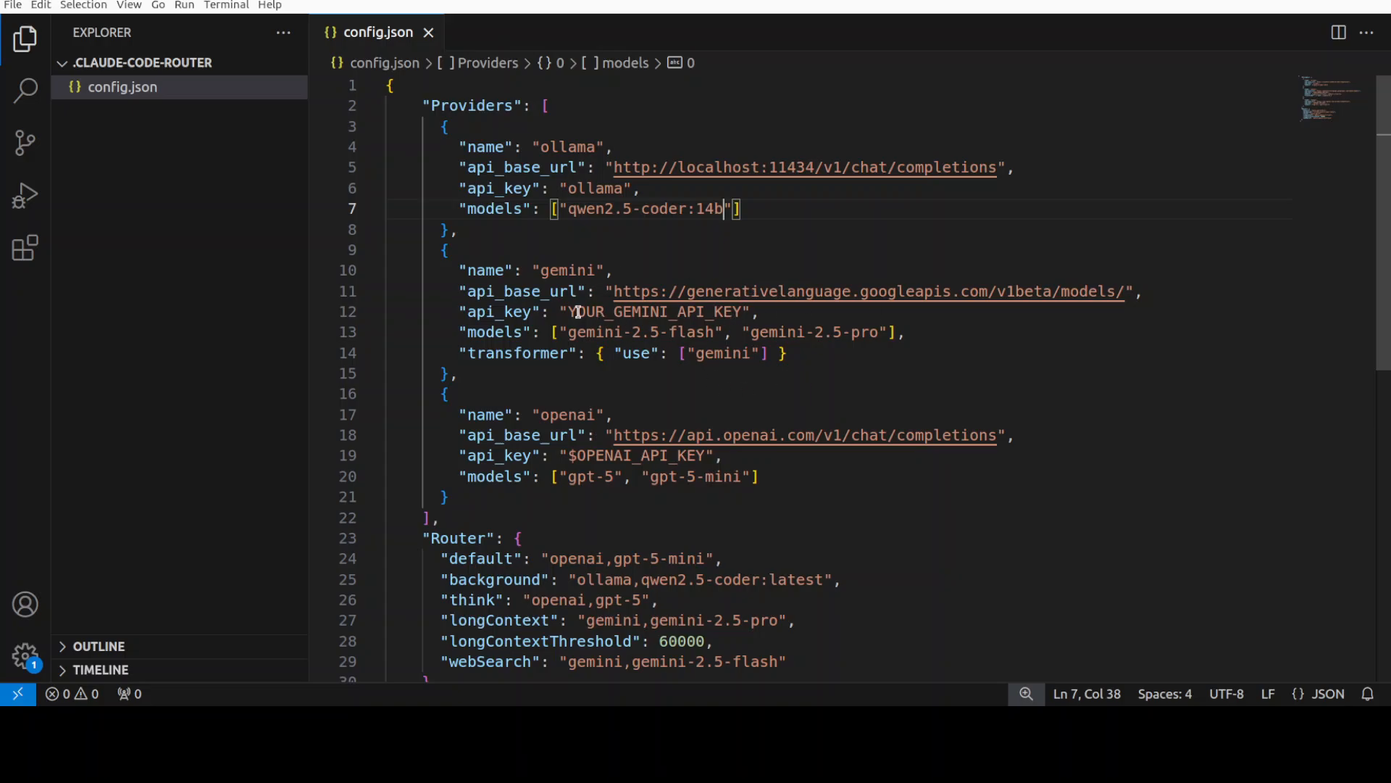
Review the Gemini and OpenAI provider entries and their API key placeholders without editing.
double_click(655, 312)
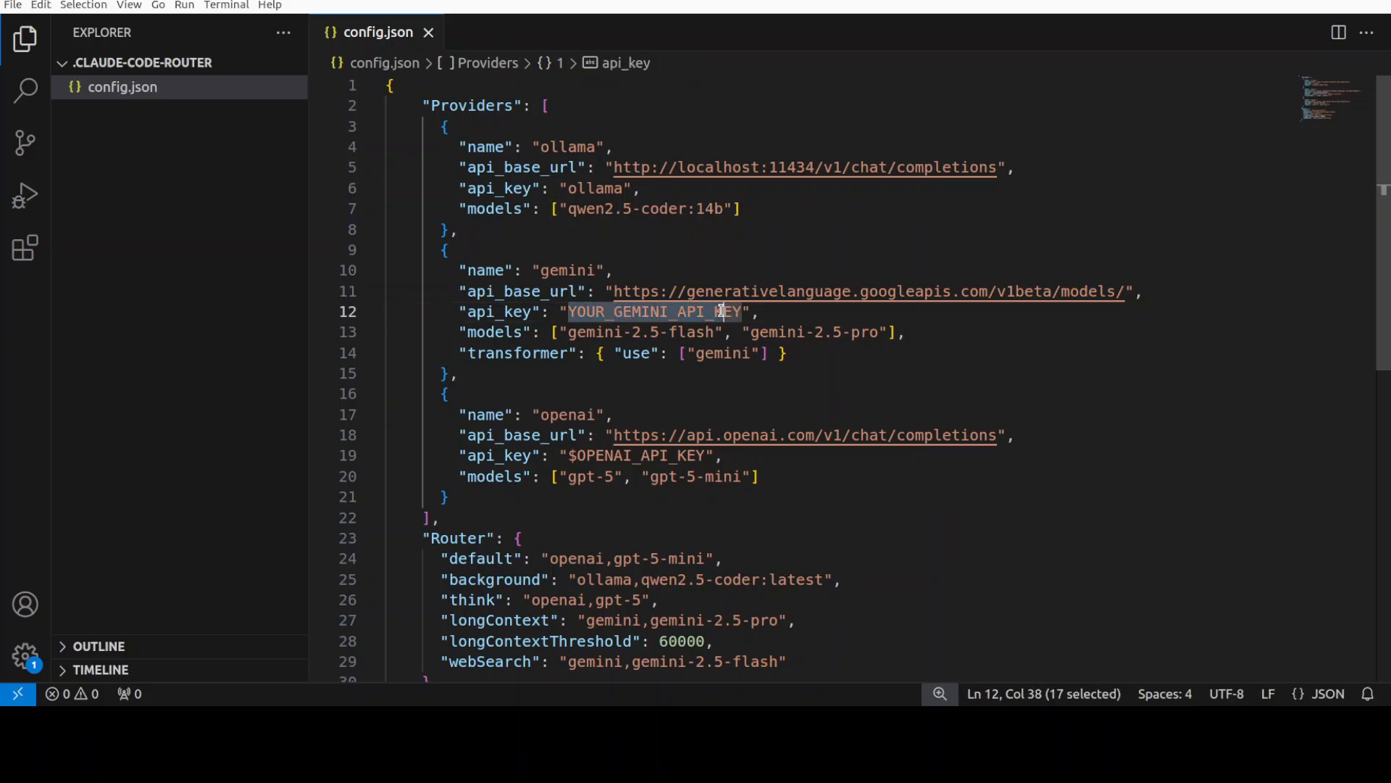
mouse_move(1012, 436)
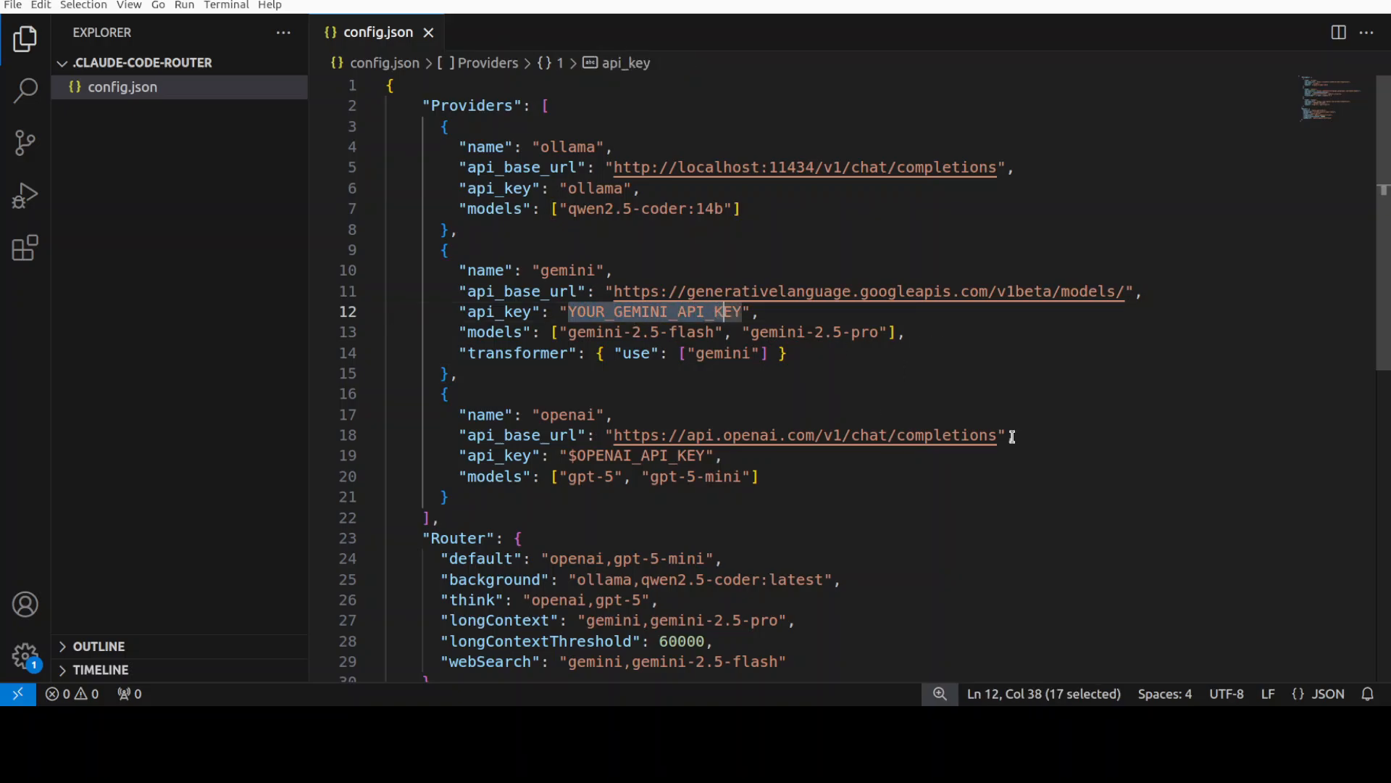
scroll("down", 3)
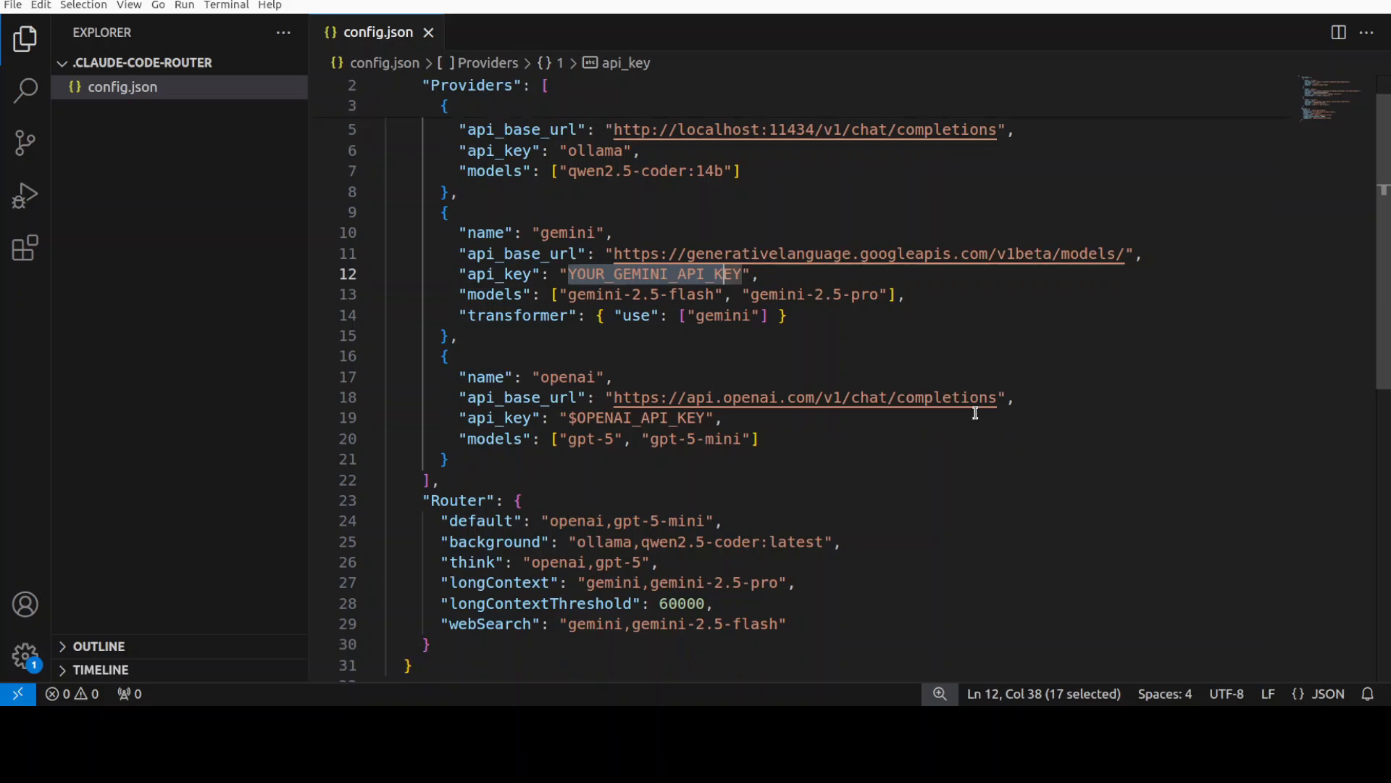
mouse_move(677, 450)
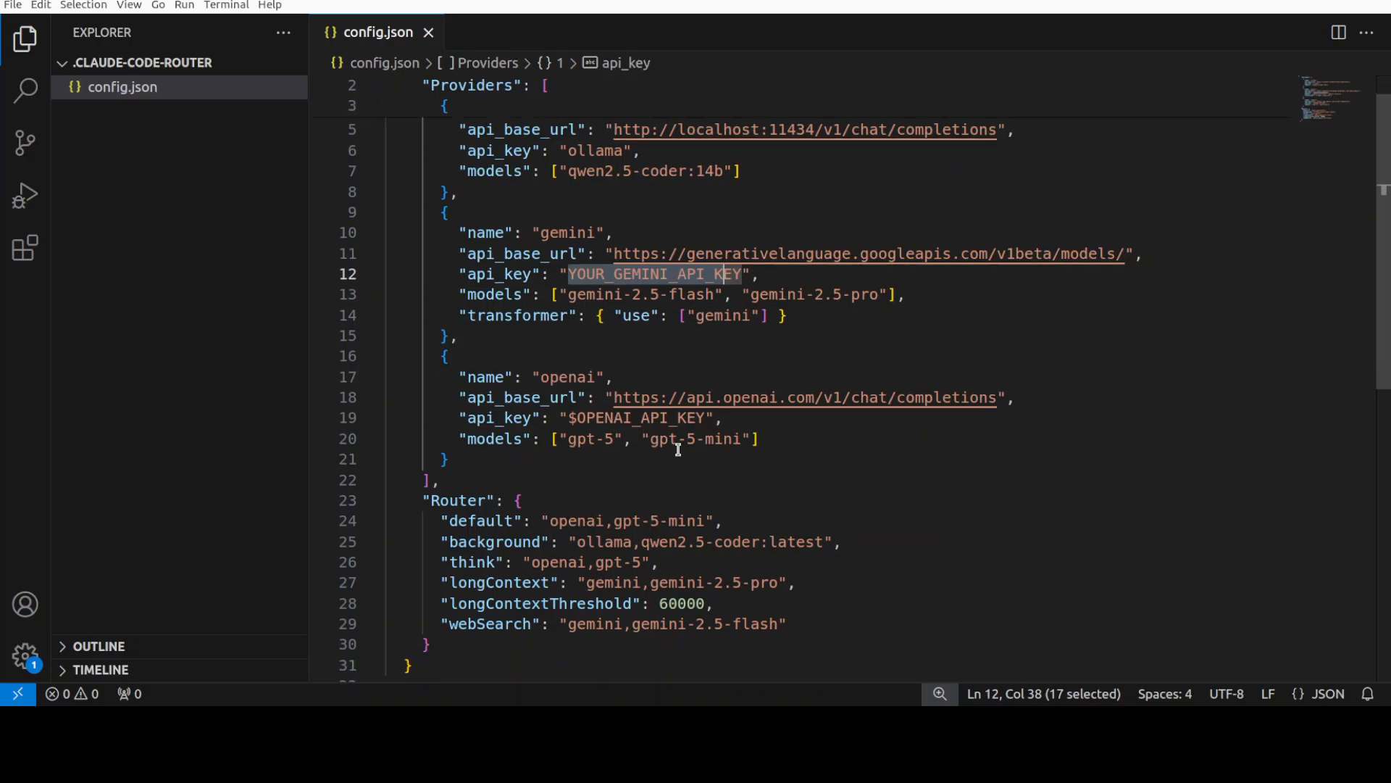
mouse_move(719, 457)
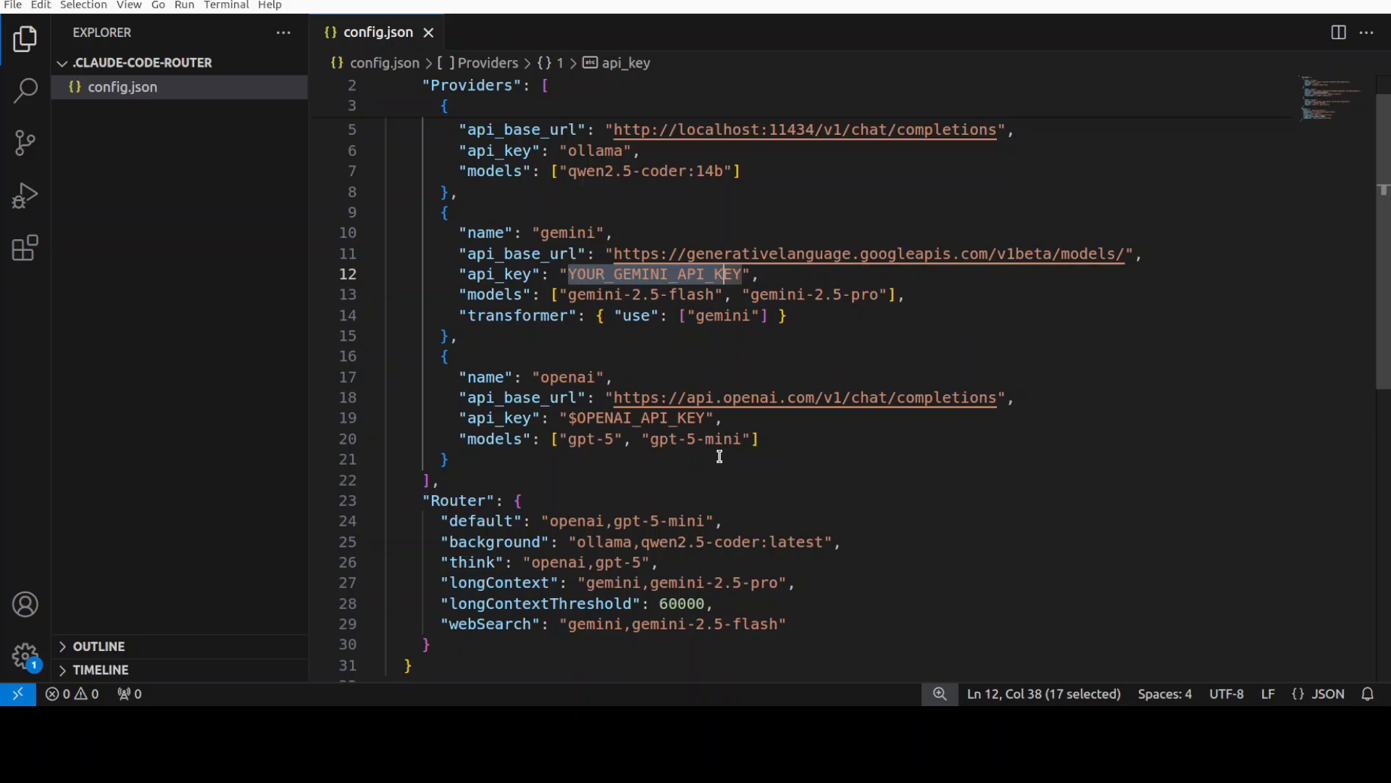
left_click(697, 274)
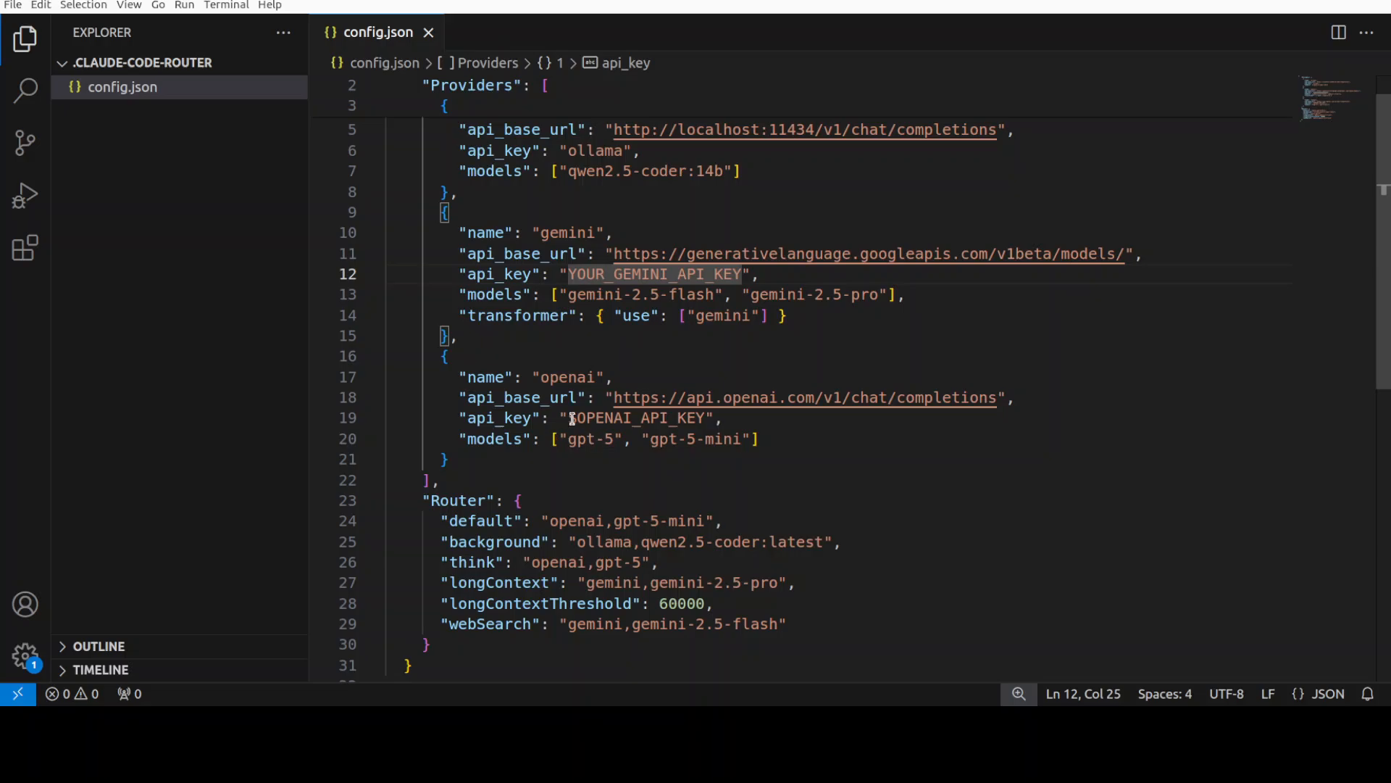
double_click(637, 418)
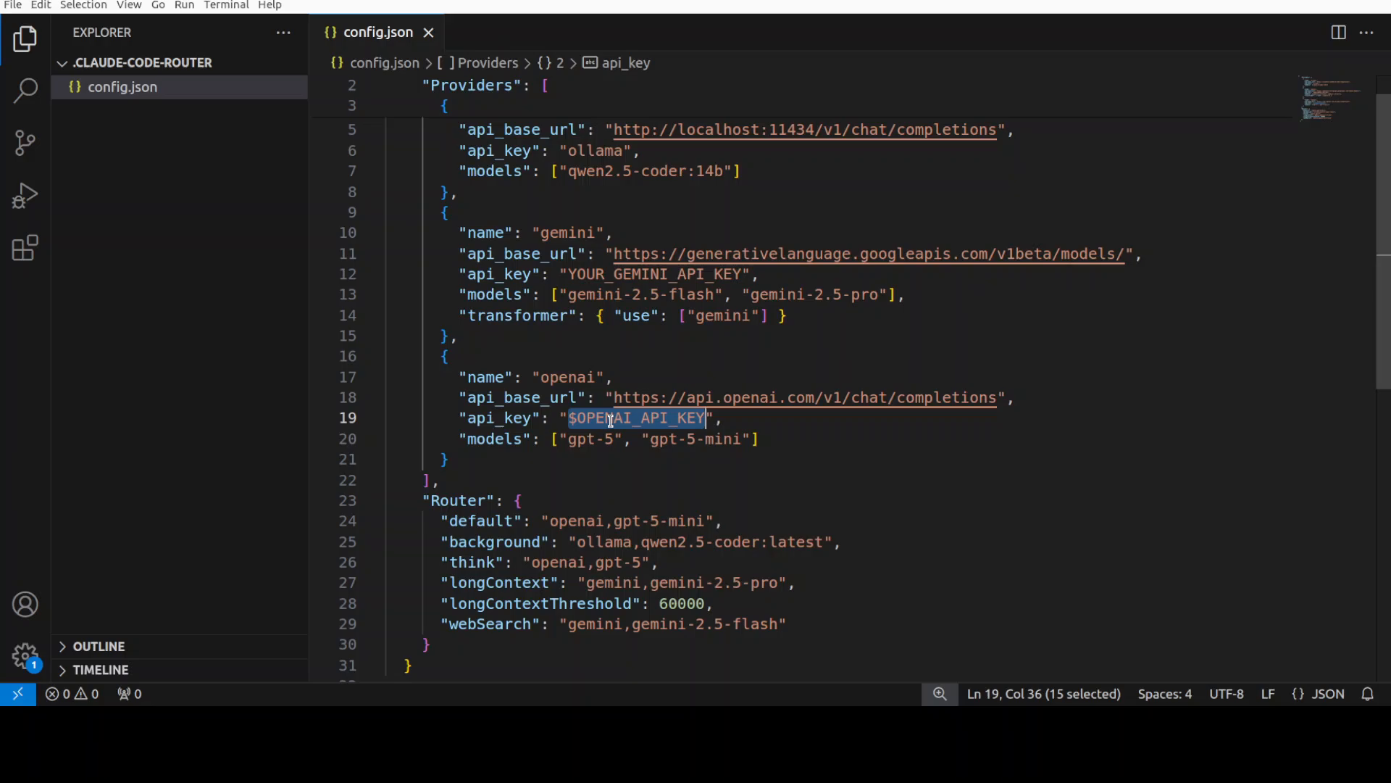
left_click(612, 417)
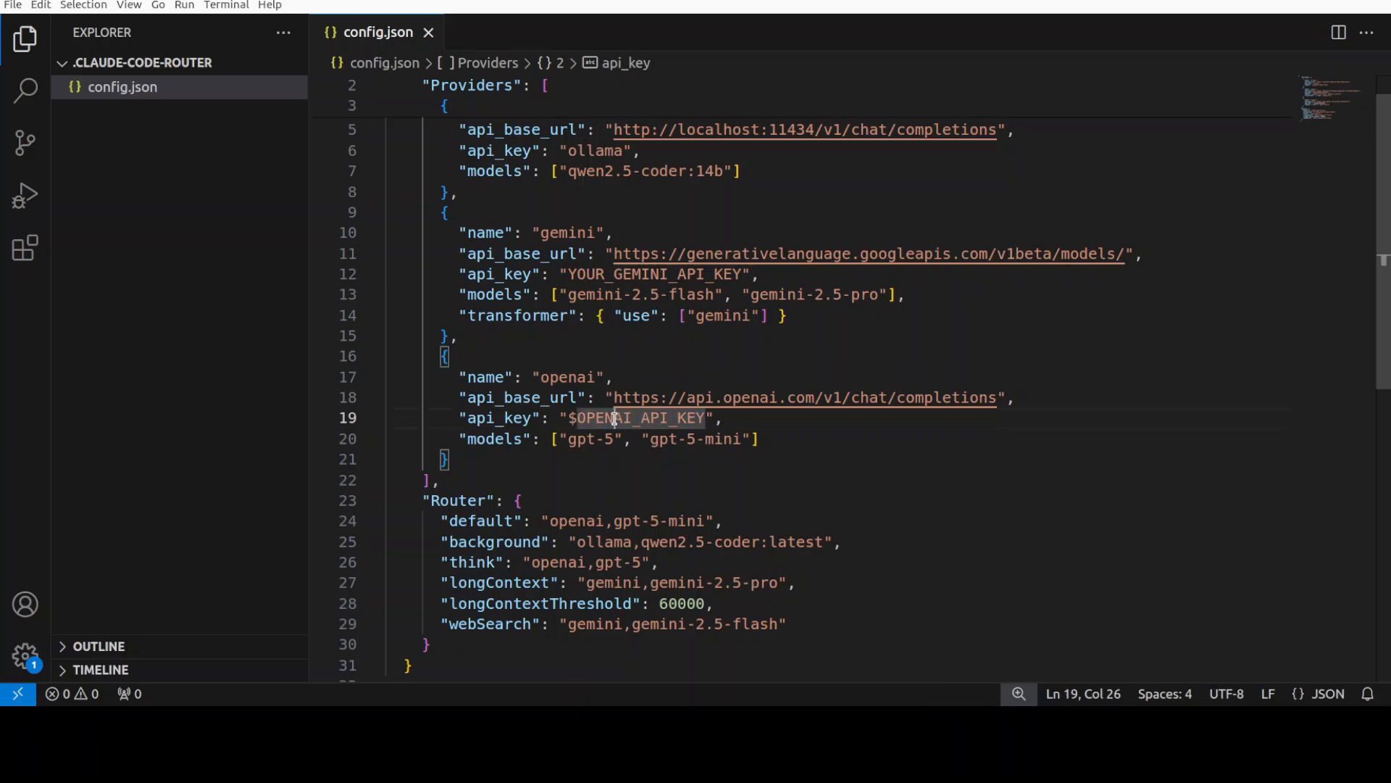
left_click(564, 274)
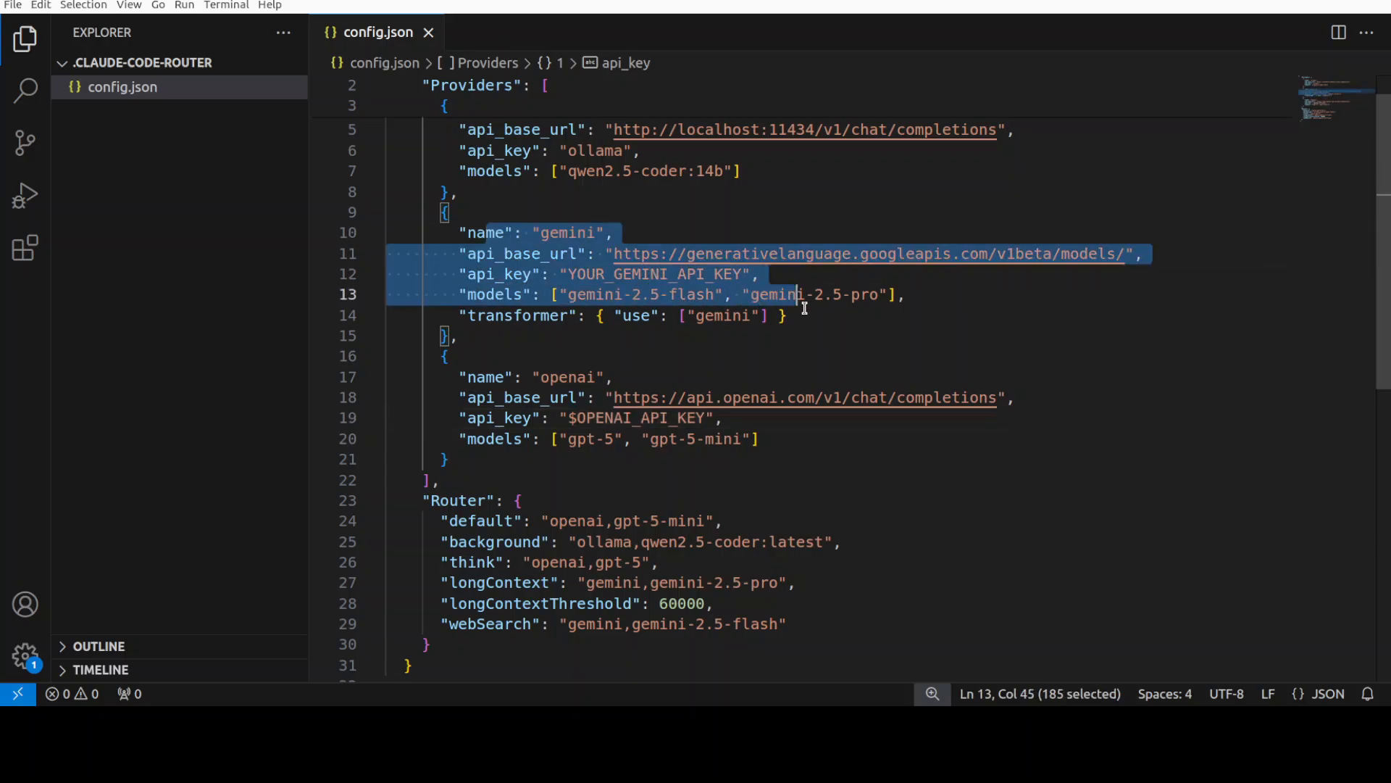
left_click(561, 274)
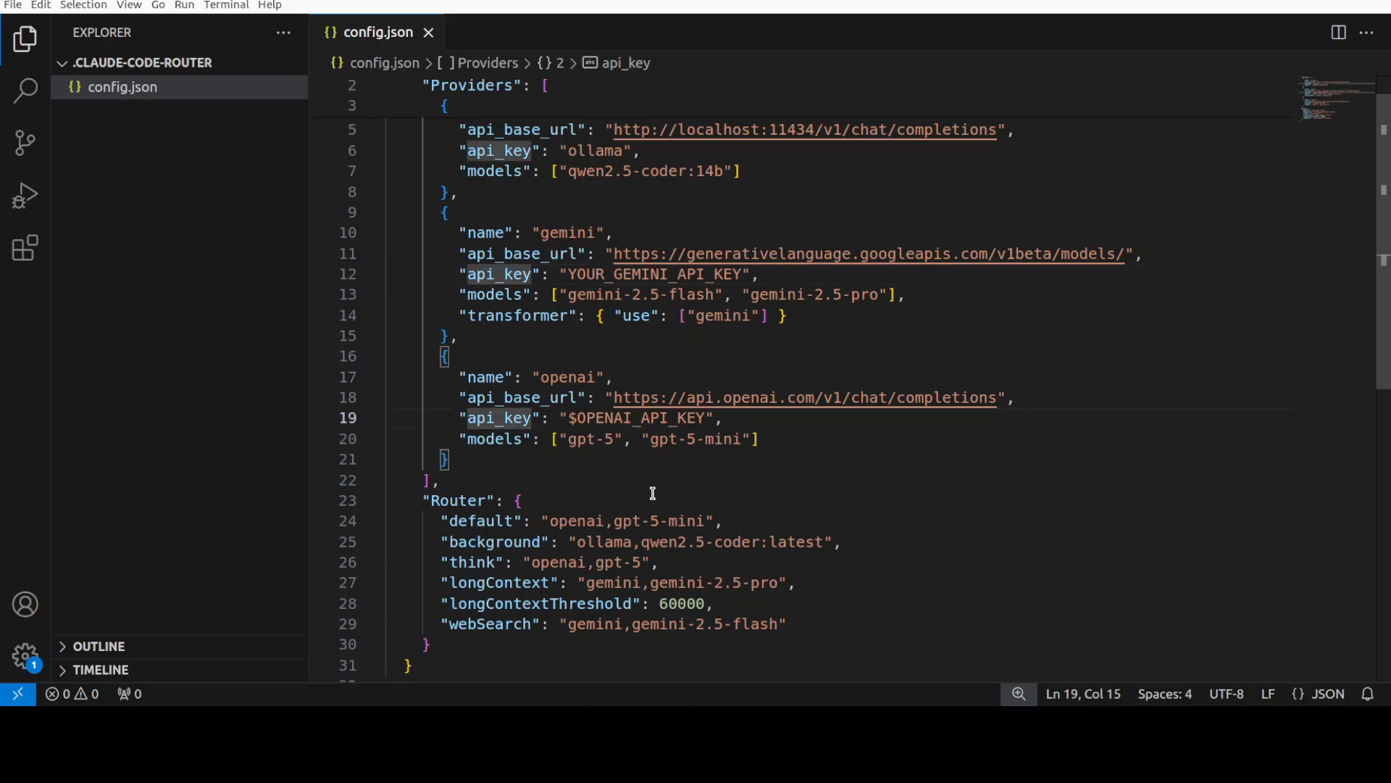
mouse_move(743, 411)
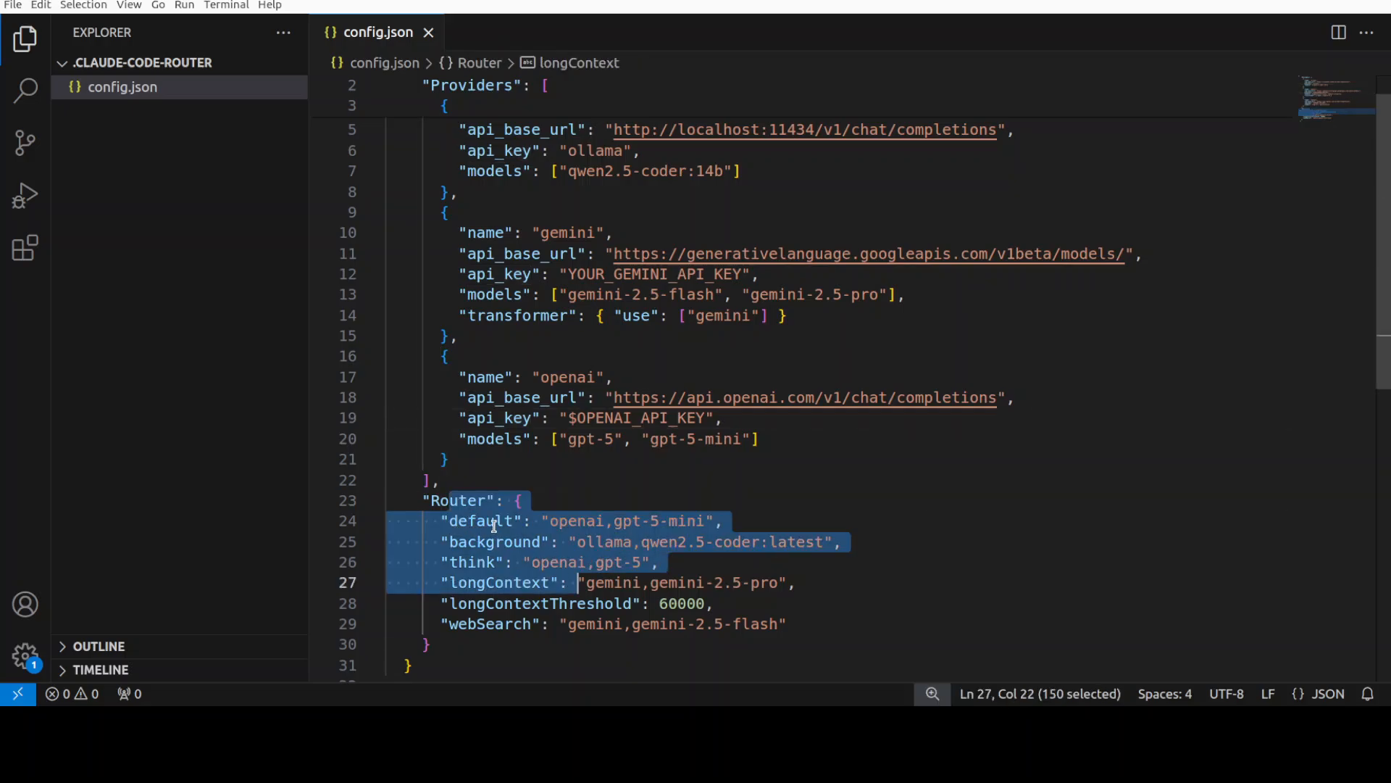
left_click(499, 520)
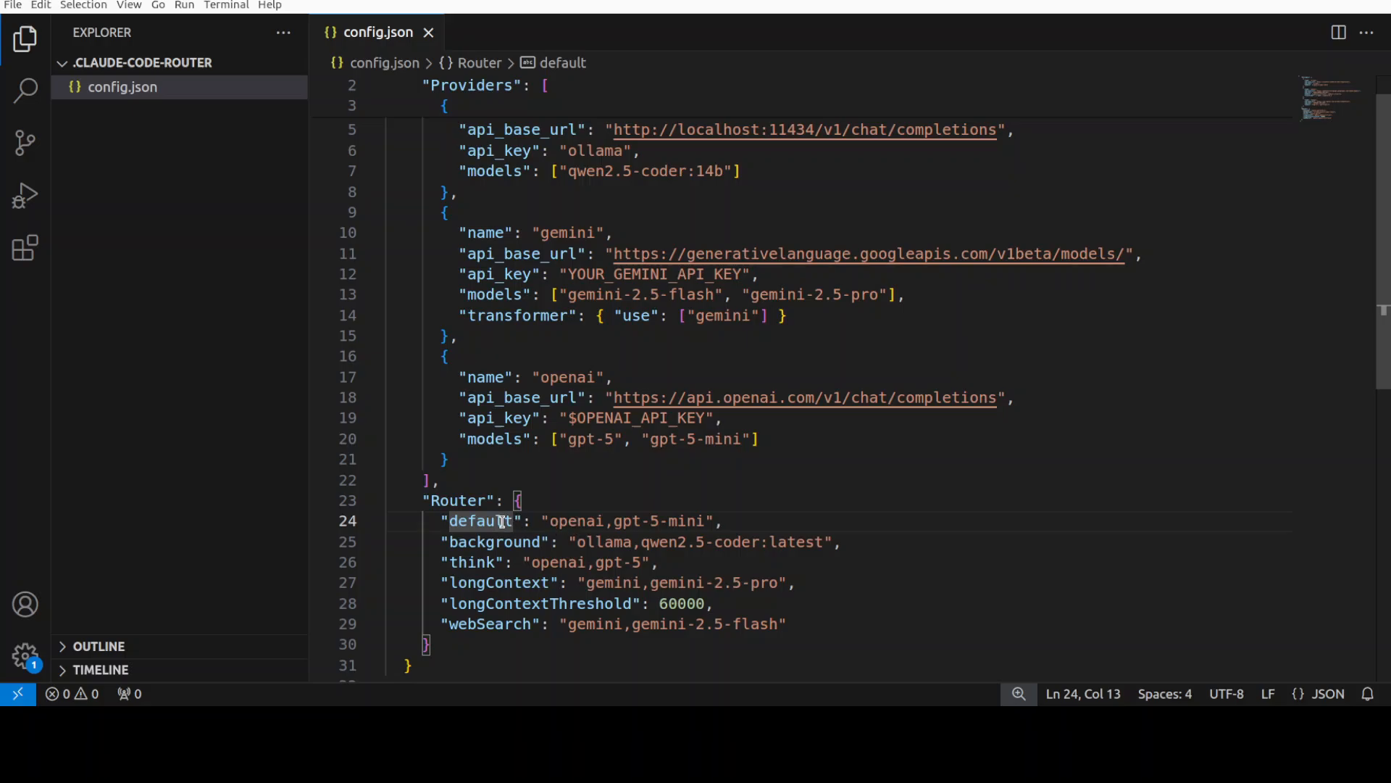
mouse_move(553, 542)
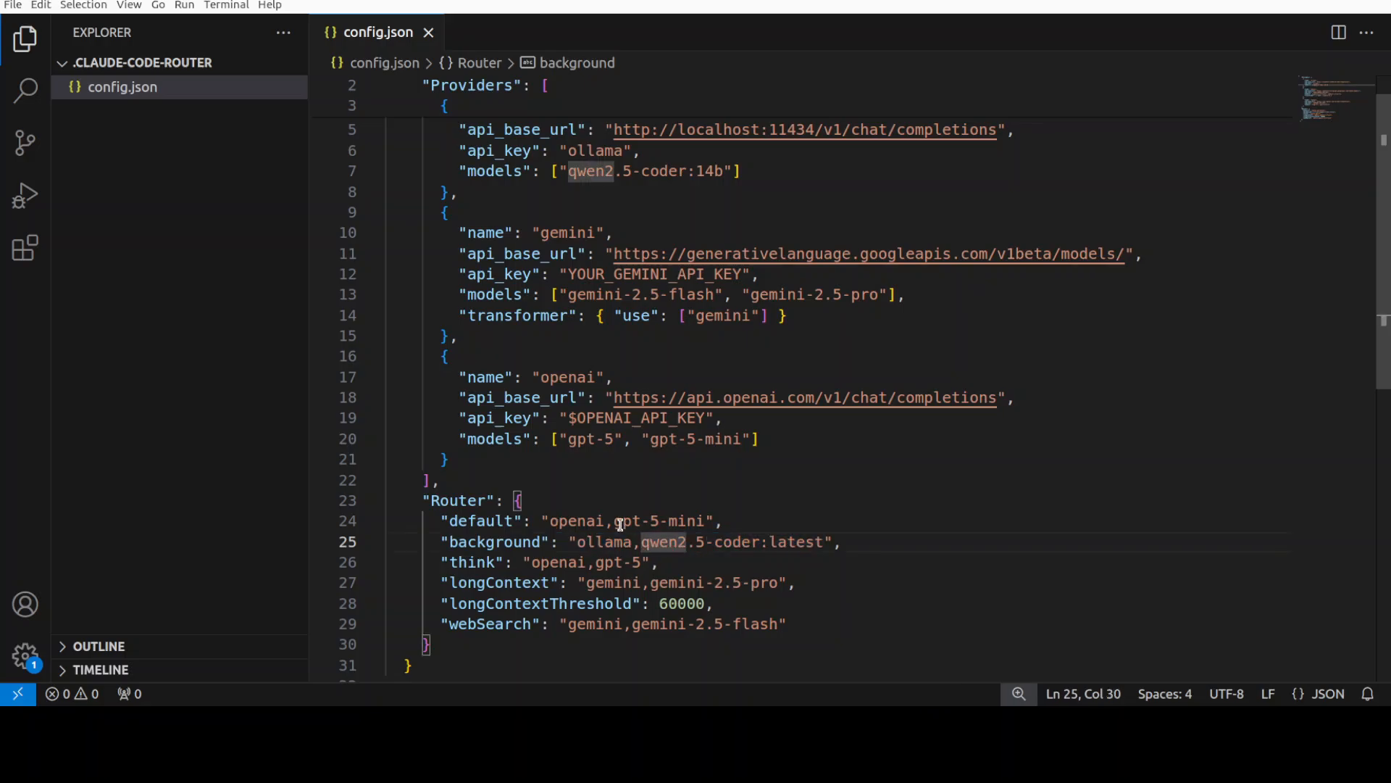
left_click(556, 562)
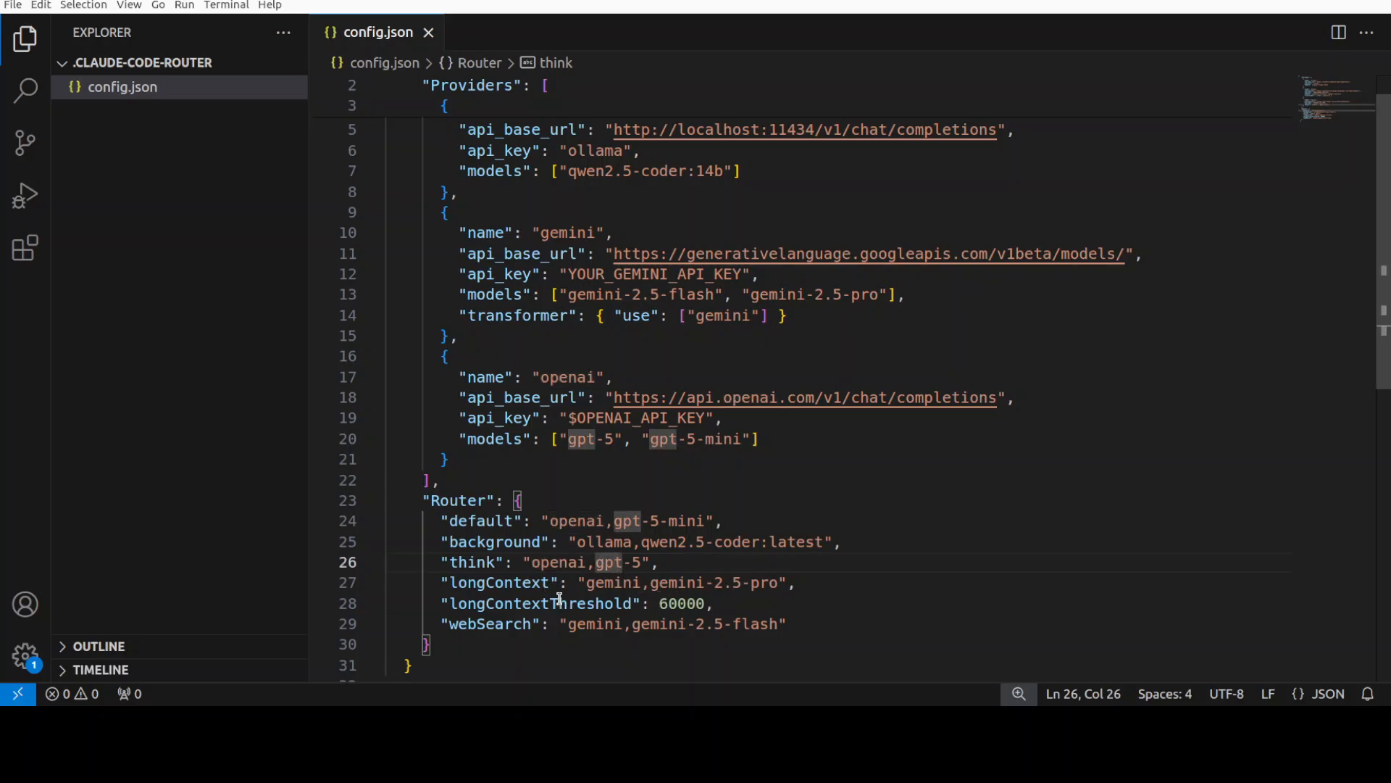
mouse_move(718, 623)
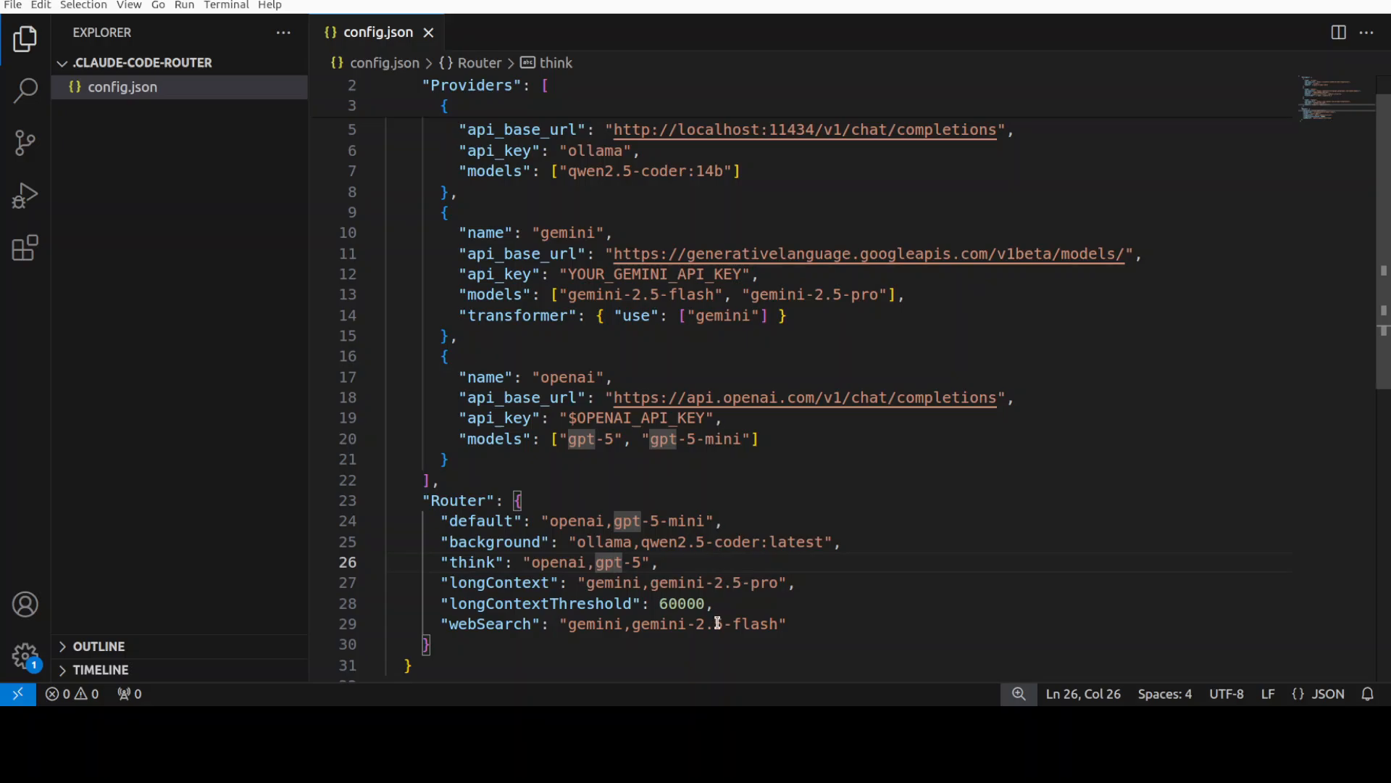
mouse_move(647, 624)
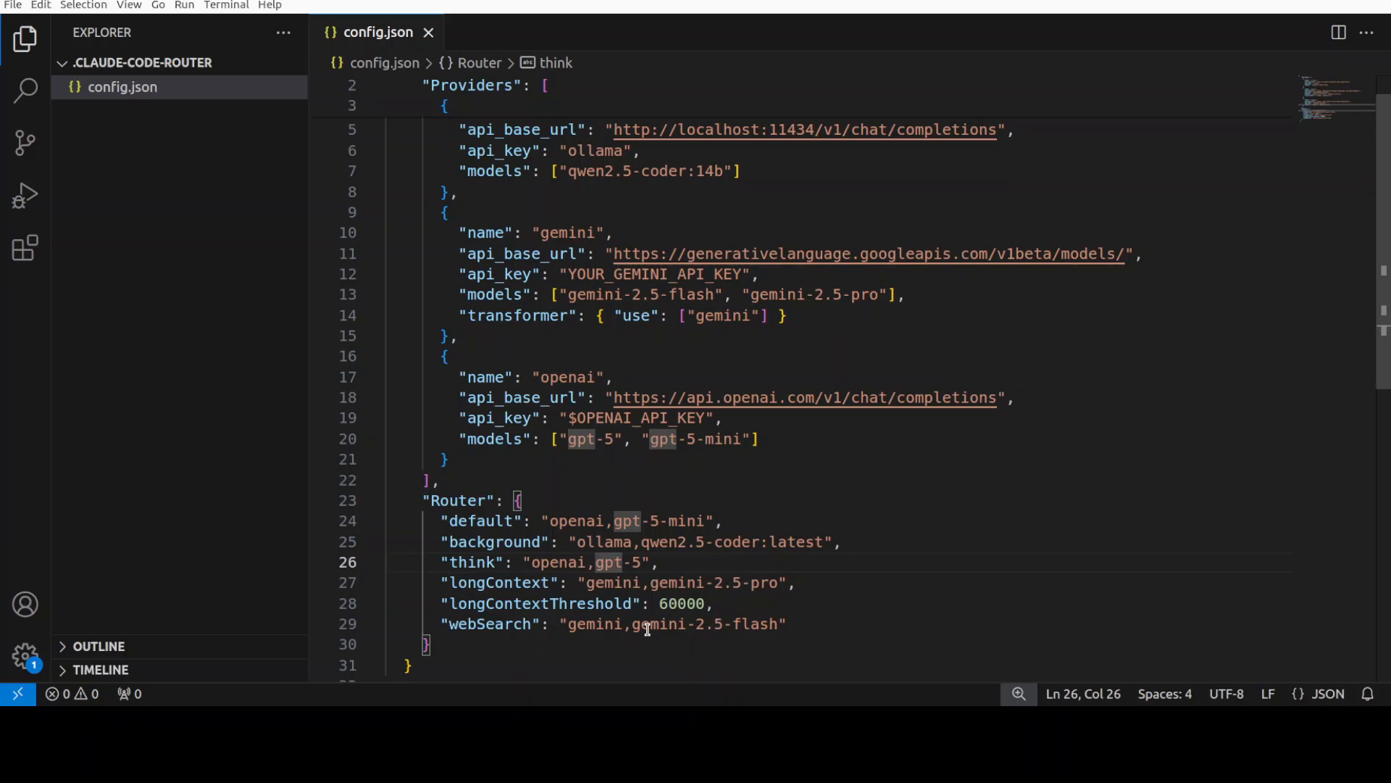
mouse_move(758, 591)
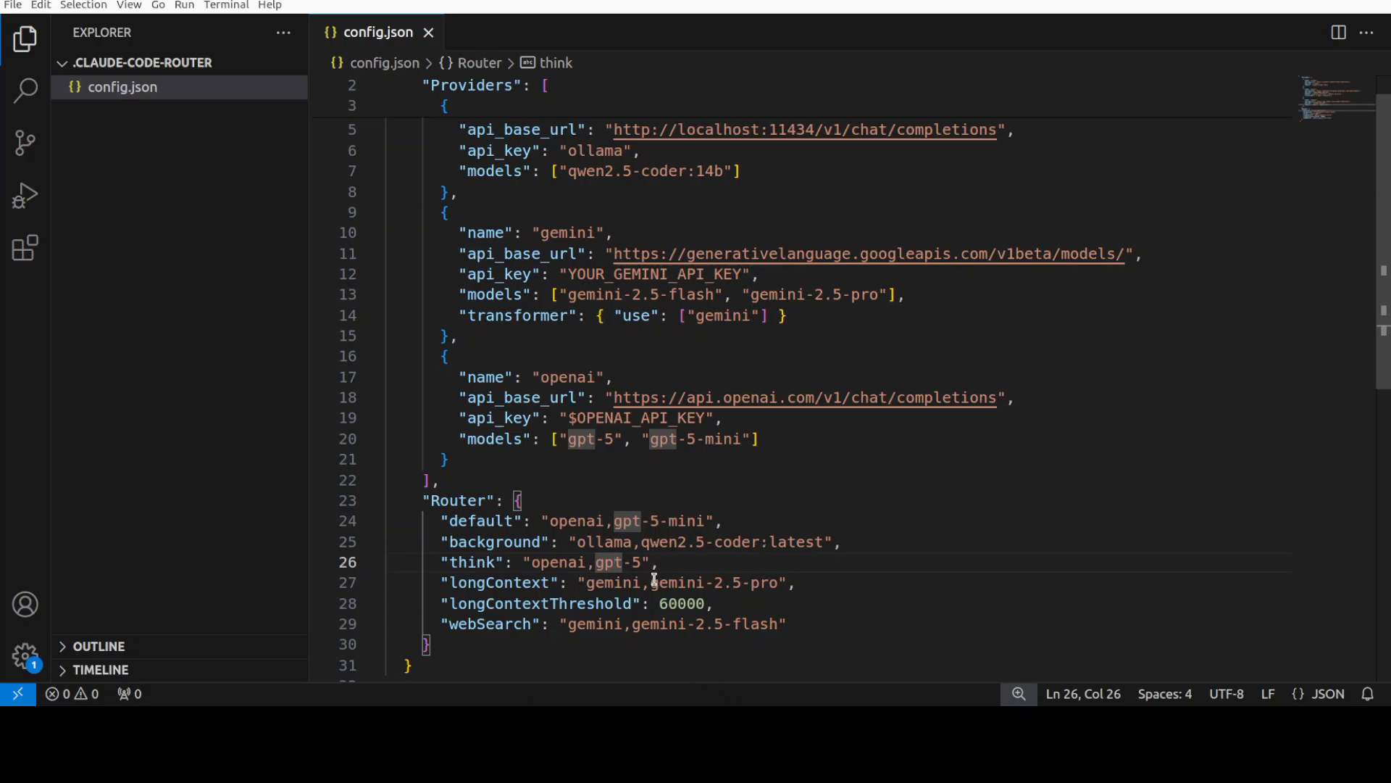
double_click(682, 541)
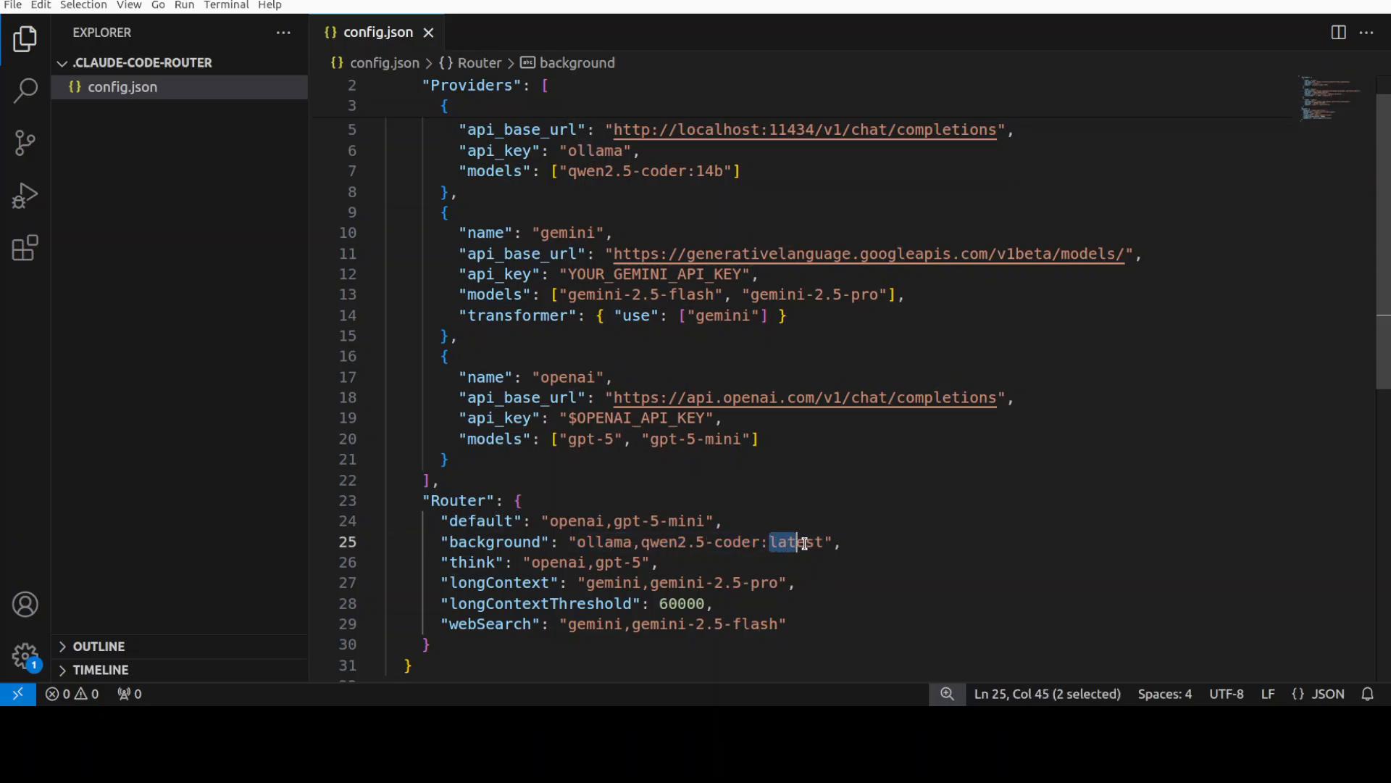
double_click(795, 542)
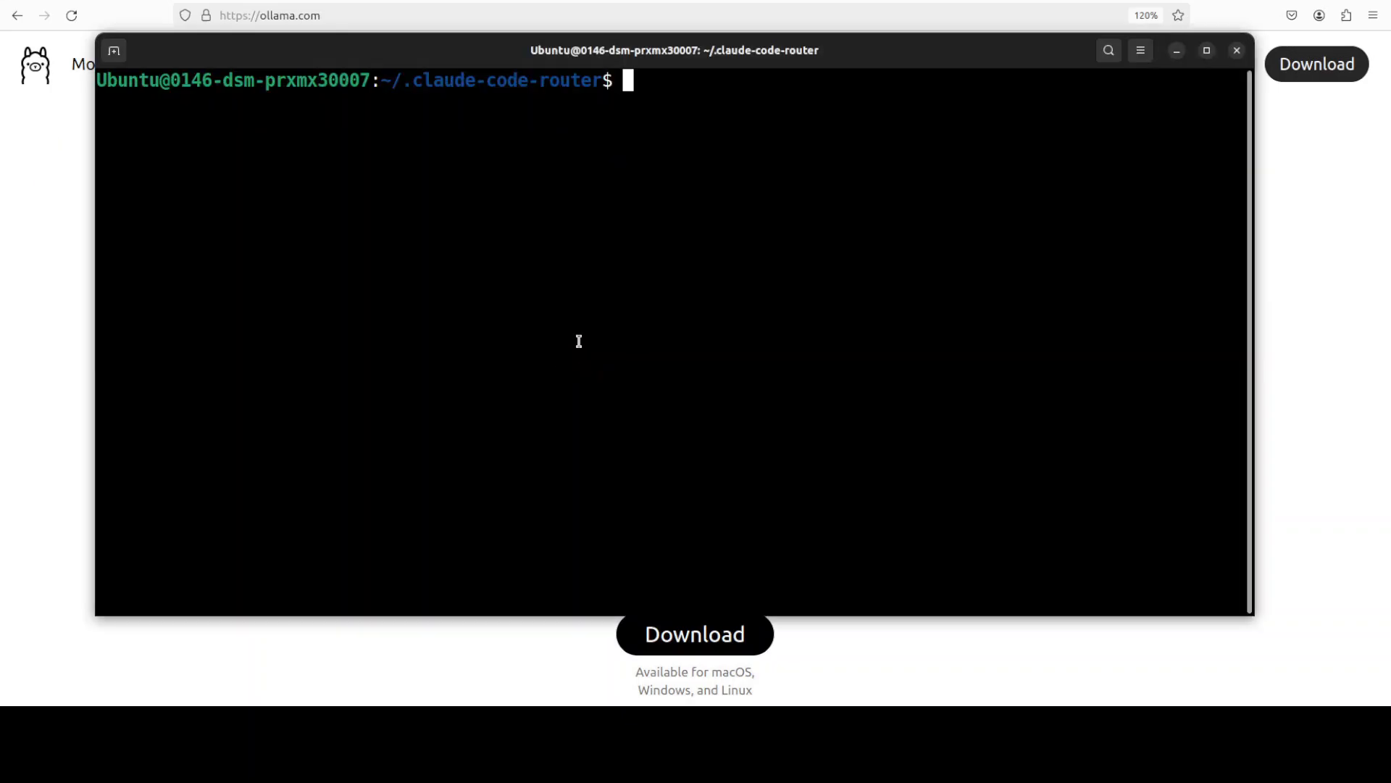
Run ccr code to start the router service and launch Claude Code.
type("ccr code")
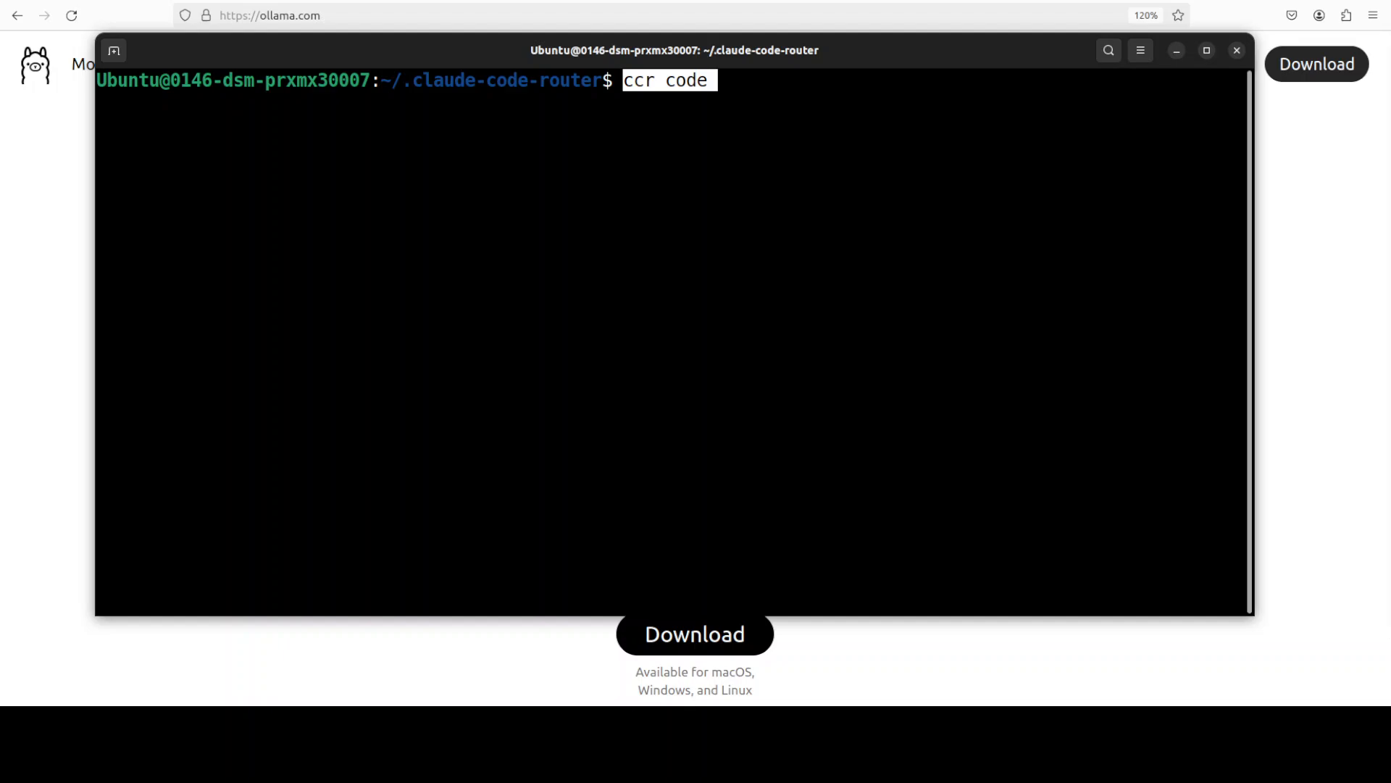
key("Return")
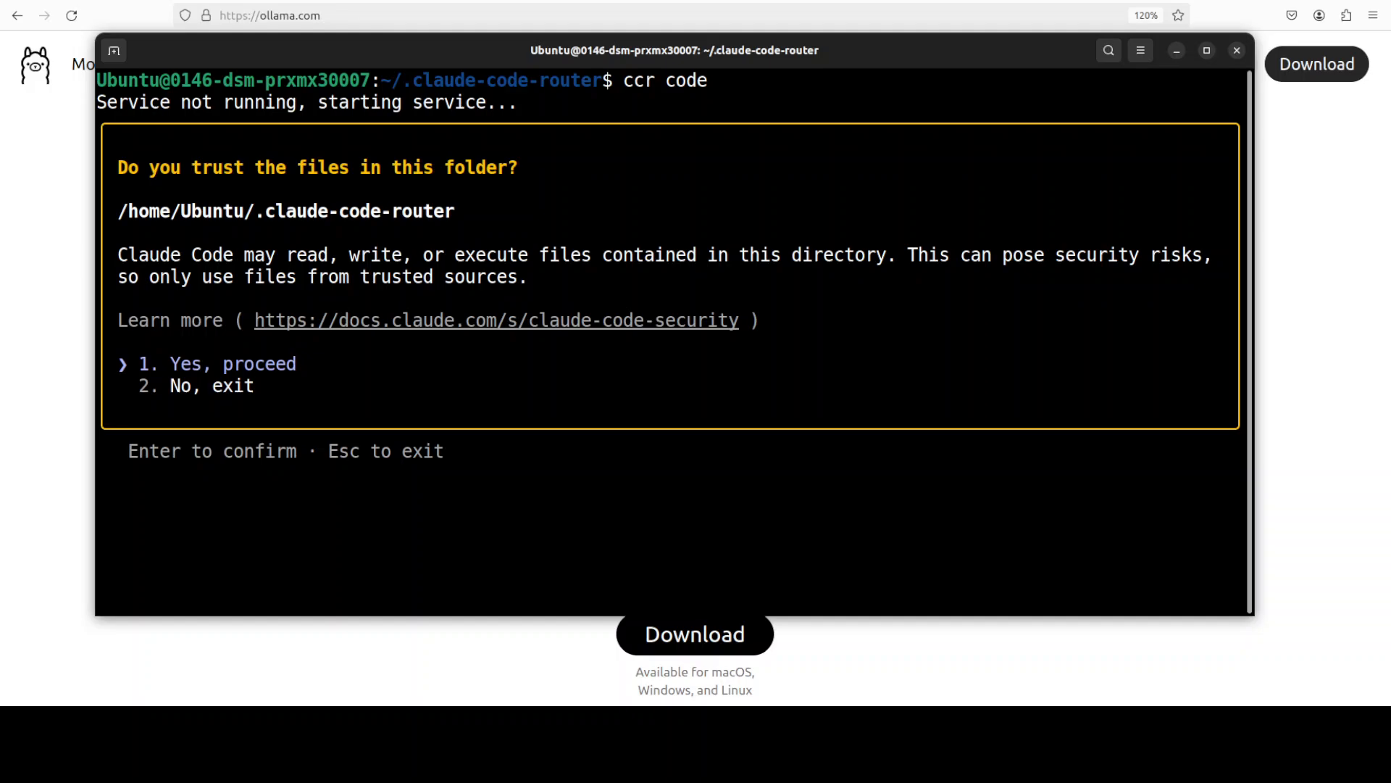
mouse_move(904, 450)
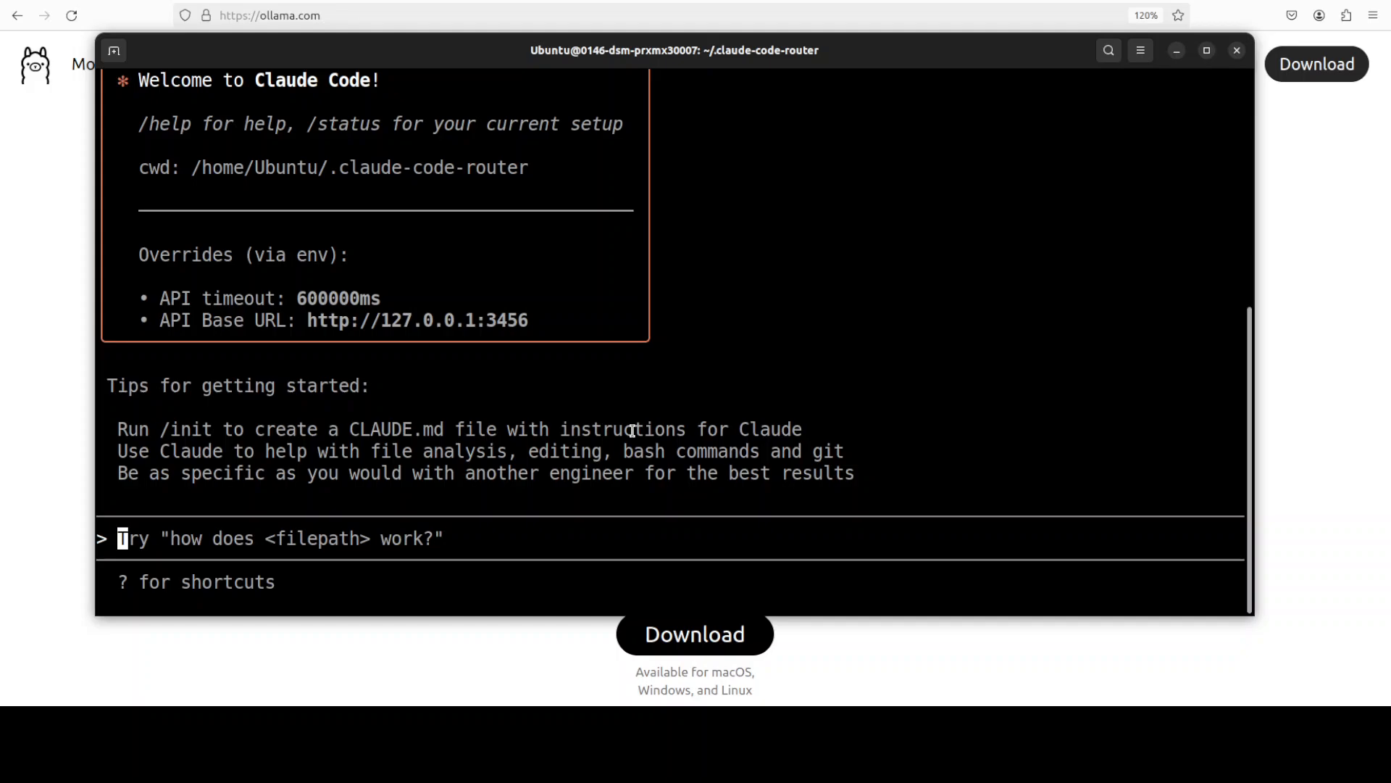
mouse_move(617, 251)
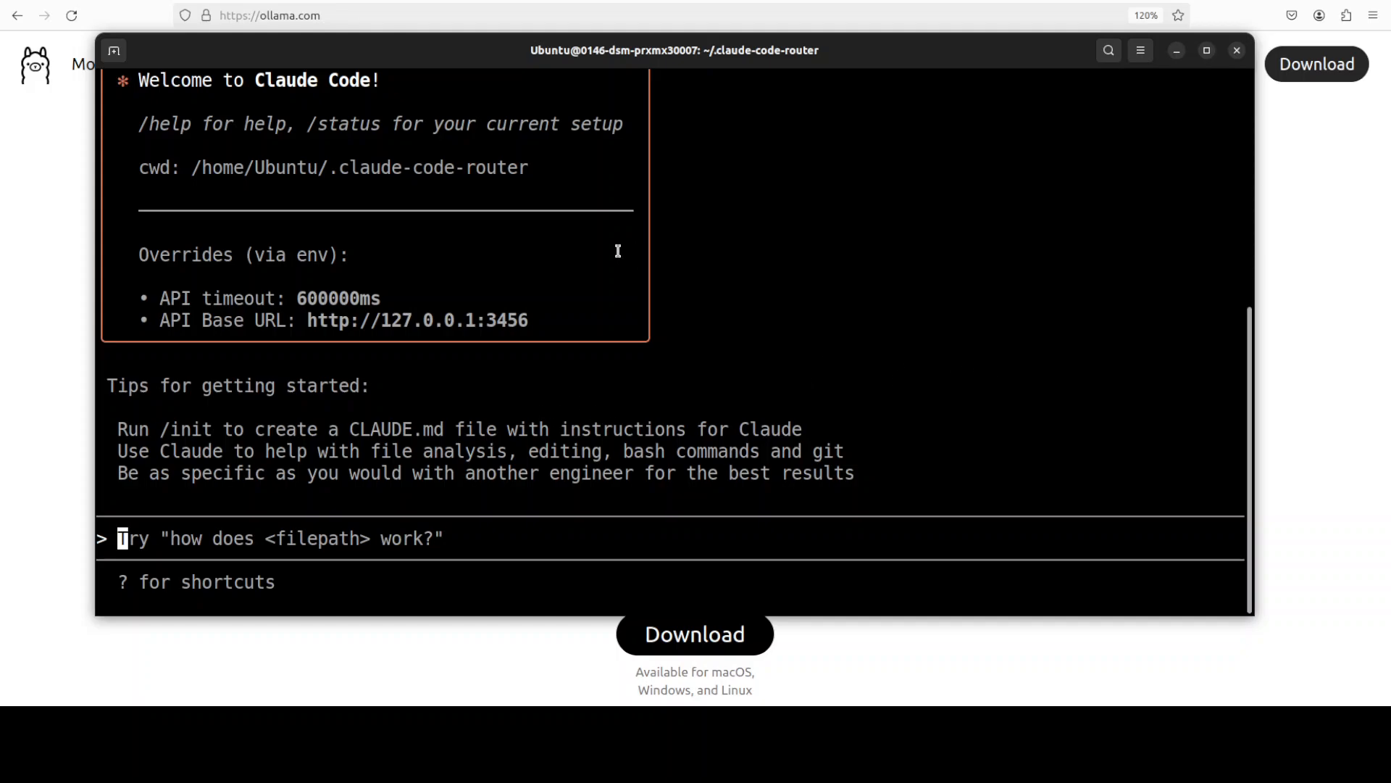
mouse_move(455, 132)
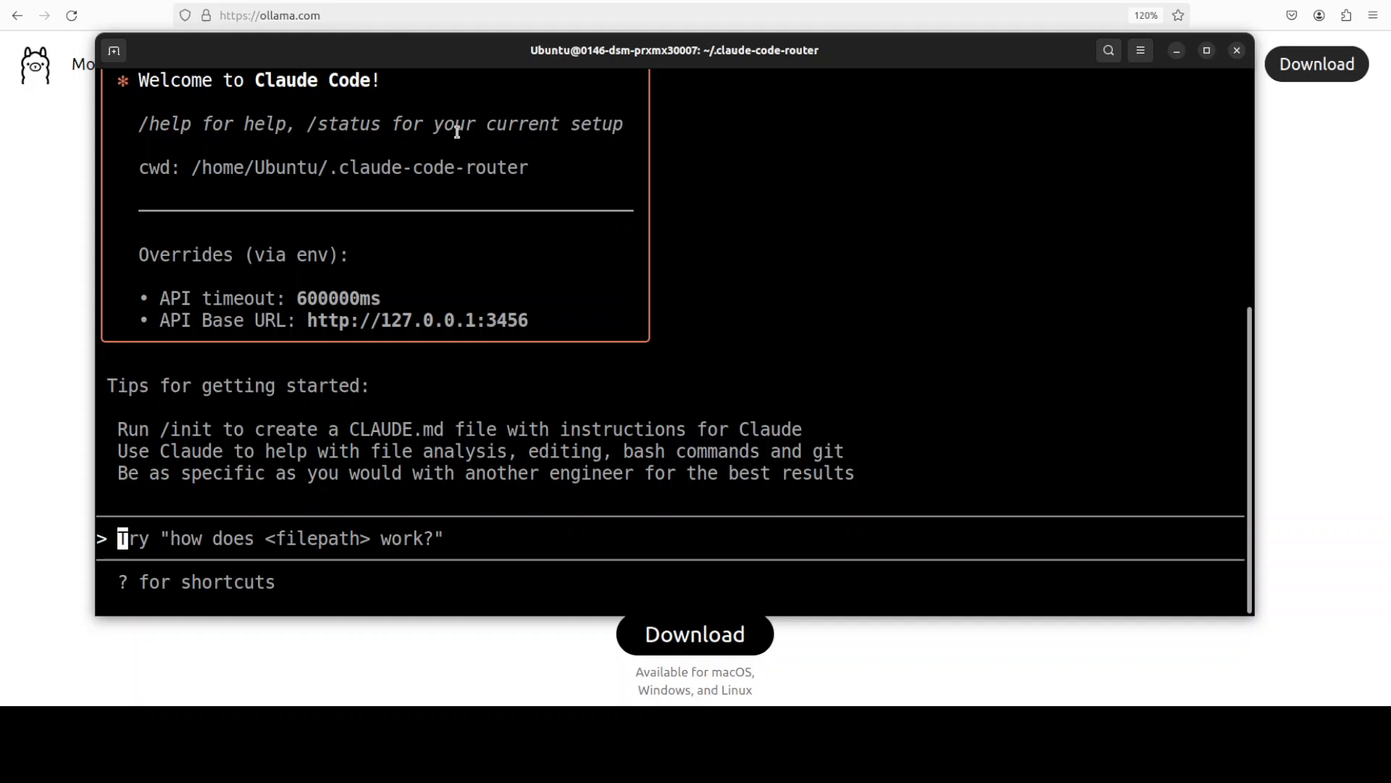
mouse_move(66, 331)
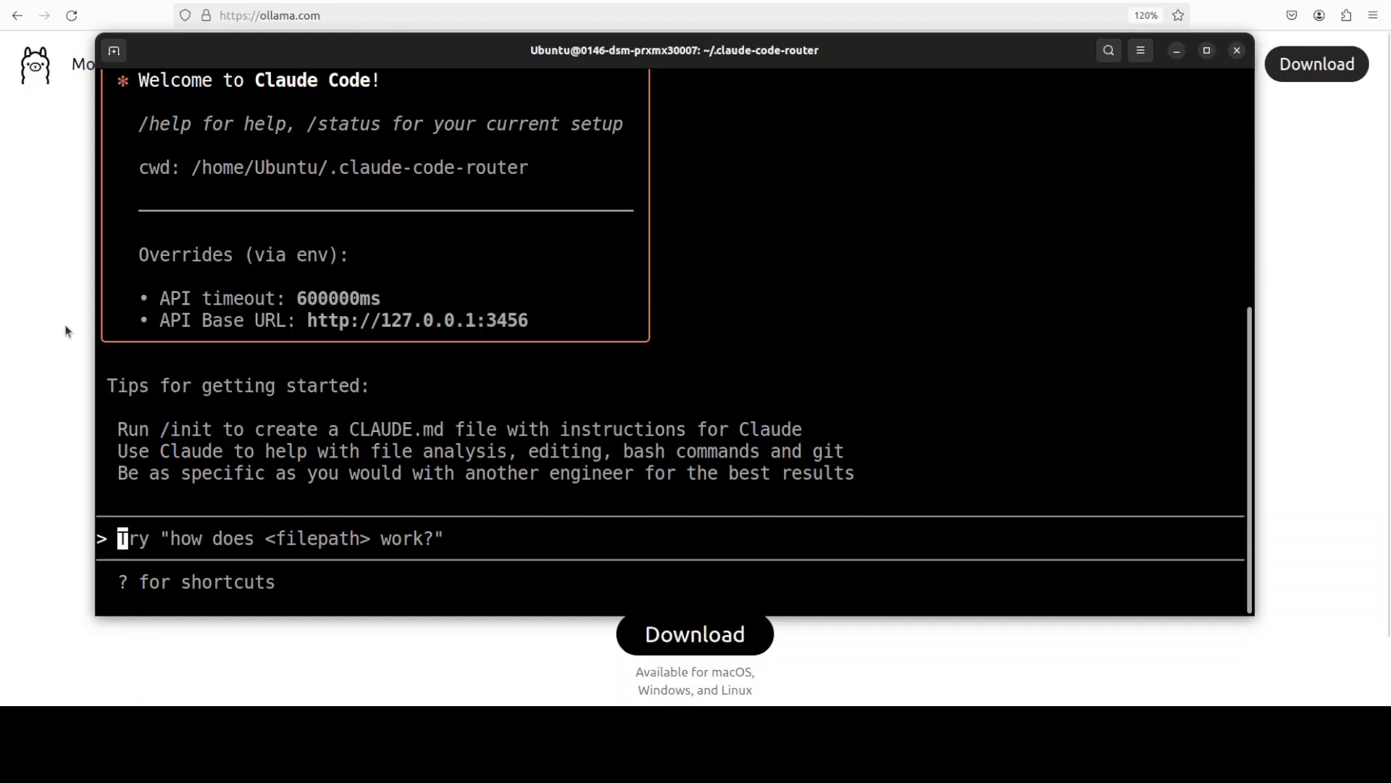
mouse_move(742, 332)
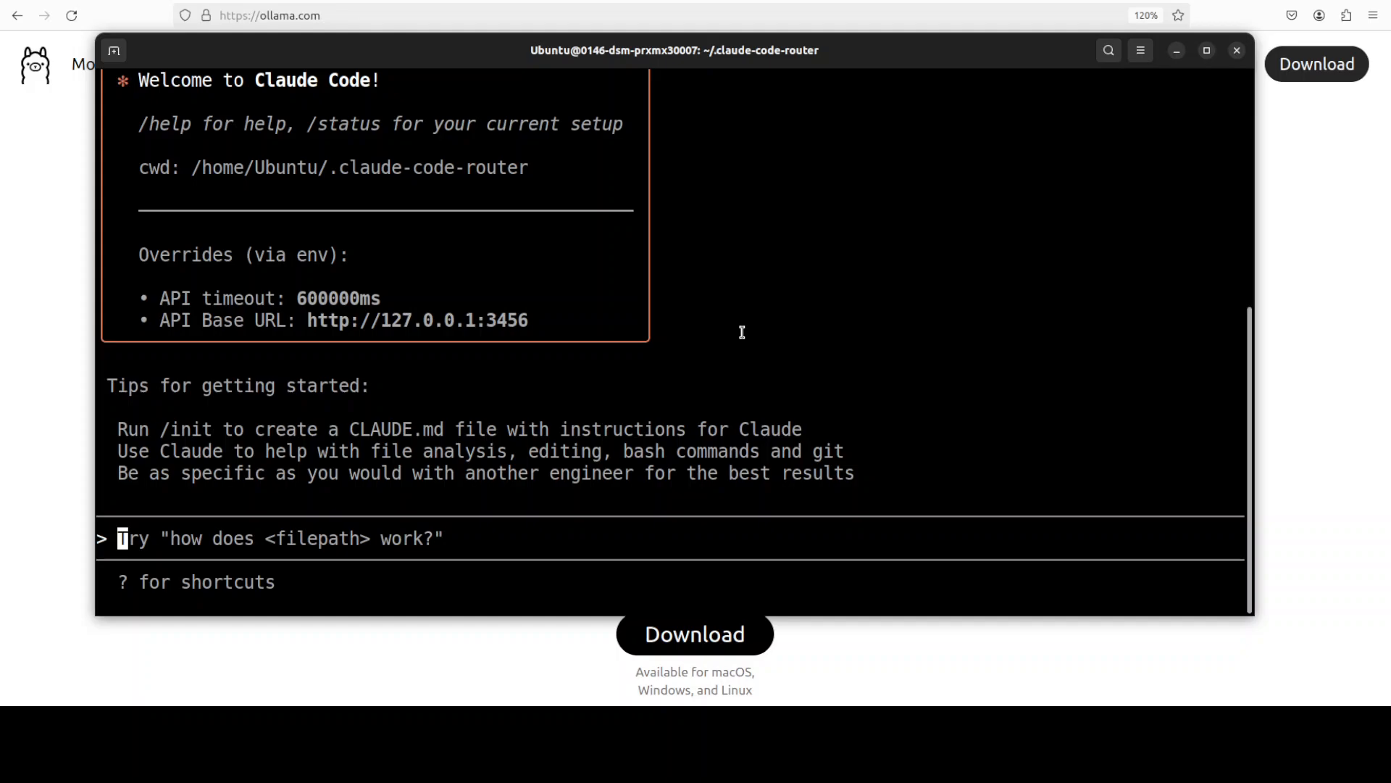
mouse_move(329, 81)
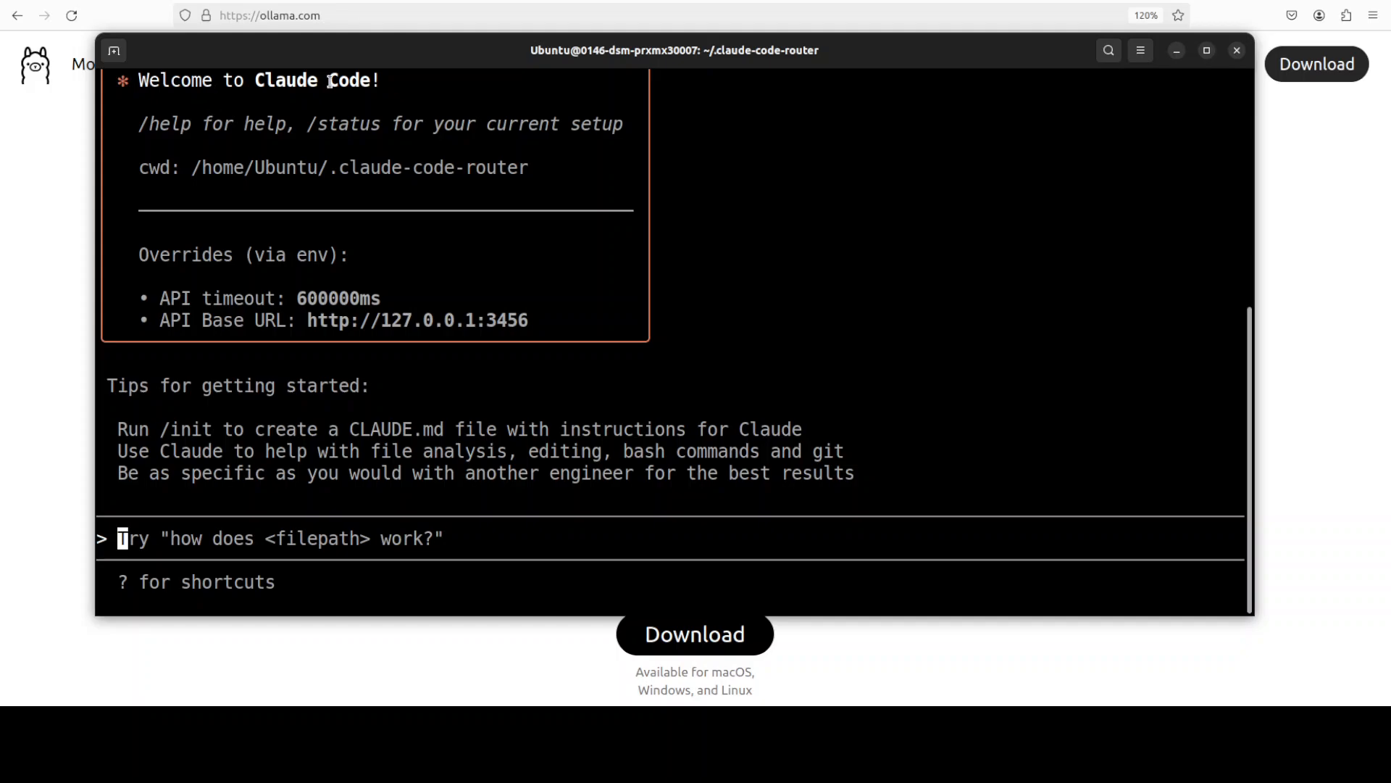
mouse_move(296, 189)
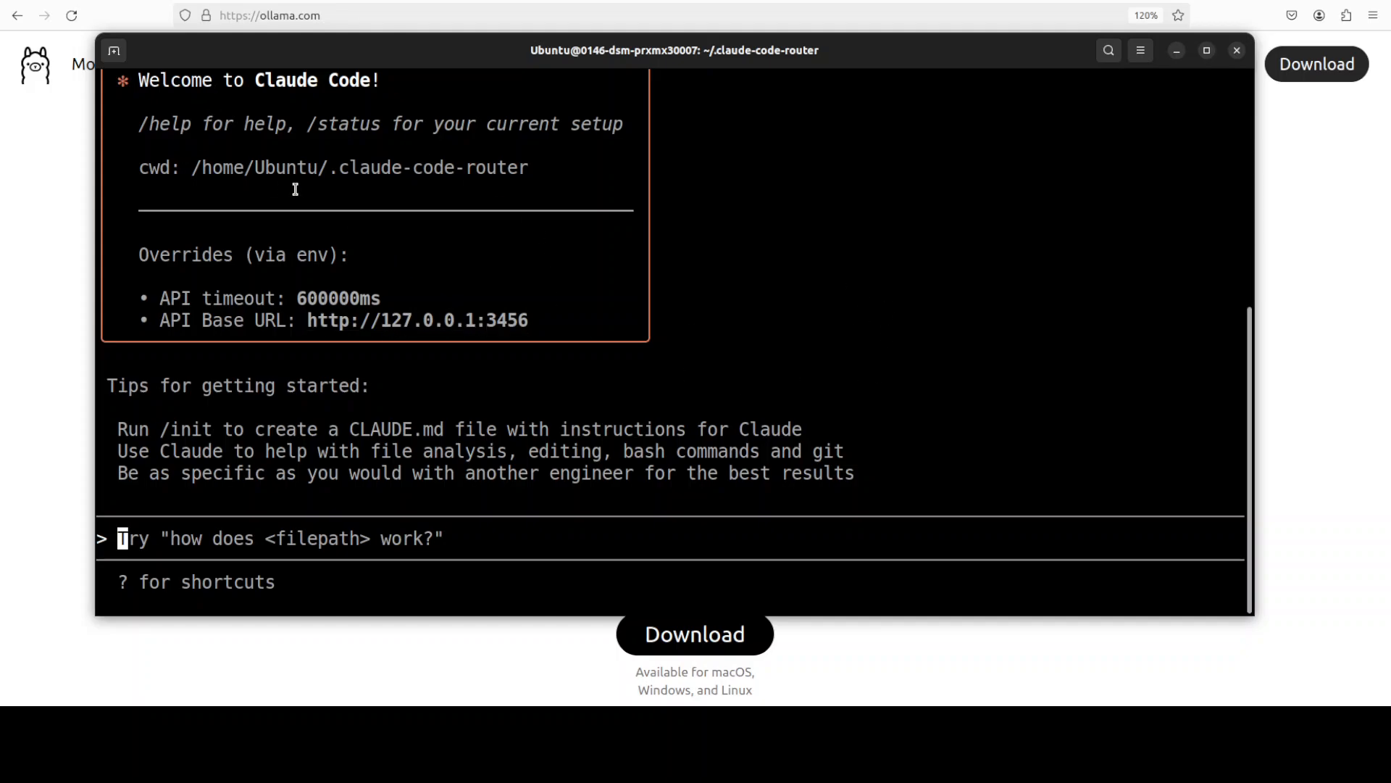
mouse_move(434, 563)
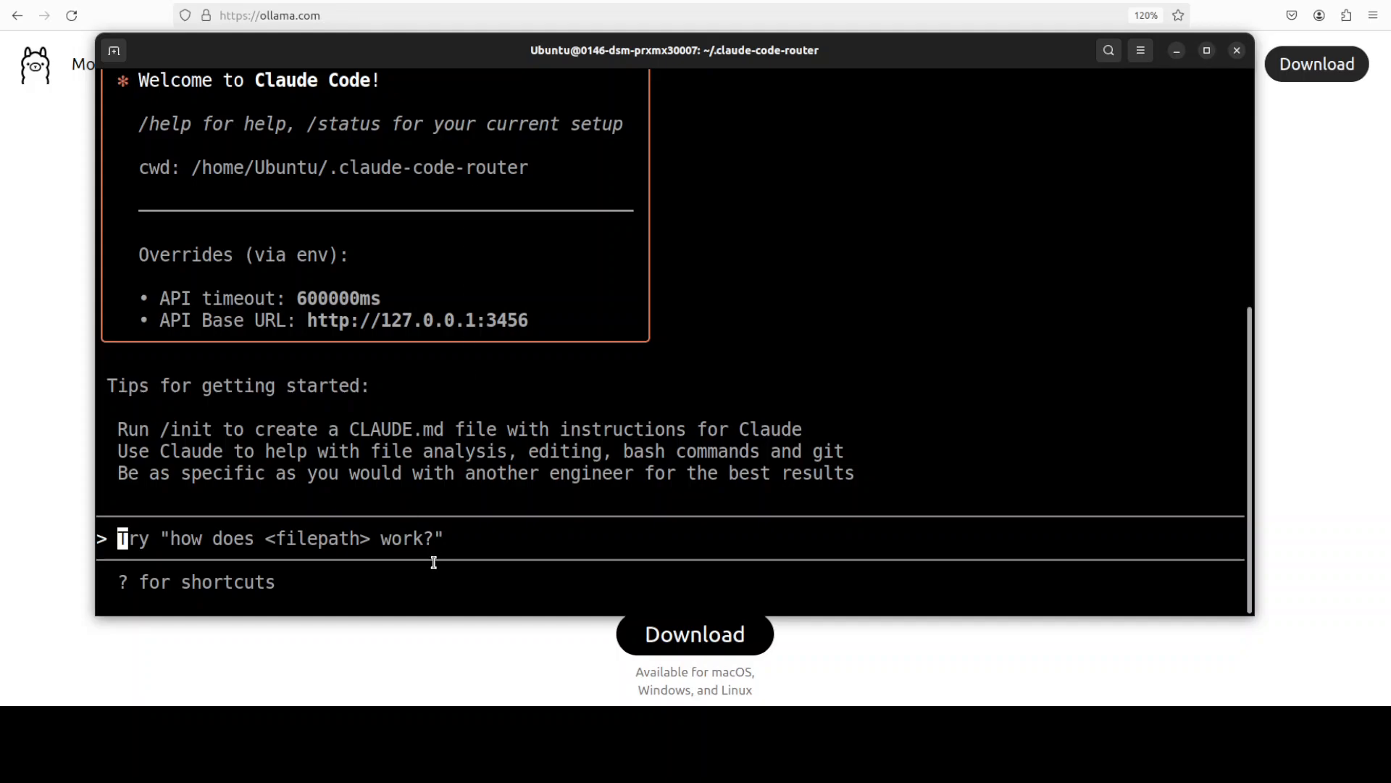
mouse_move(562, 552)
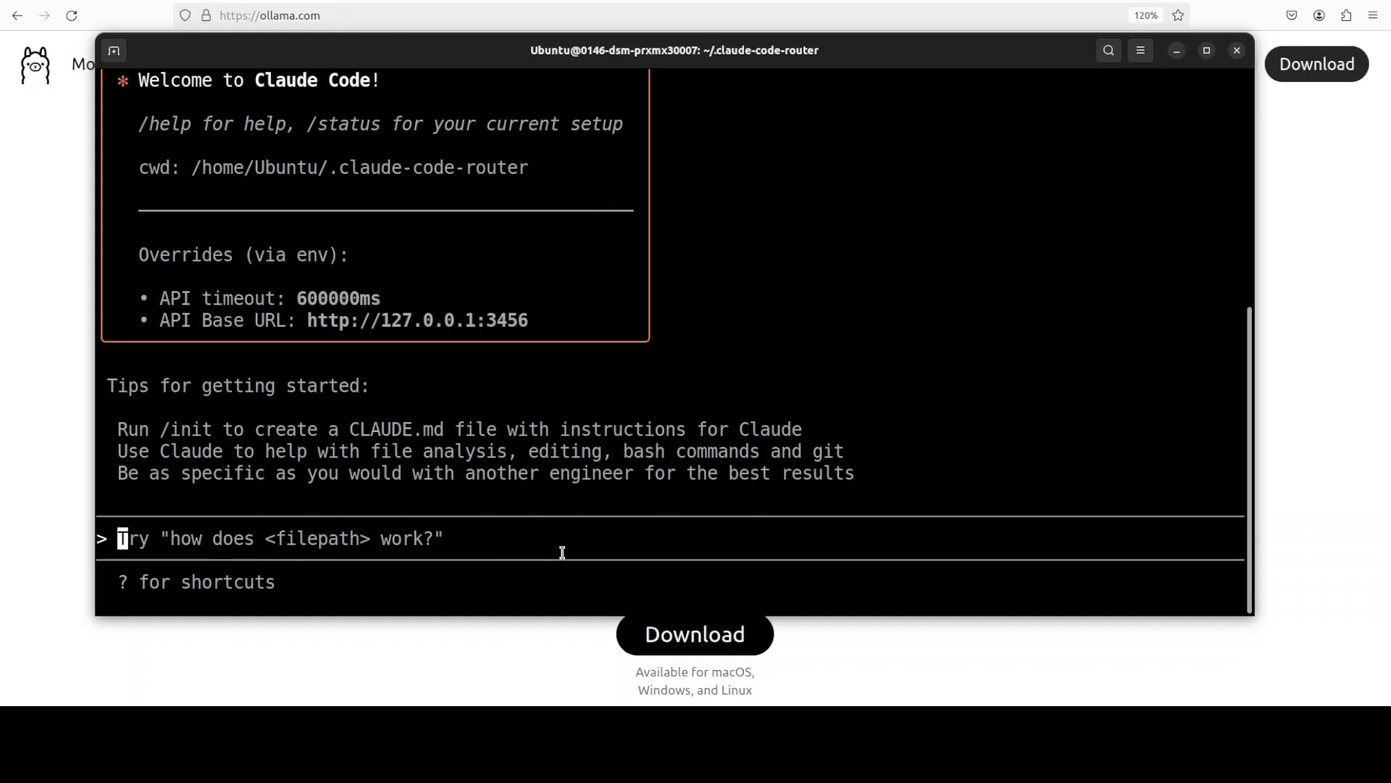
mouse_move(452, 513)
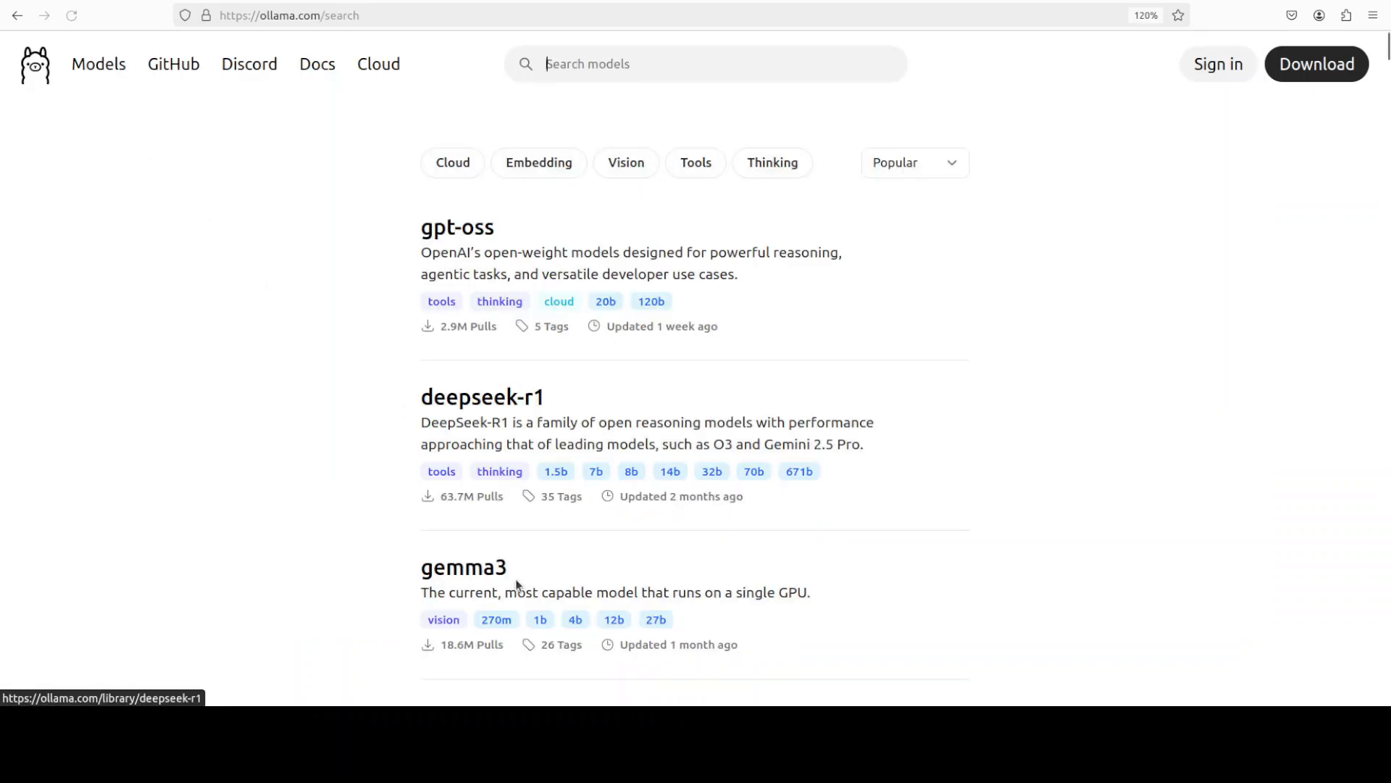
mouse_move(644, 419)
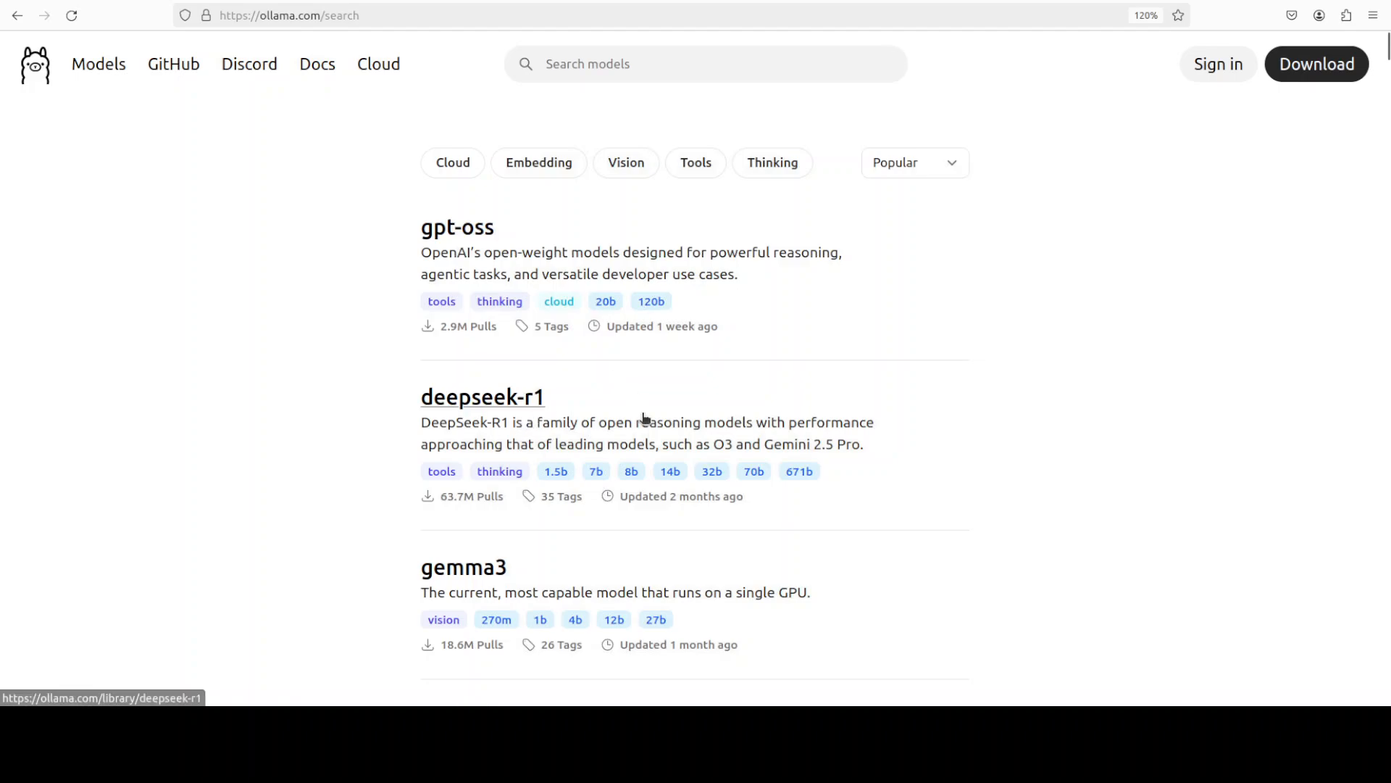
mouse_move(775, 432)
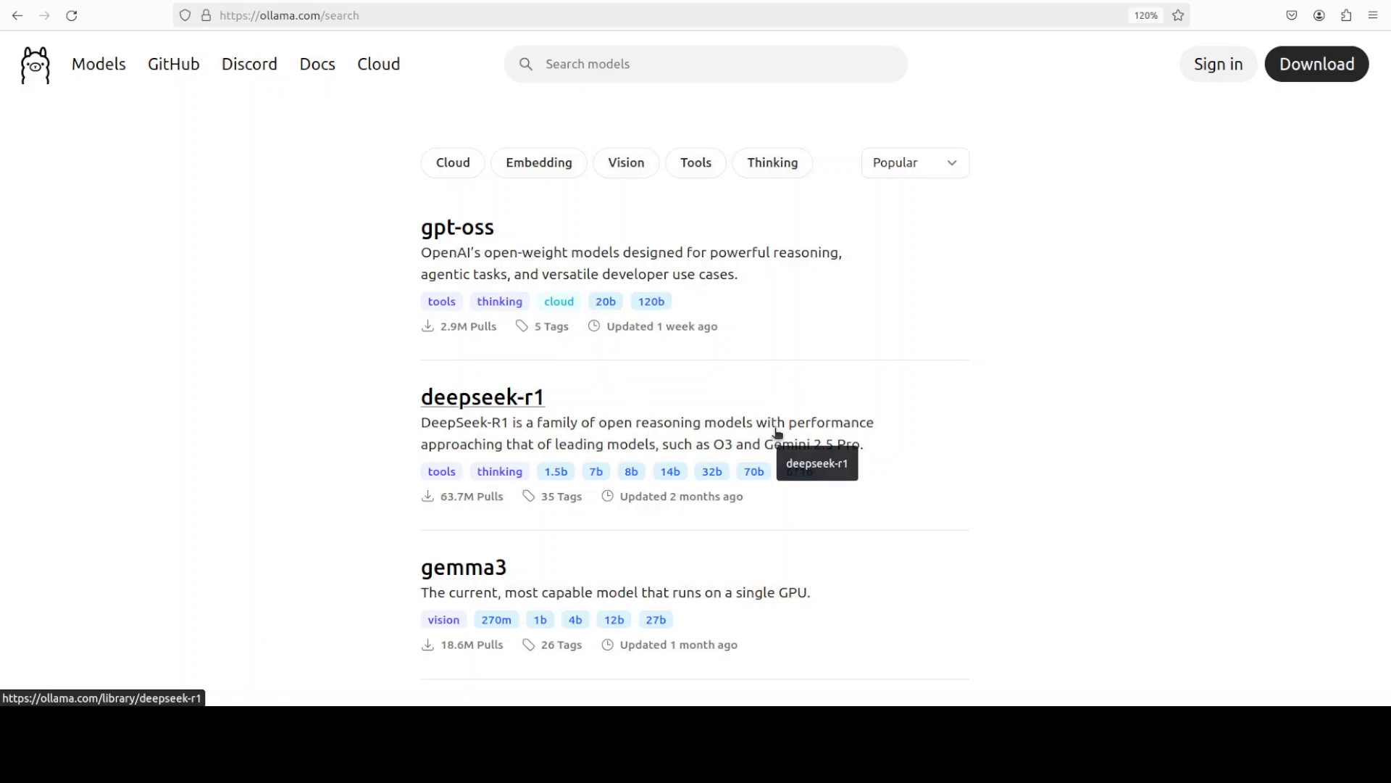
mouse_move(769, 386)
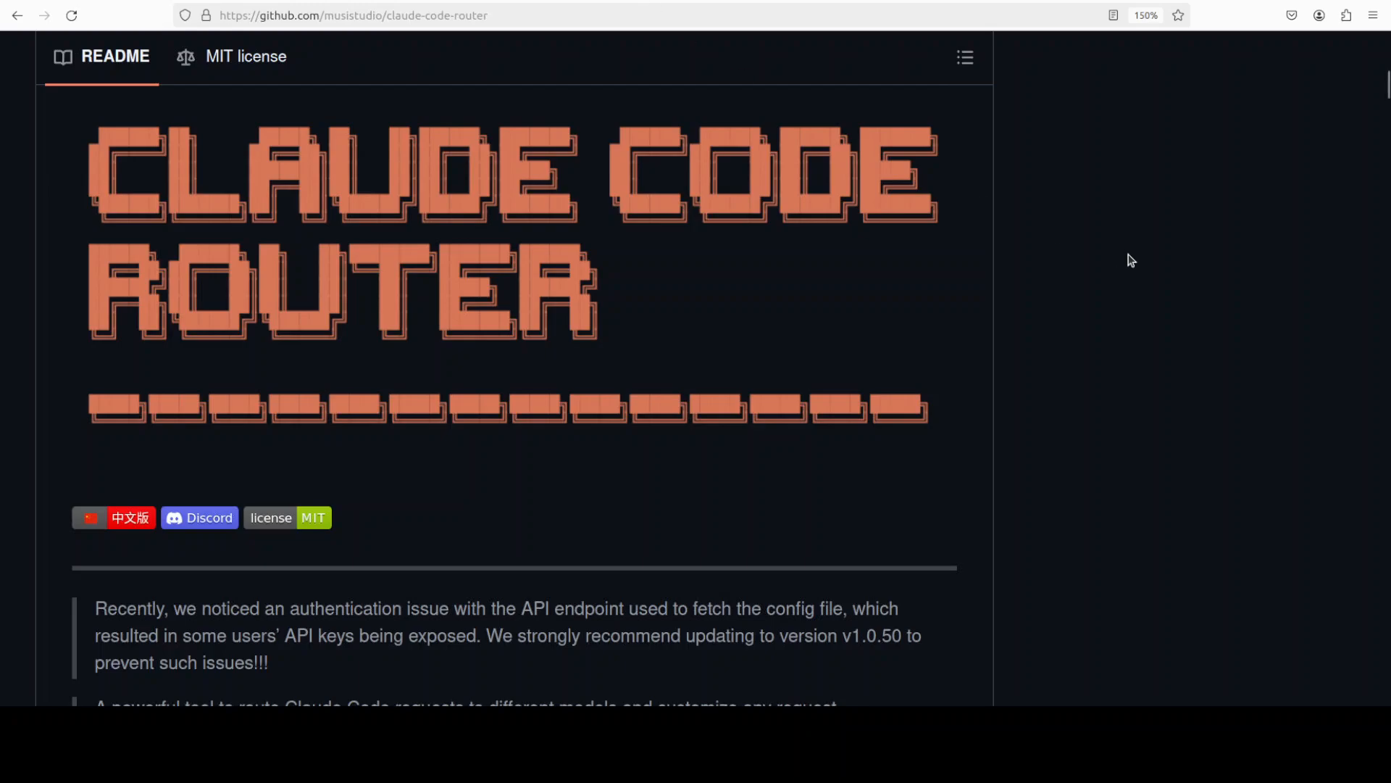
mouse_move(1055, 249)
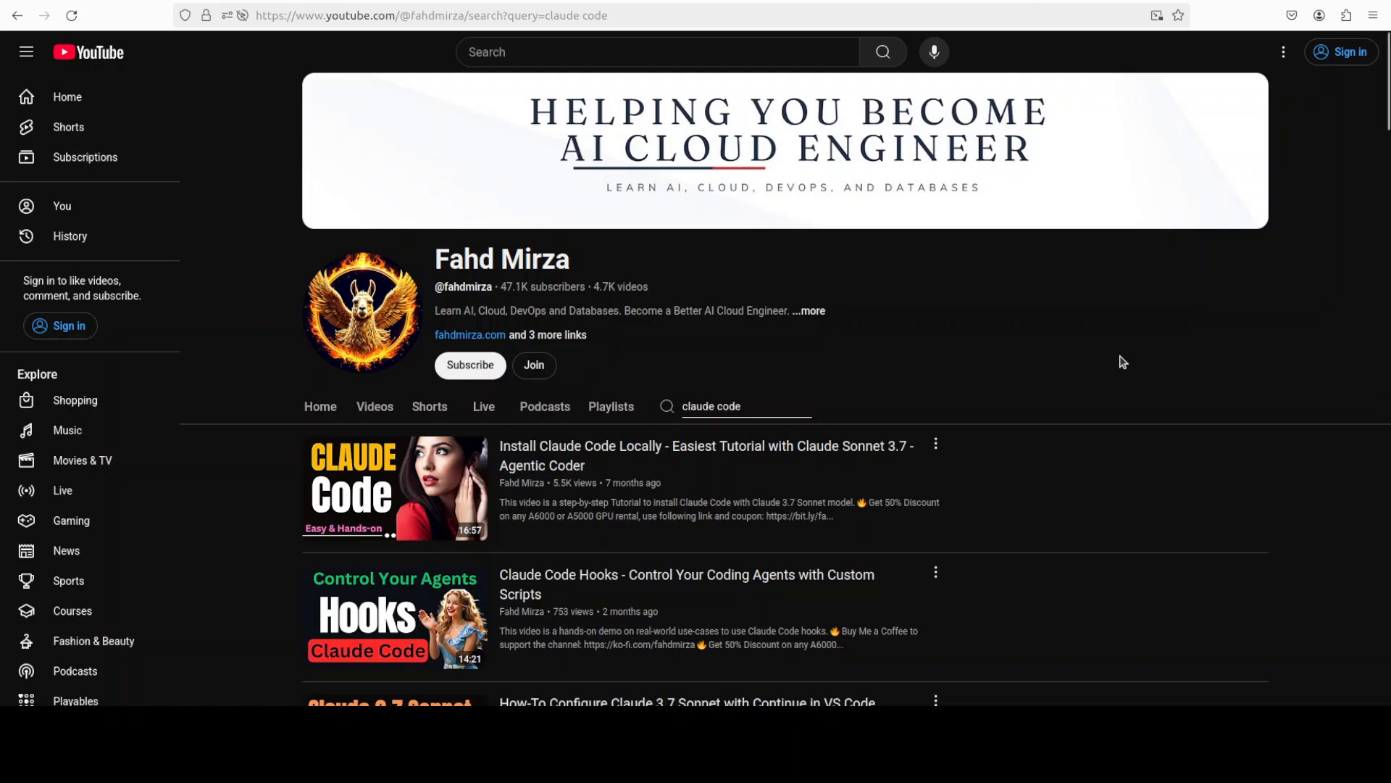
mouse_move(1092, 356)
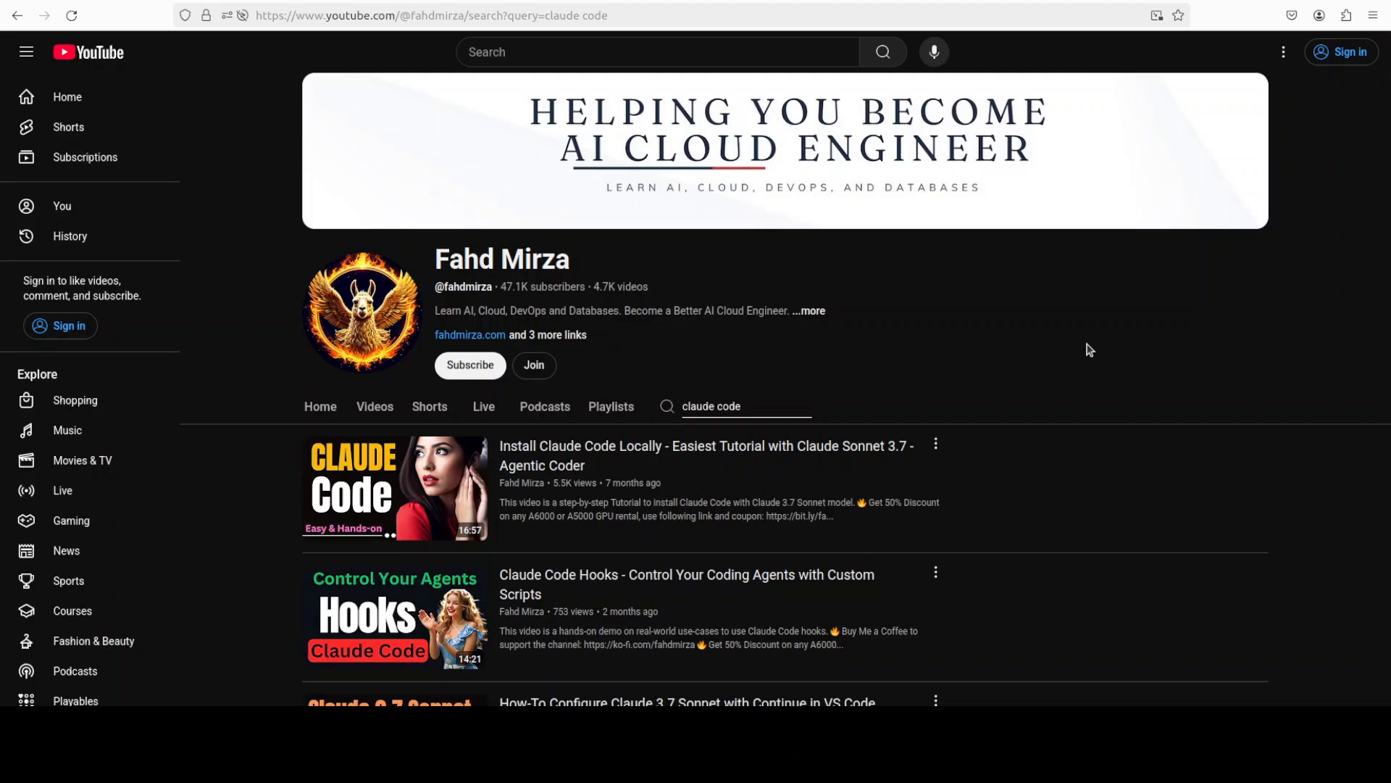
mouse_move(890, 528)
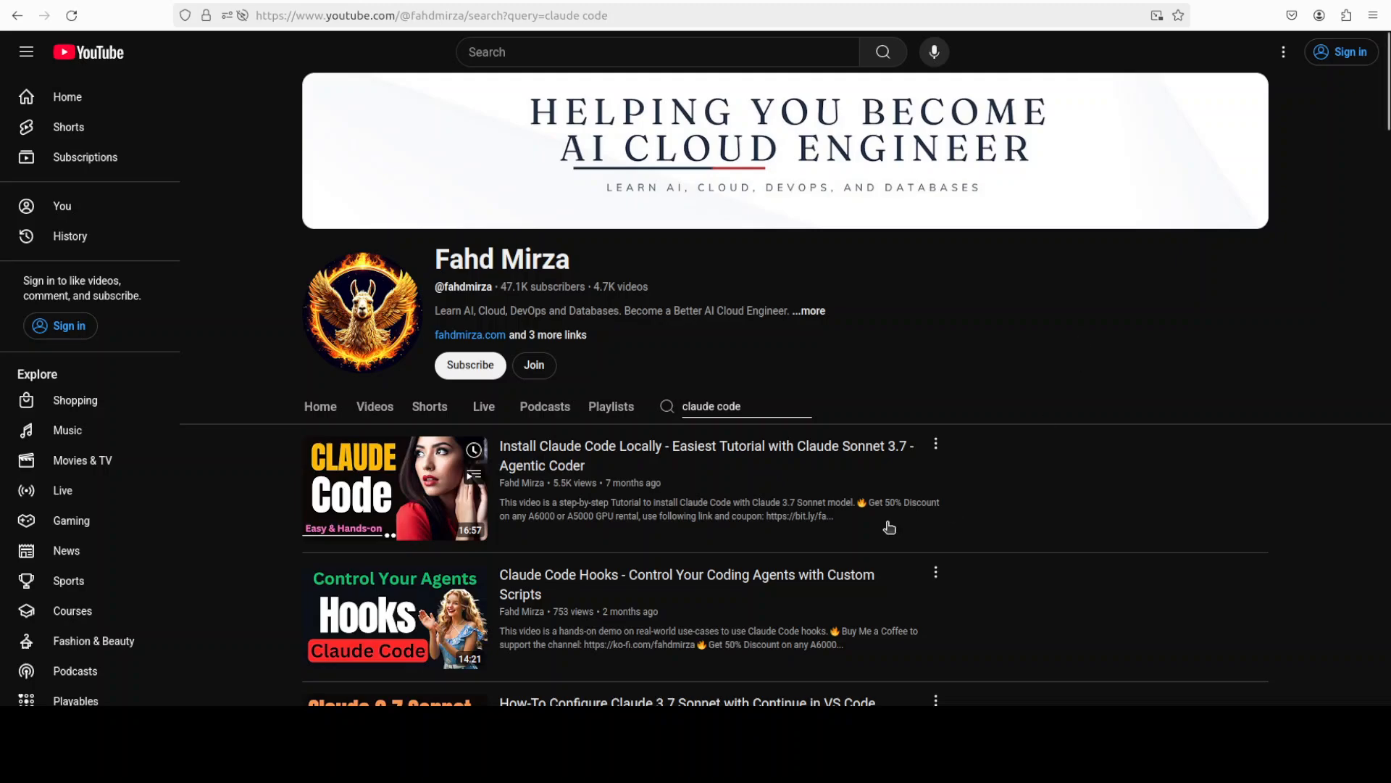
scroll("down", 3)
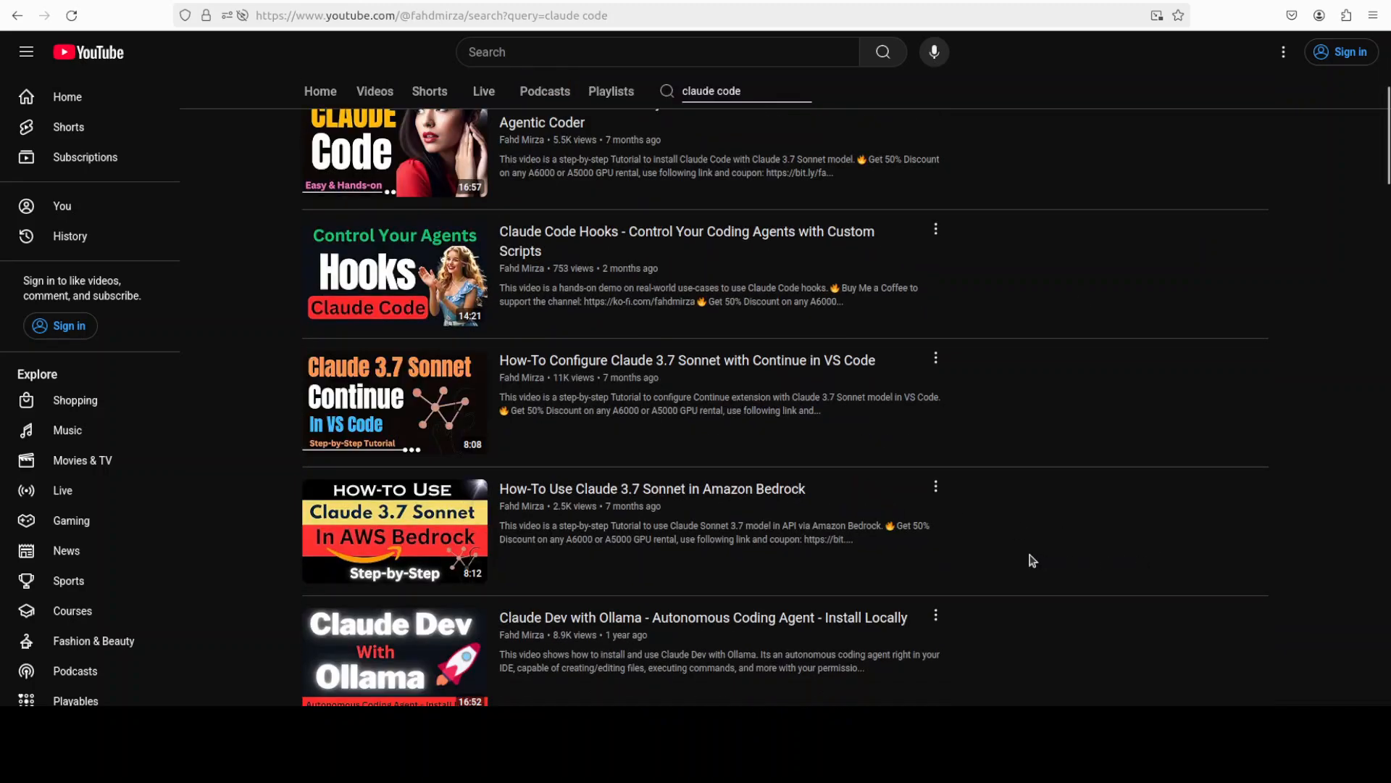
scroll("down", 3)
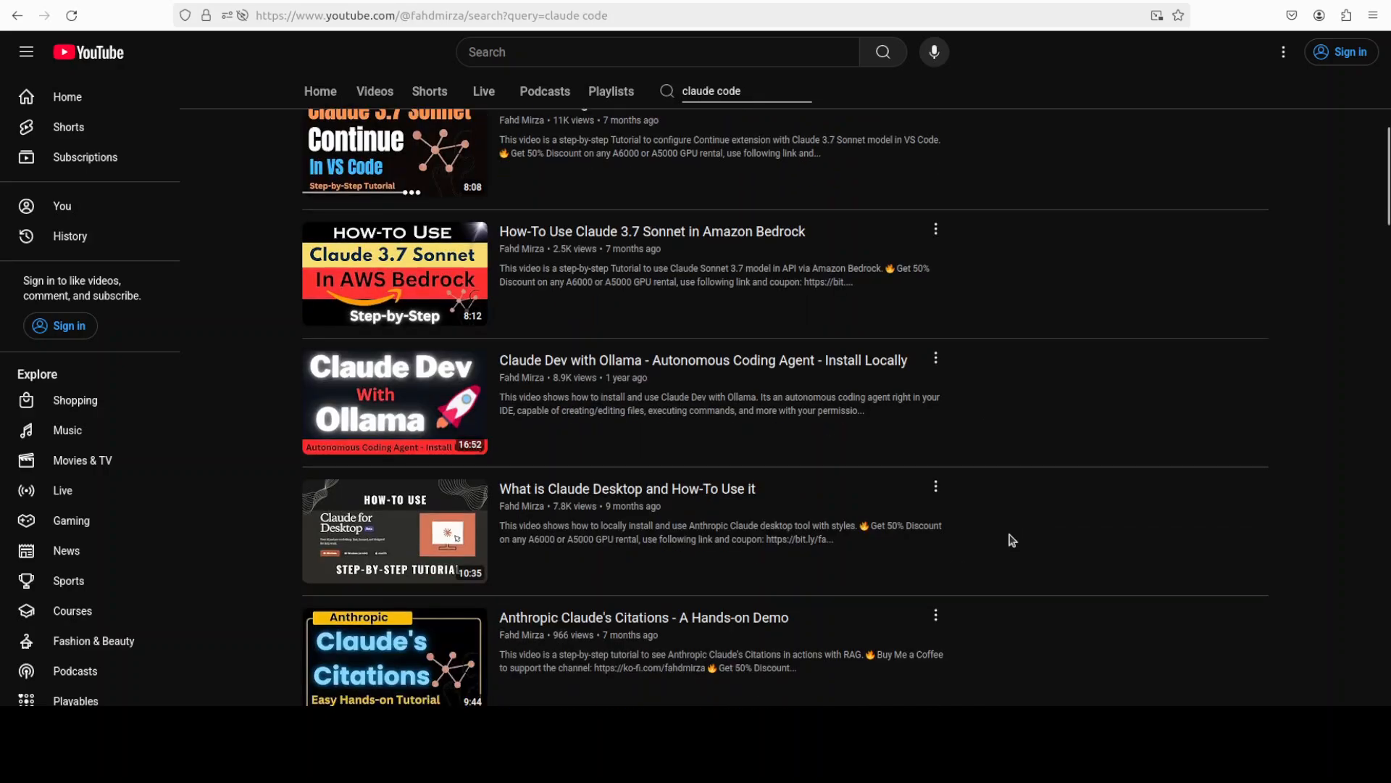
mouse_move(997, 542)
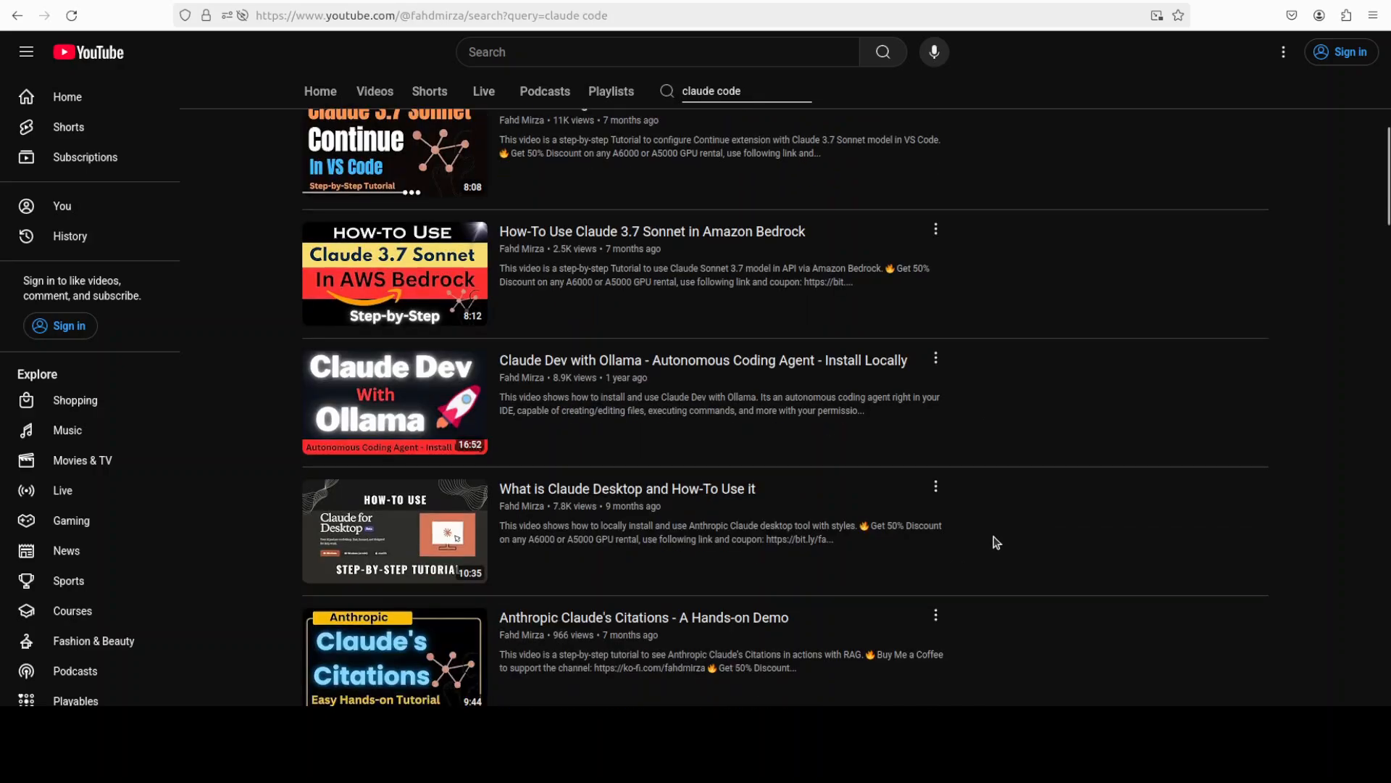
scroll("up", 3)
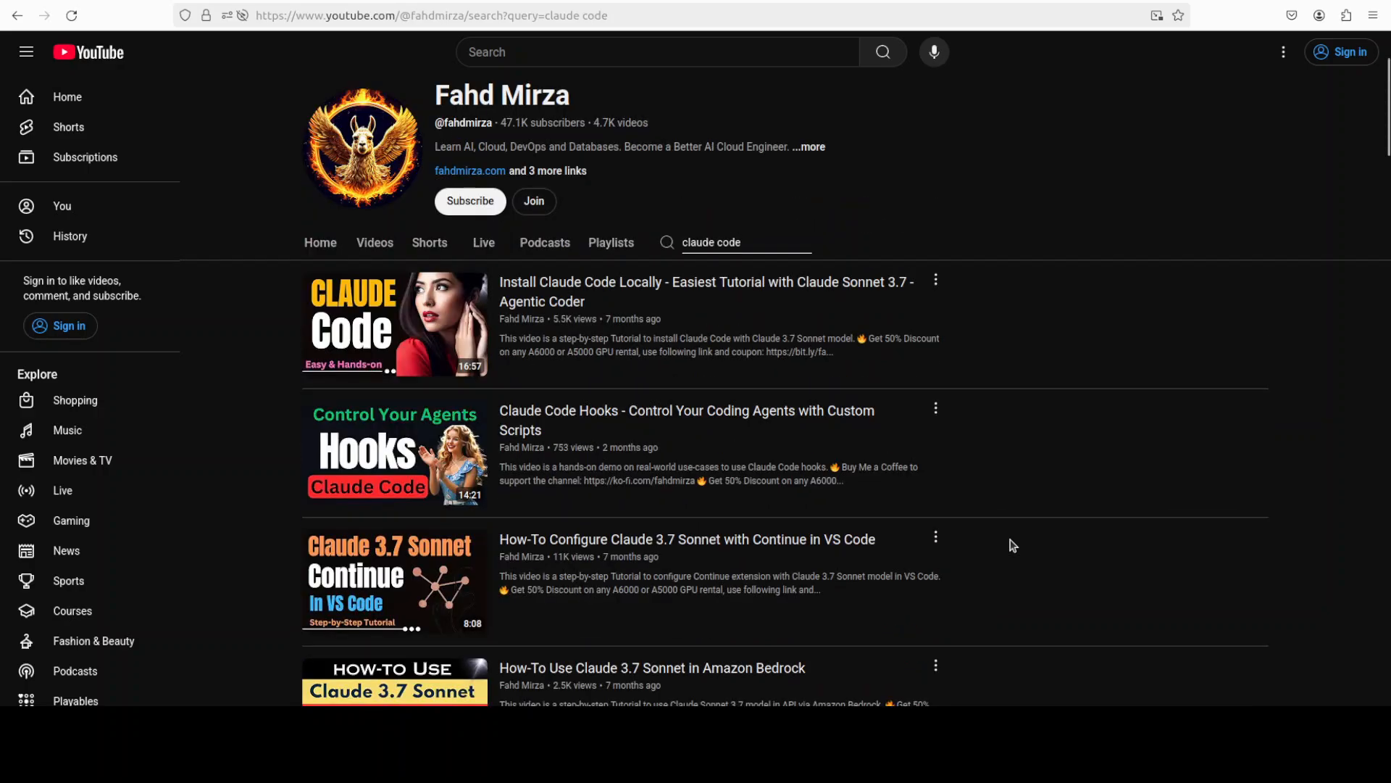
scroll("up", 3)
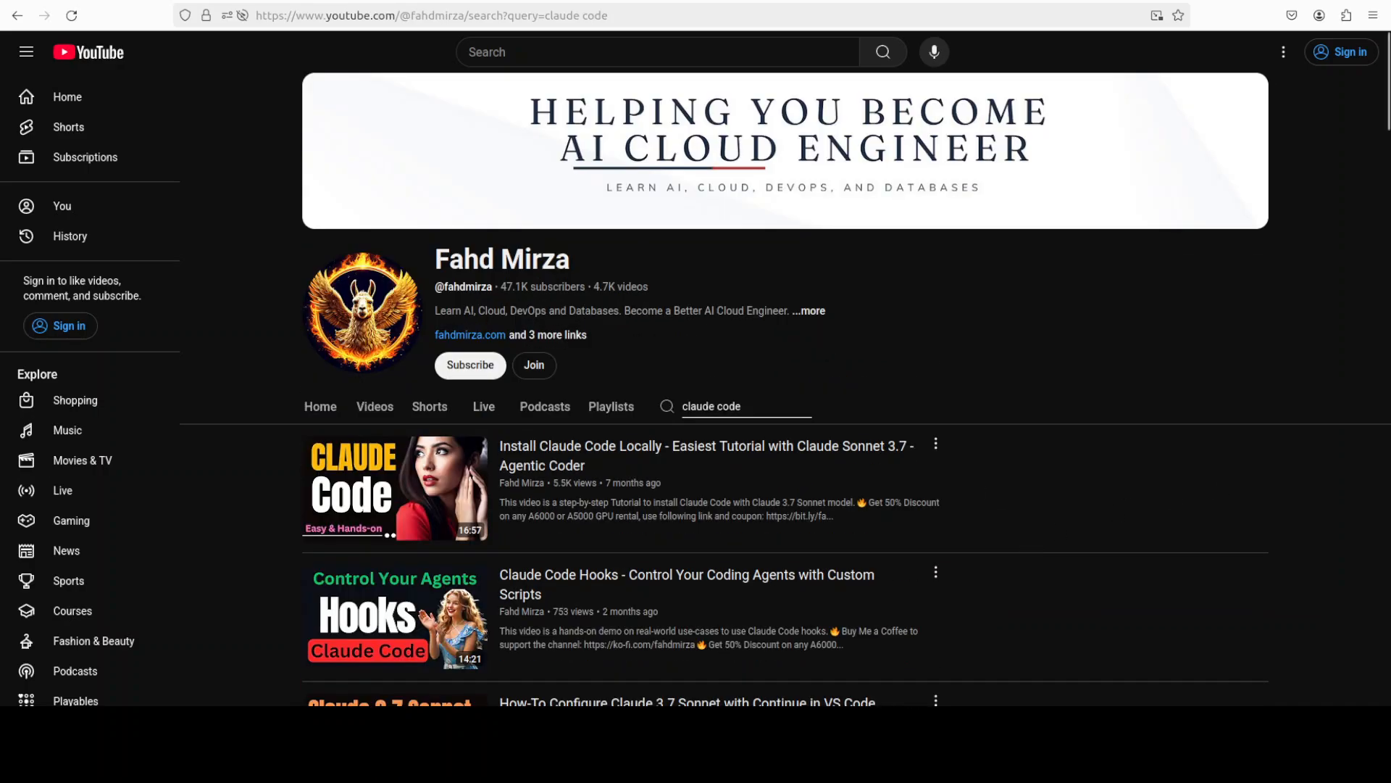